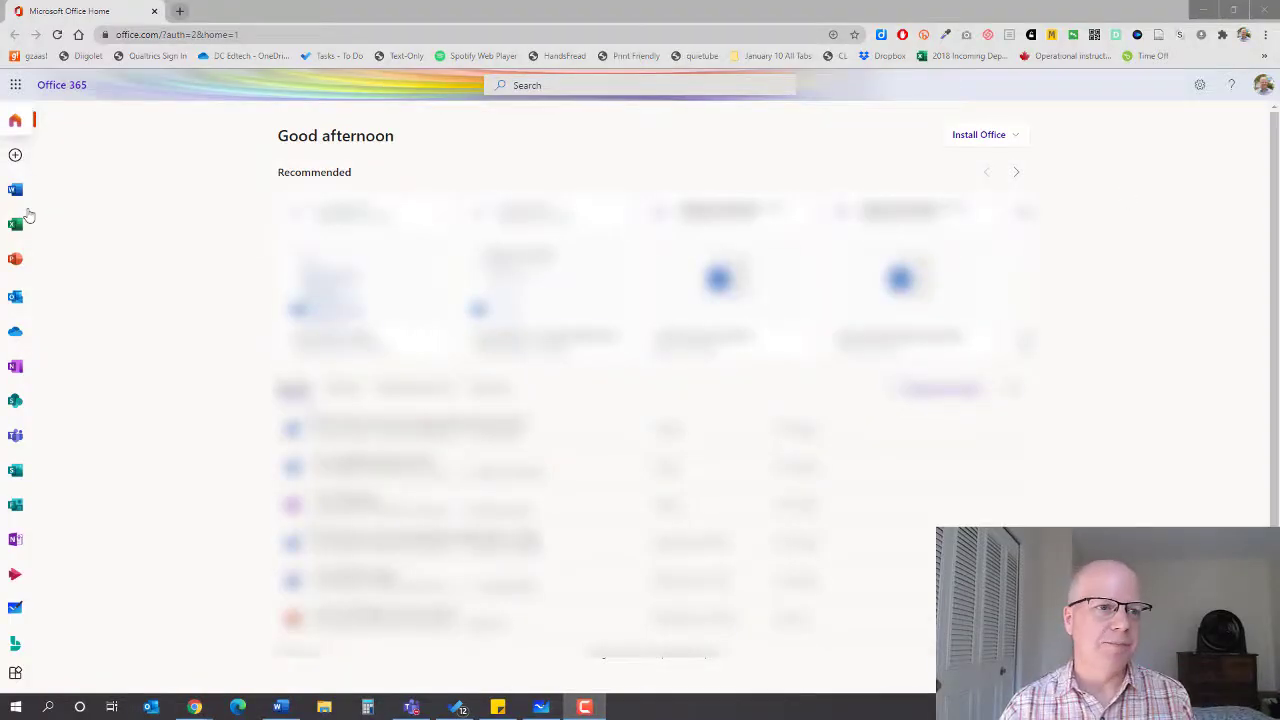
mouse_move(16, 84)
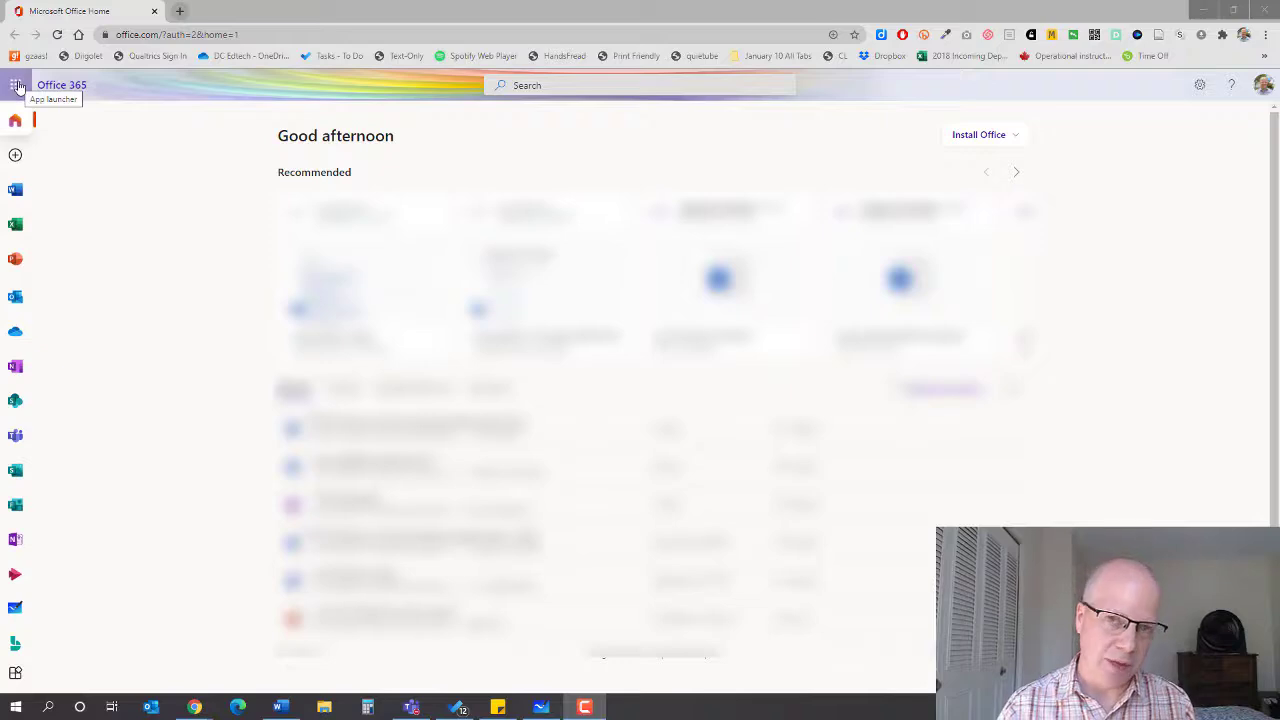
Step: Show the full list of Office 365 apps from the app launcher and scroll through it
click(16, 84)
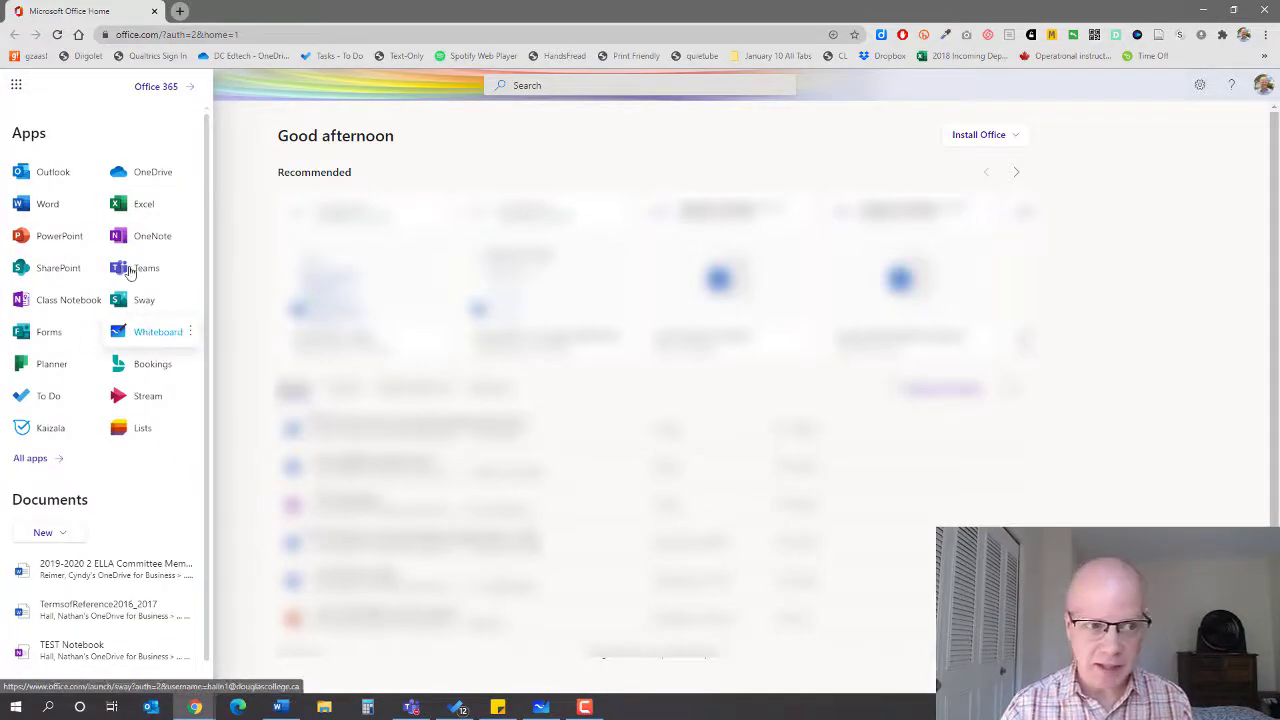
click(30, 458)
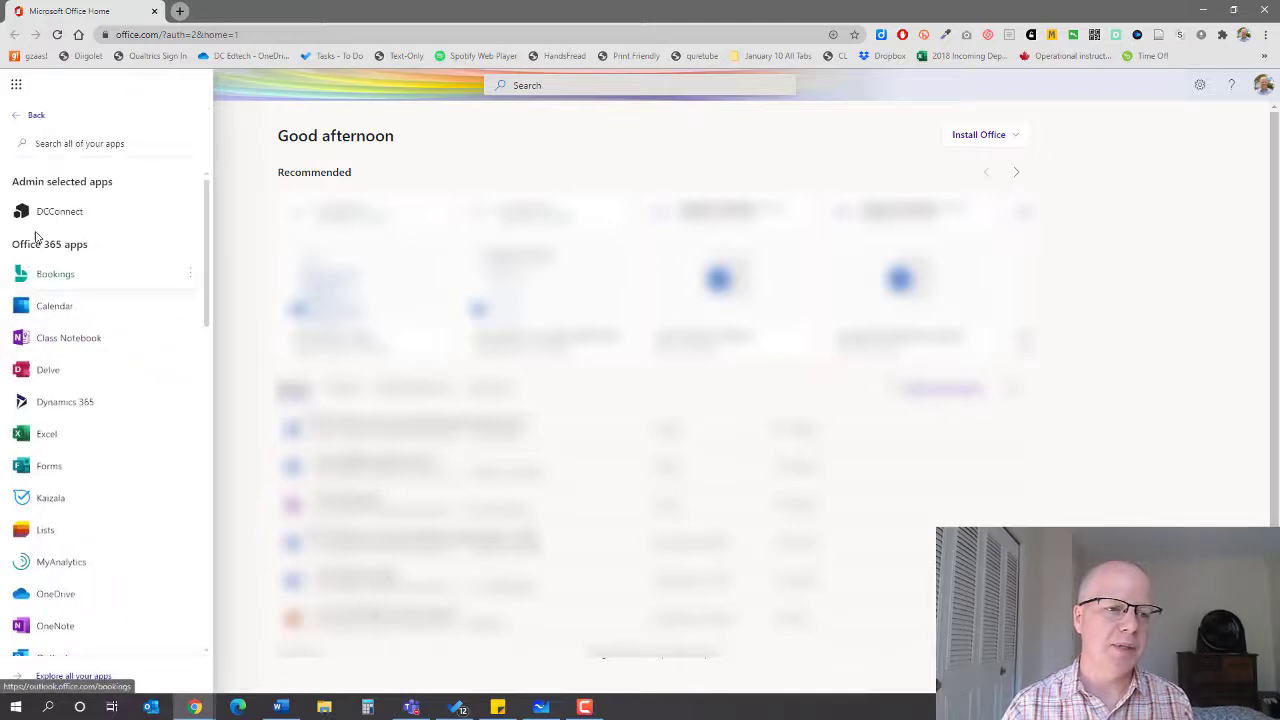
scroll(down, 3)
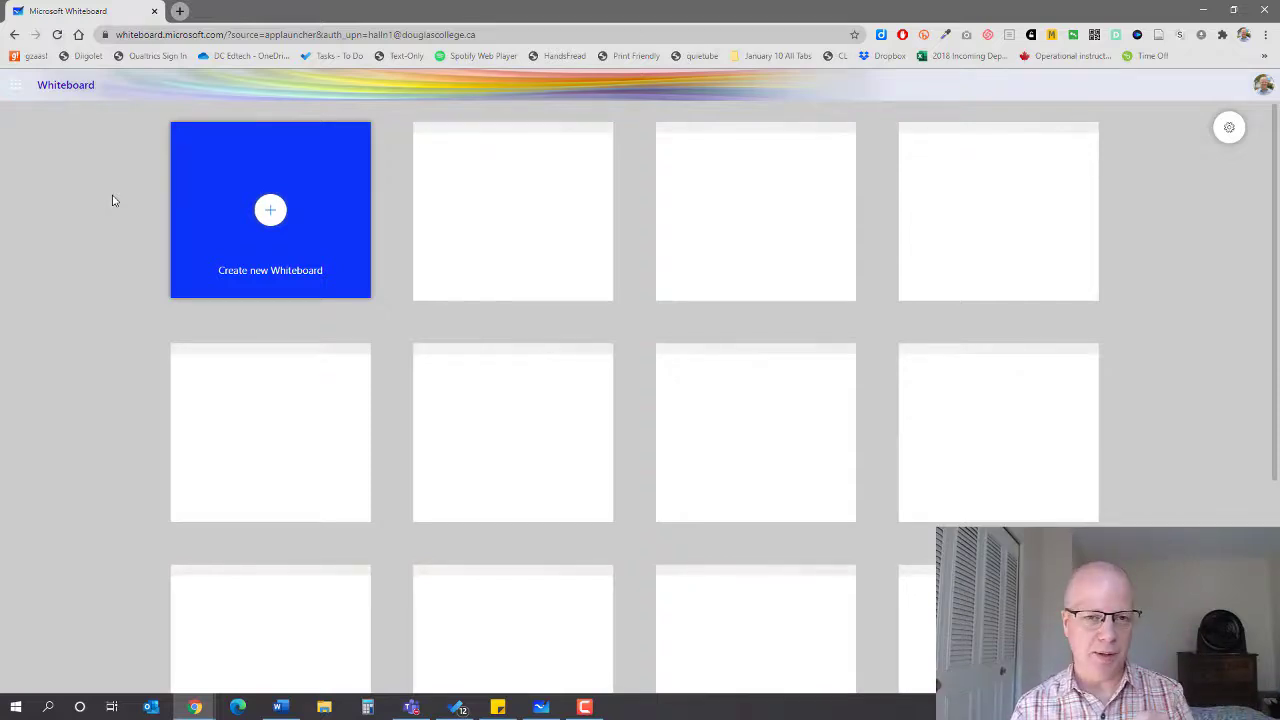
mouse_move(78, 200)
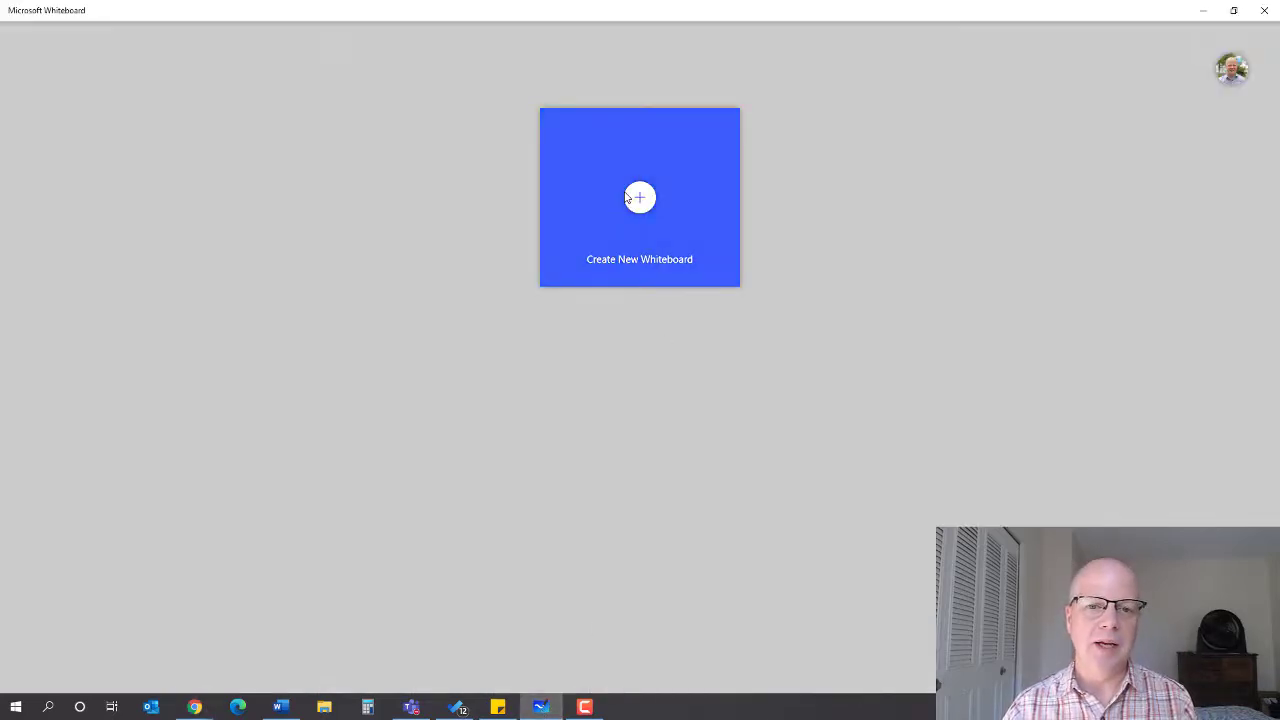
Step: Create a new blank whiteboard from the board gallery
click(640, 198)
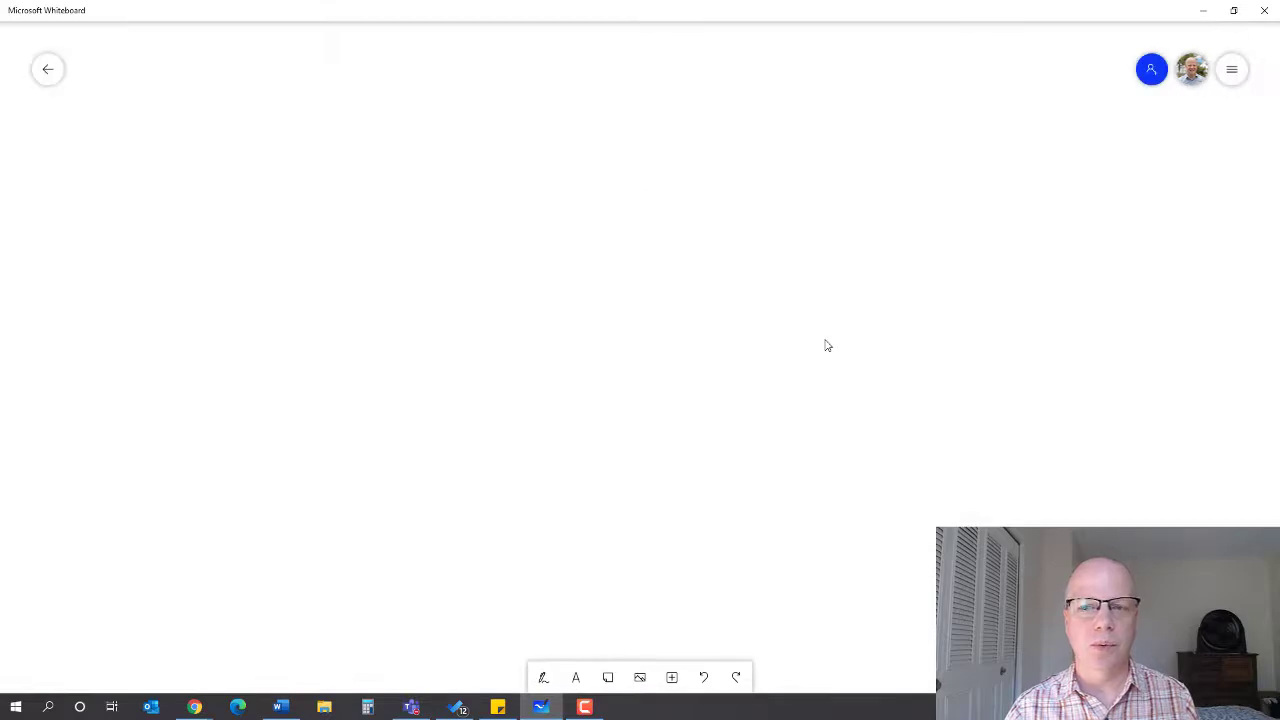
mouse_move(608, 678)
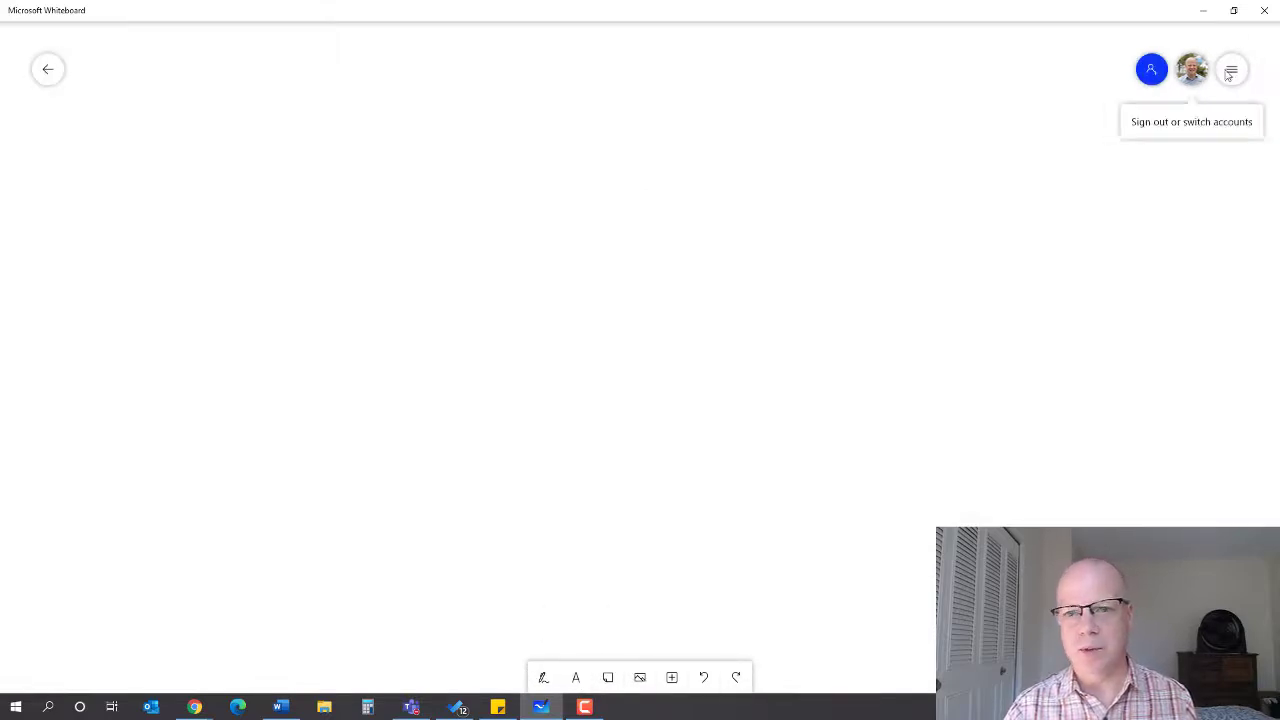
mouse_move(556, 536)
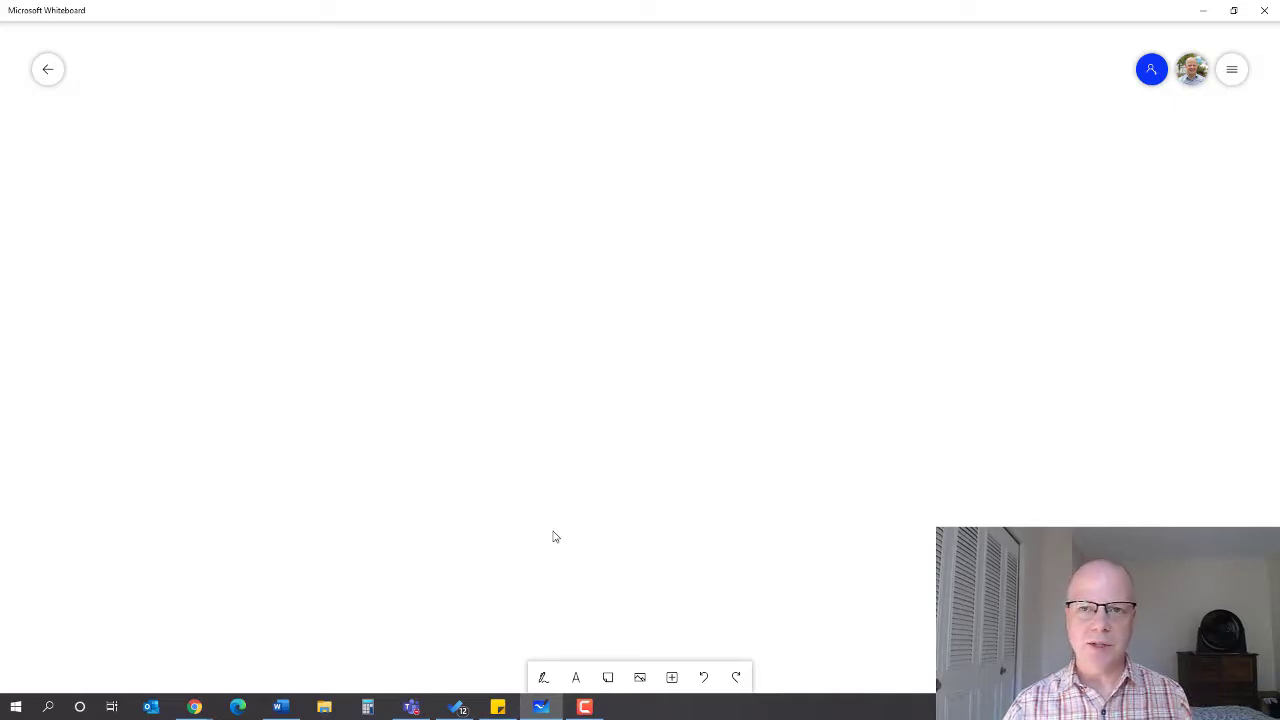
Step: Expand the inking tray showing the pens, highlighter, eraser and ruler
click(544, 678)
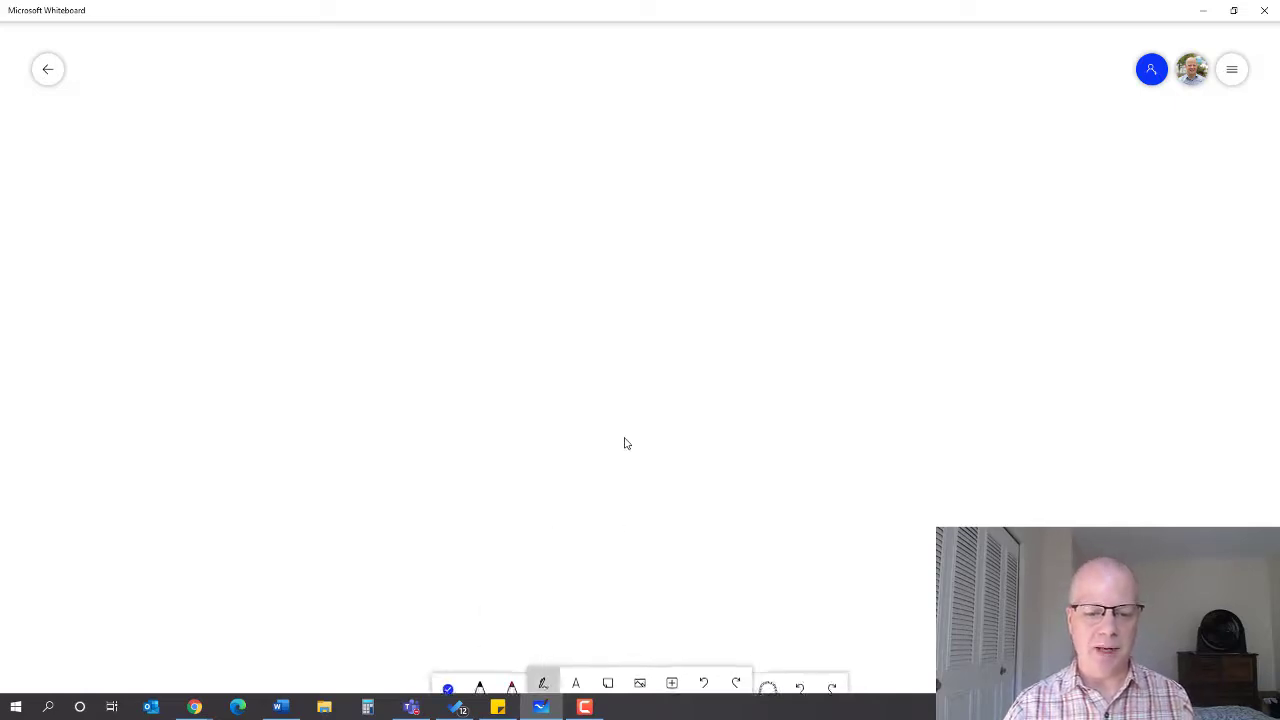
click(544, 684)
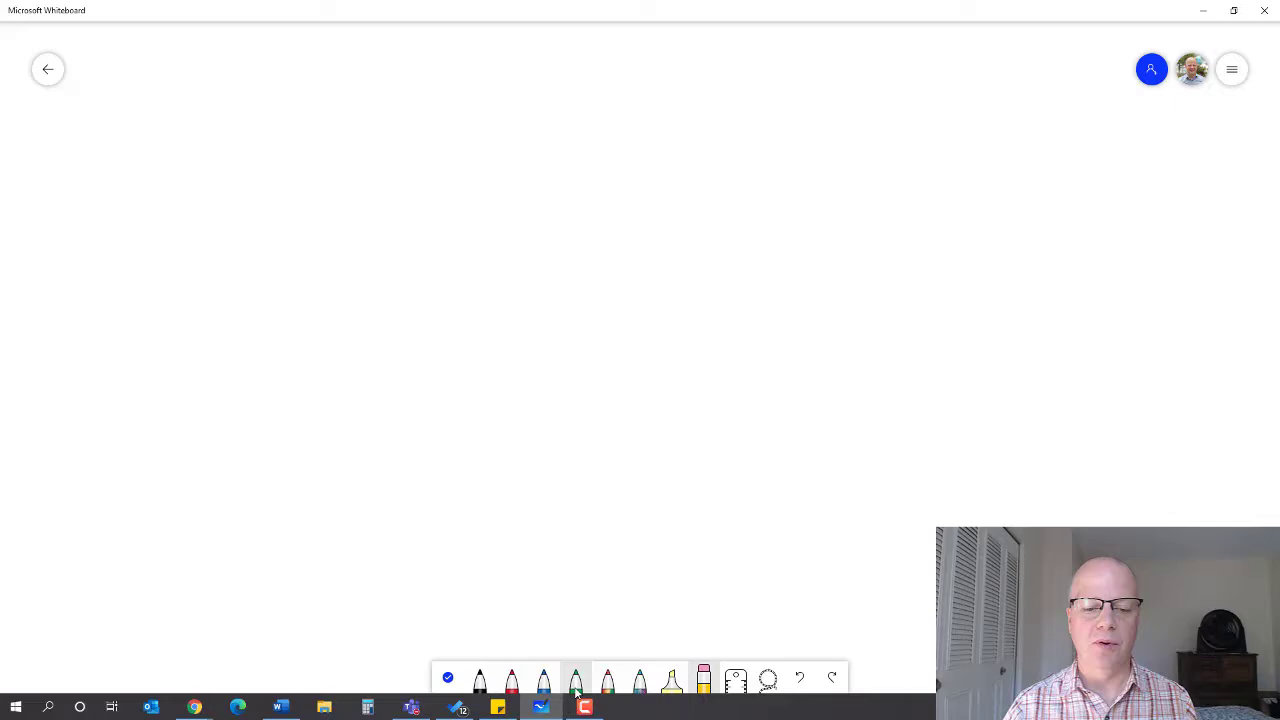
mouse_move(608, 680)
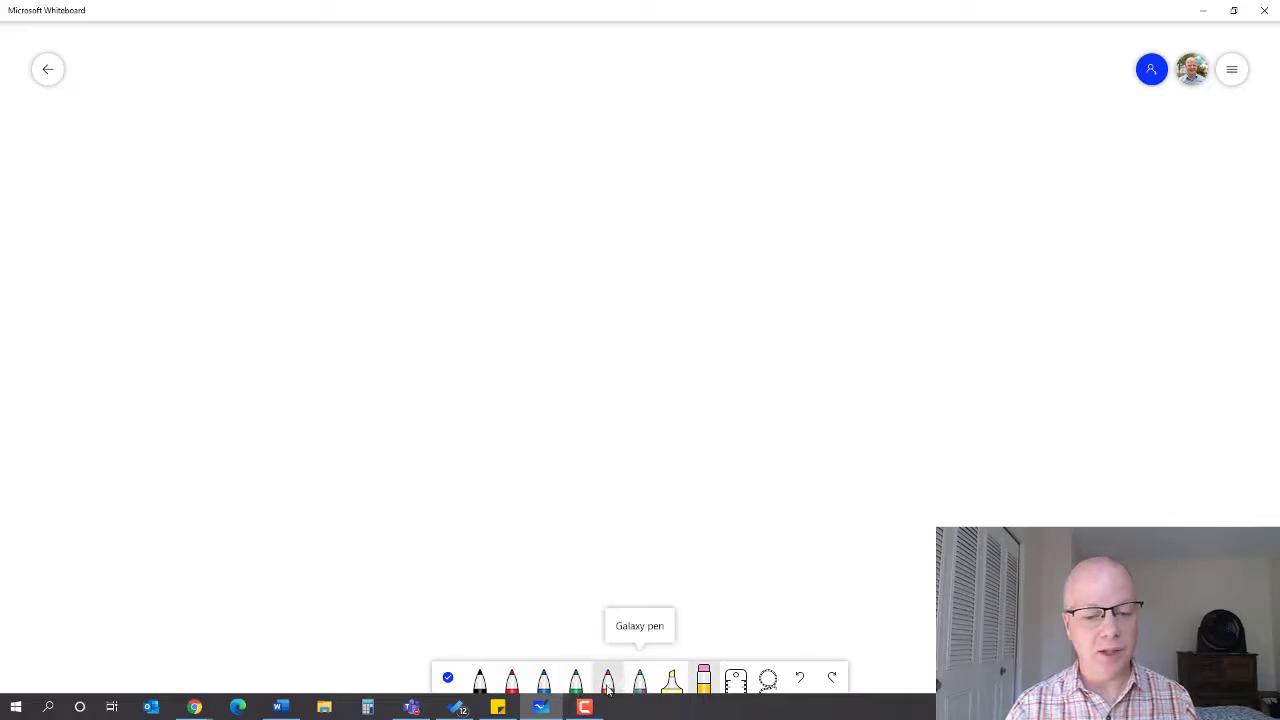
mouse_move(640, 682)
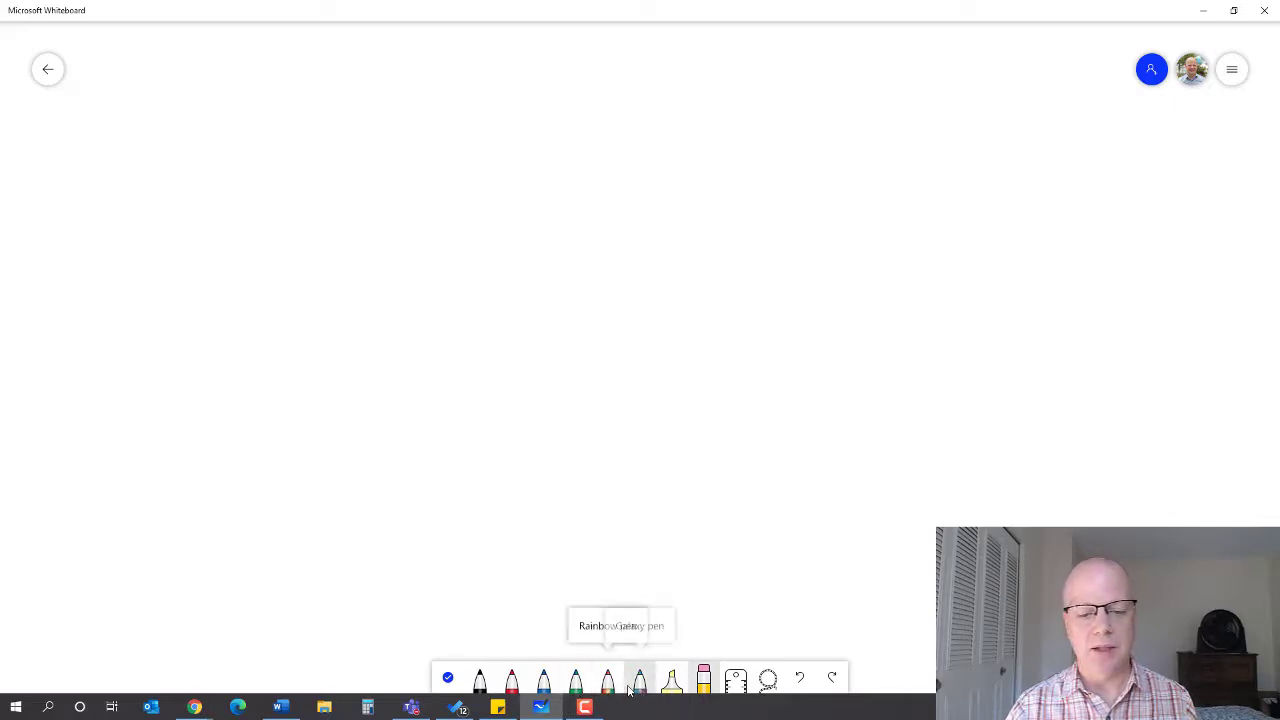
mouse_move(672, 680)
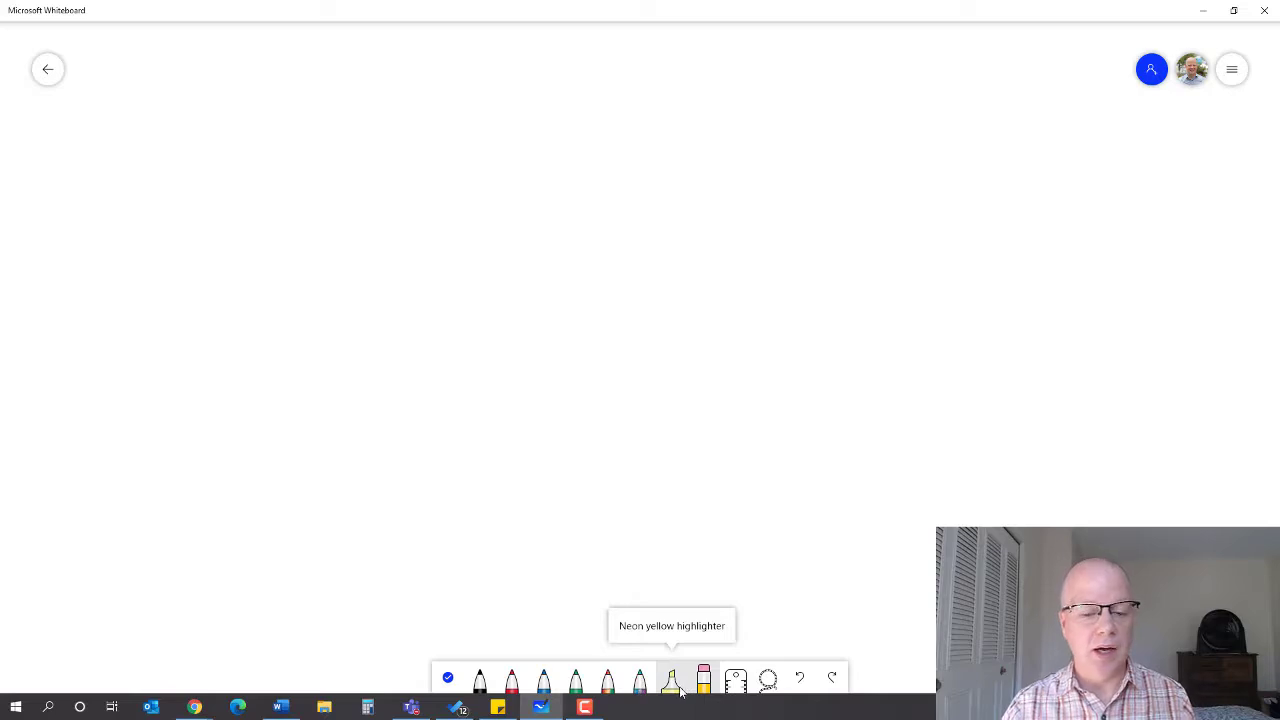
mouse_move(704, 680)
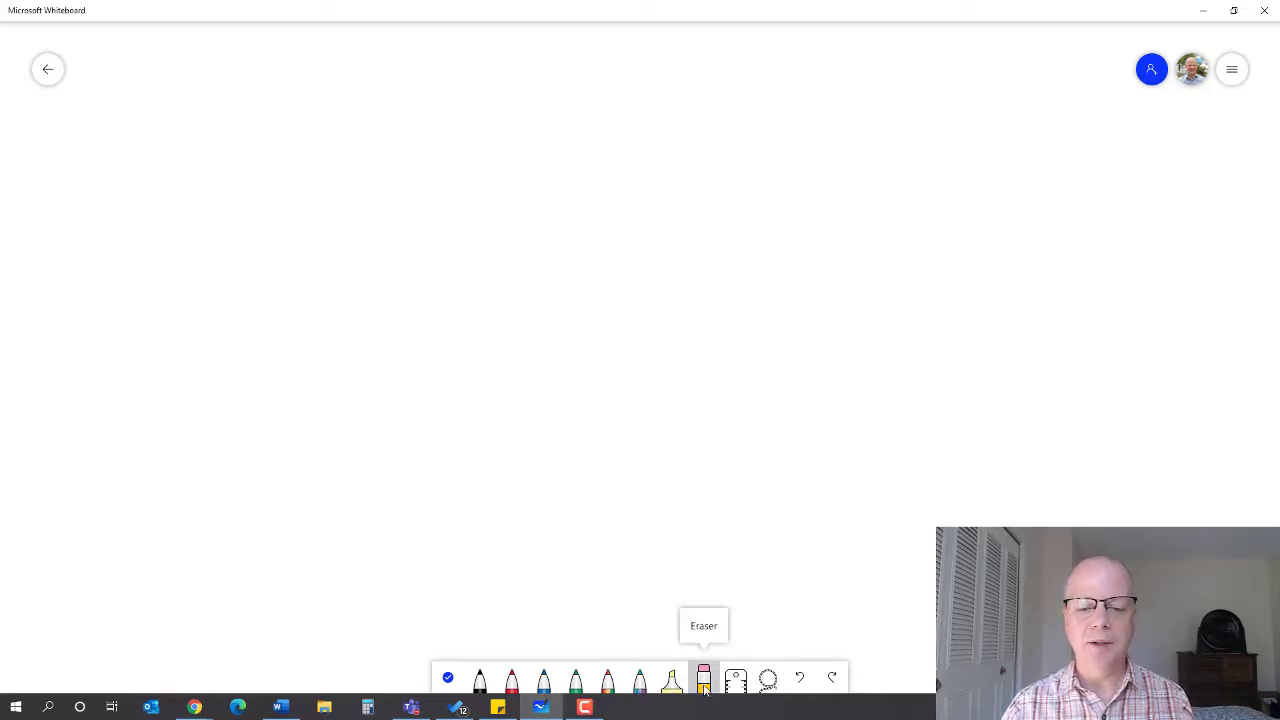
mouse_move(736, 680)
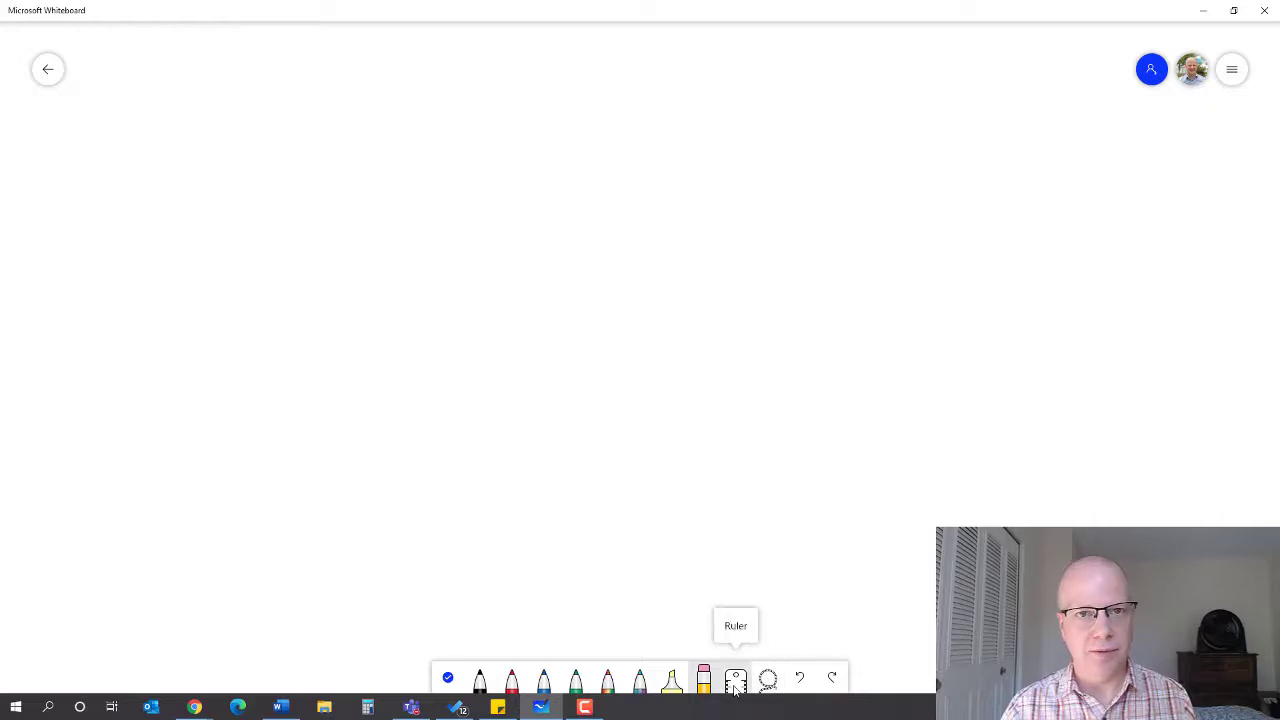
mouse_move(768, 680)
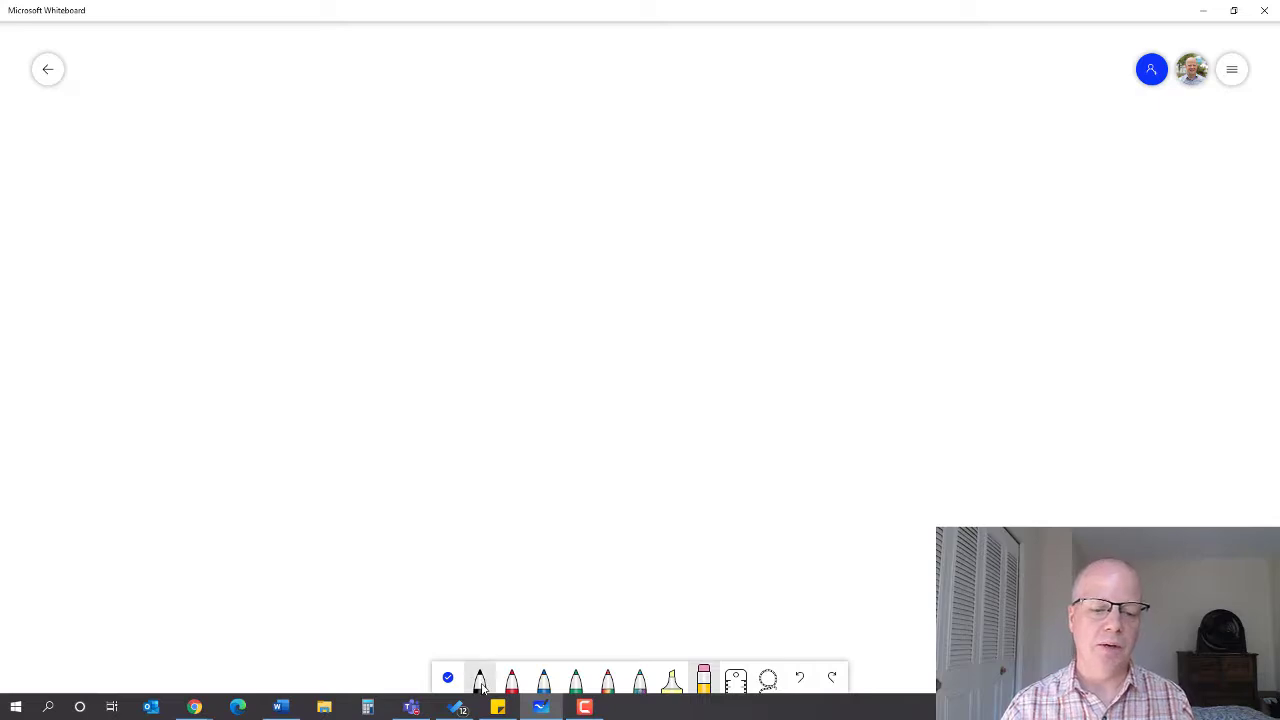
click(480, 680)
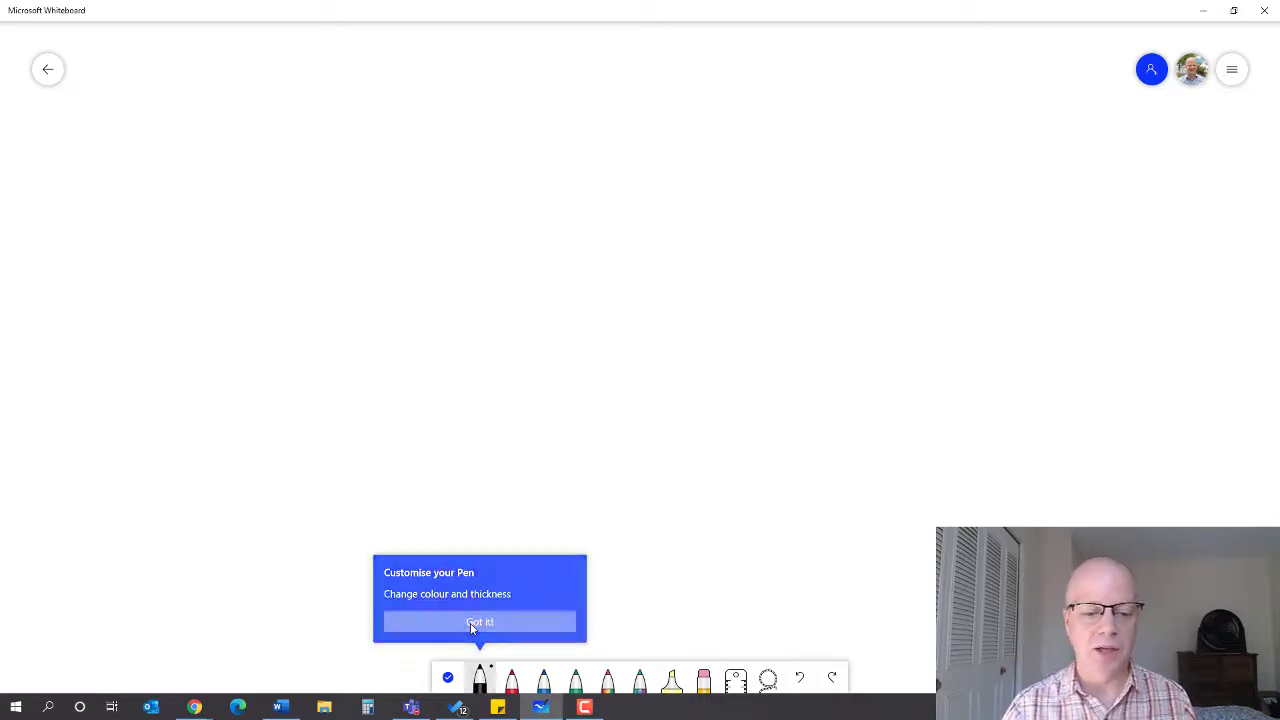
click(480, 622)
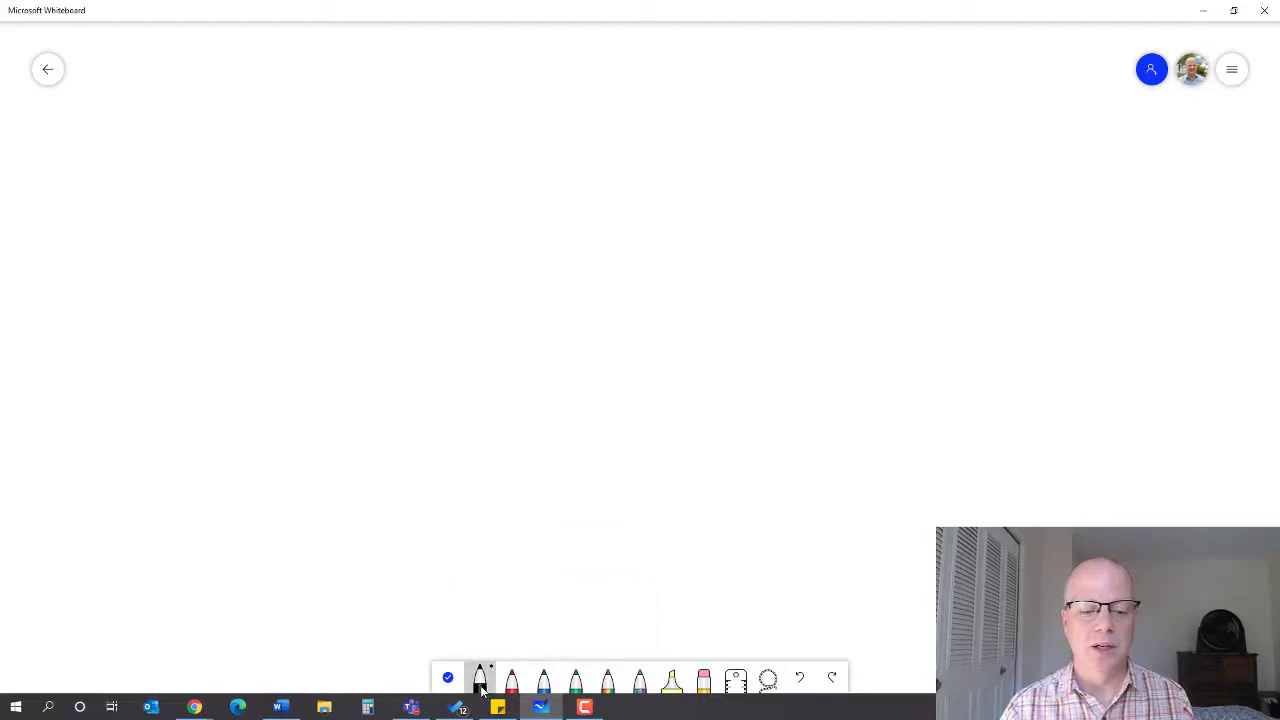
click(480, 680)
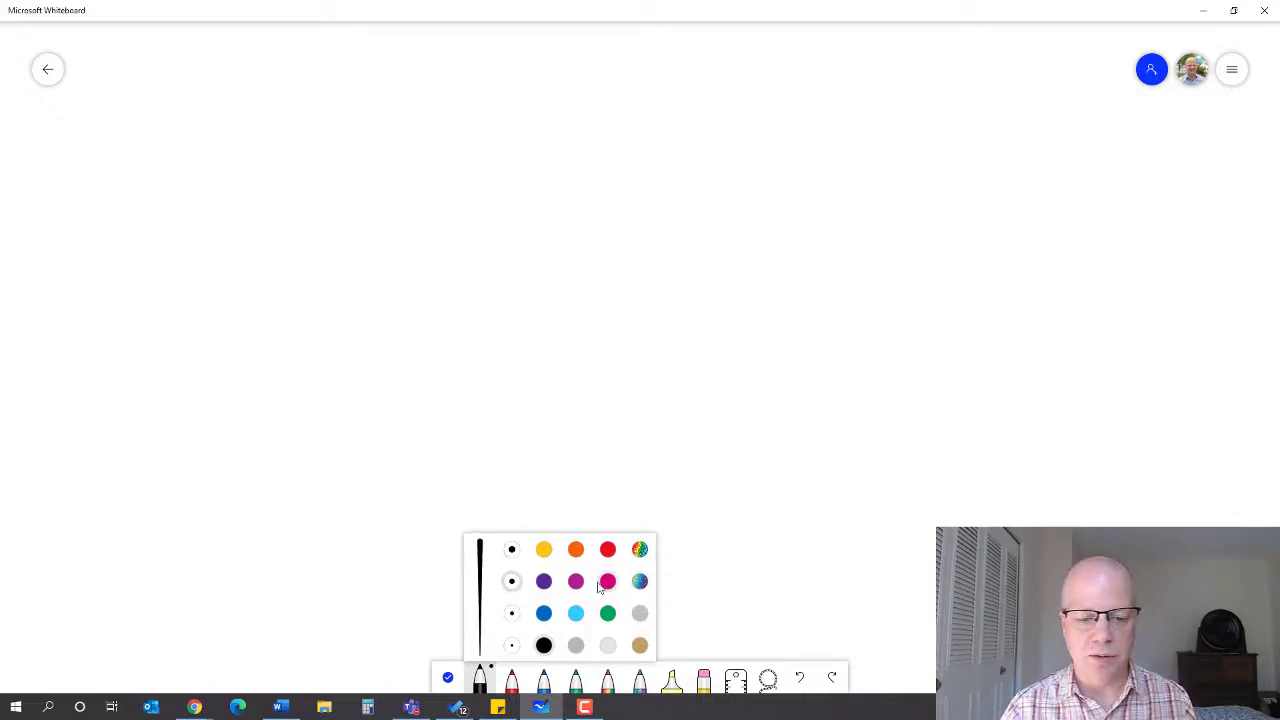
click(544, 612)
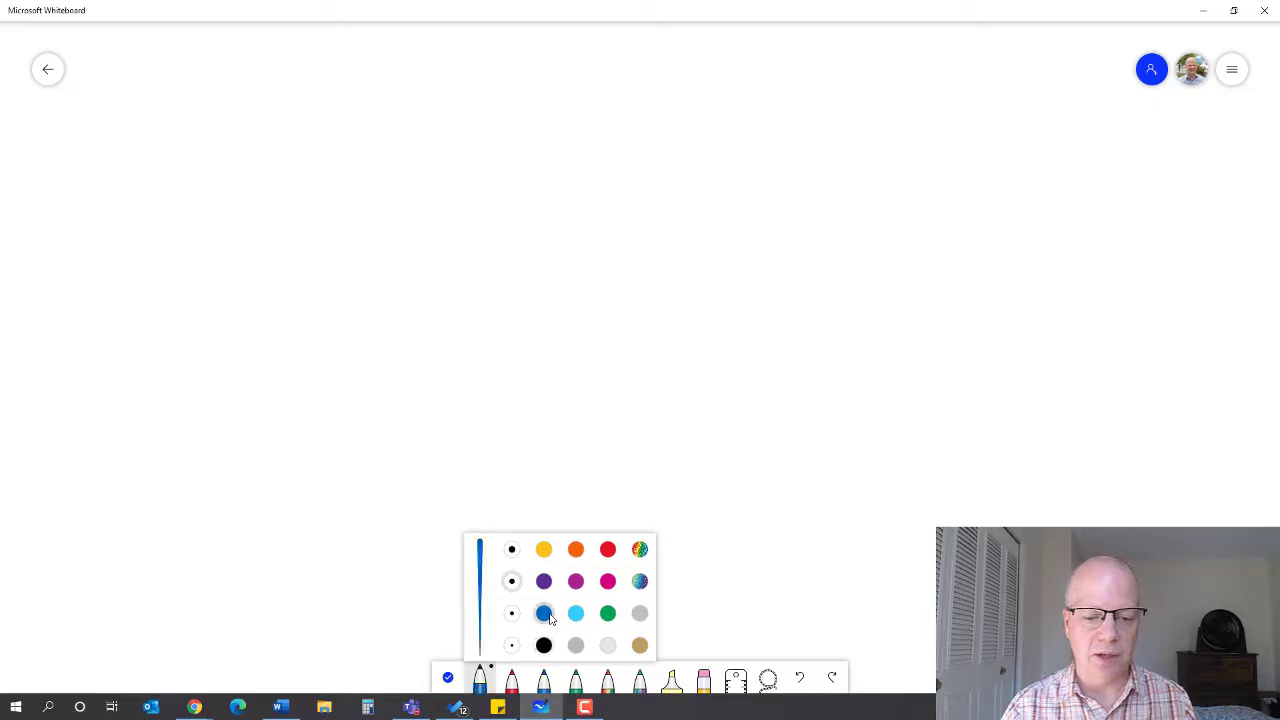
click(544, 644)
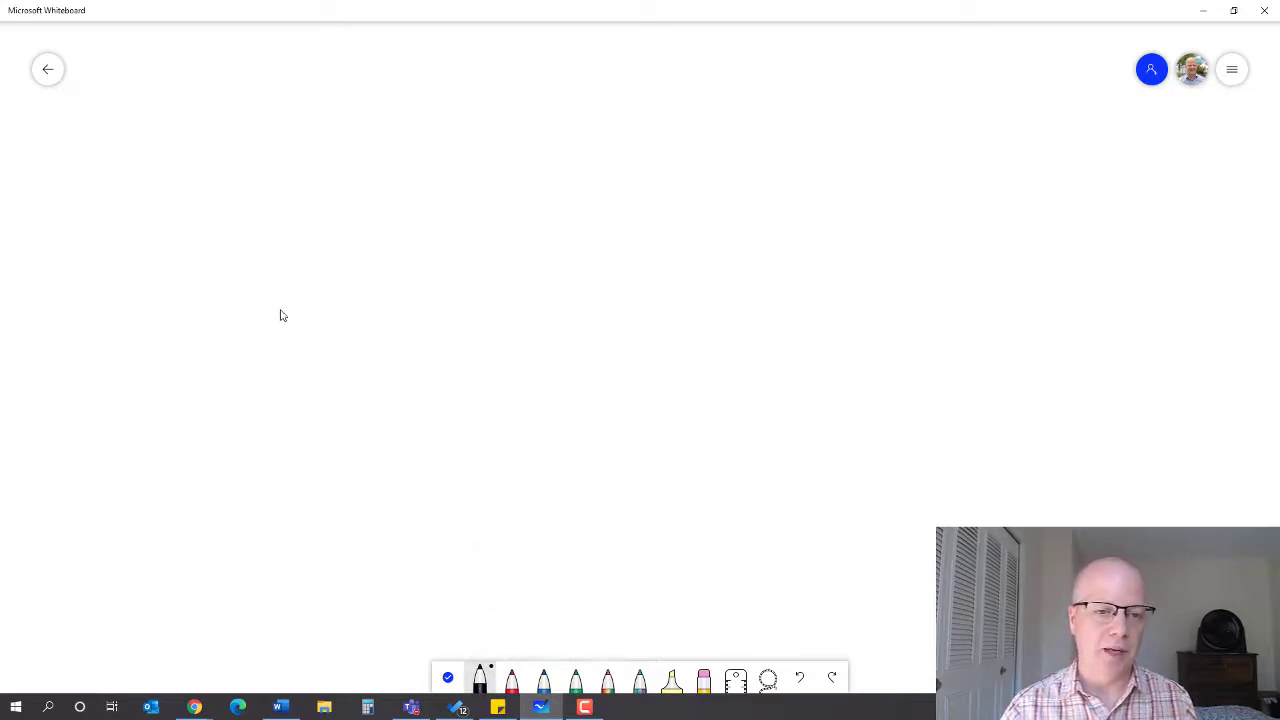
Step: Draw a black wavy ink line across the upper left of the board
drag(284, 316, 924, 392)
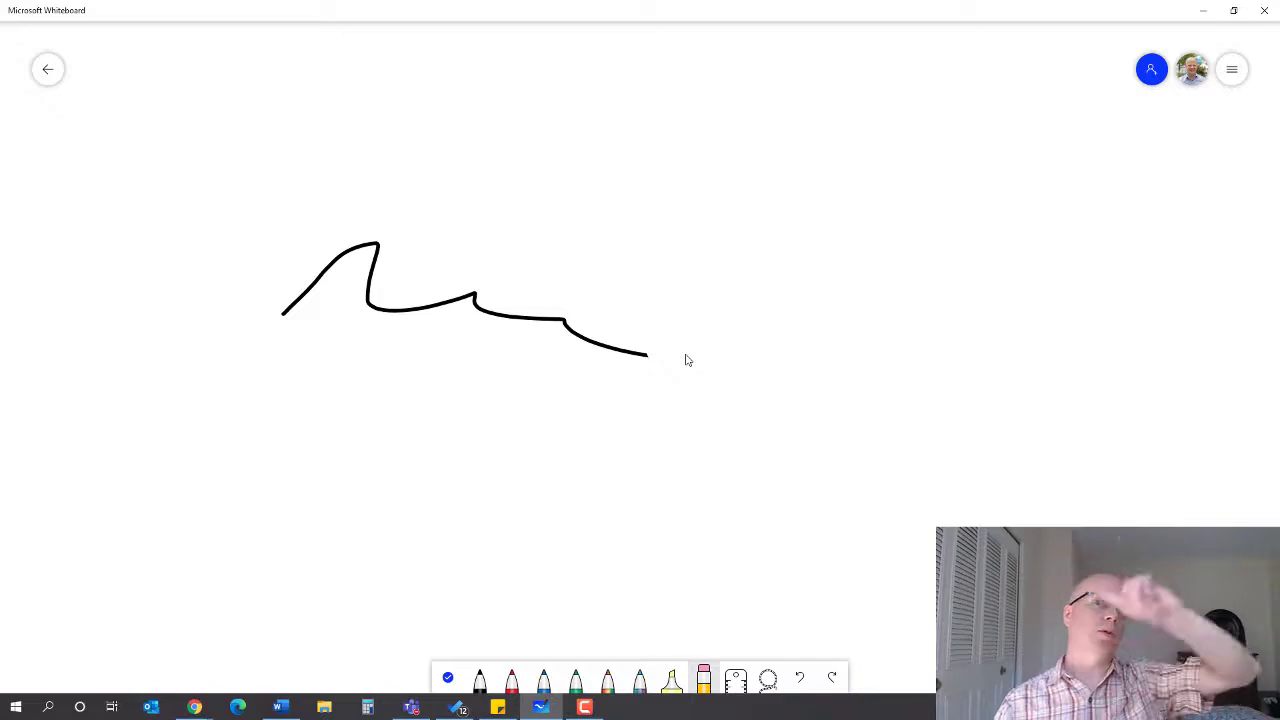
mouse_move(642, 356)
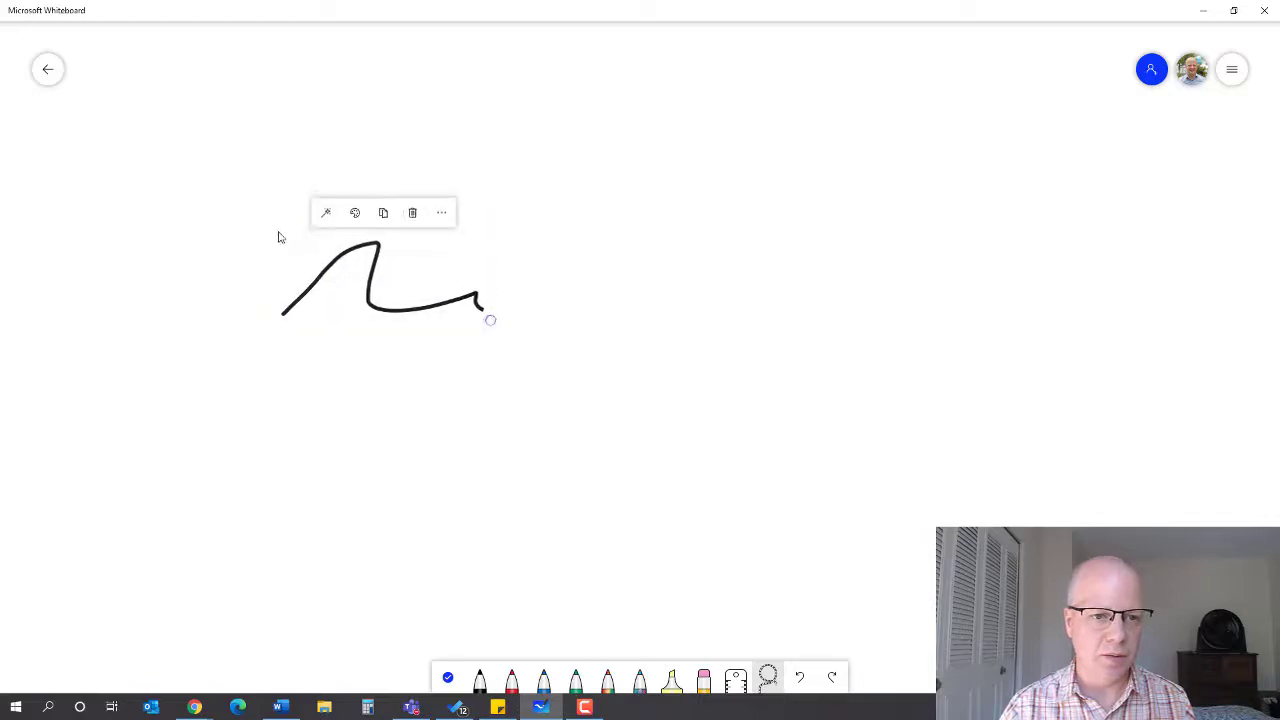
Step: Move the wavy ink stroke down to the right and recolour it from black to blue
drag(380, 300, 790, 210)
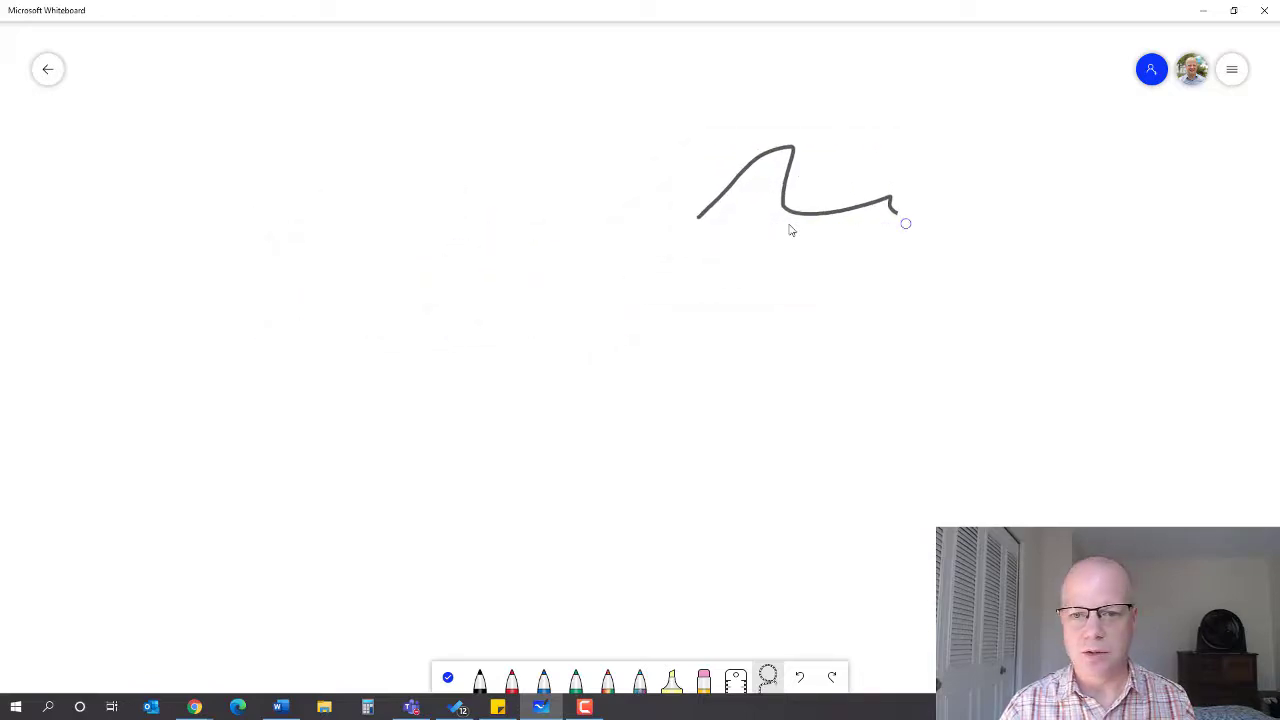
drag(796, 190, 850, 400)
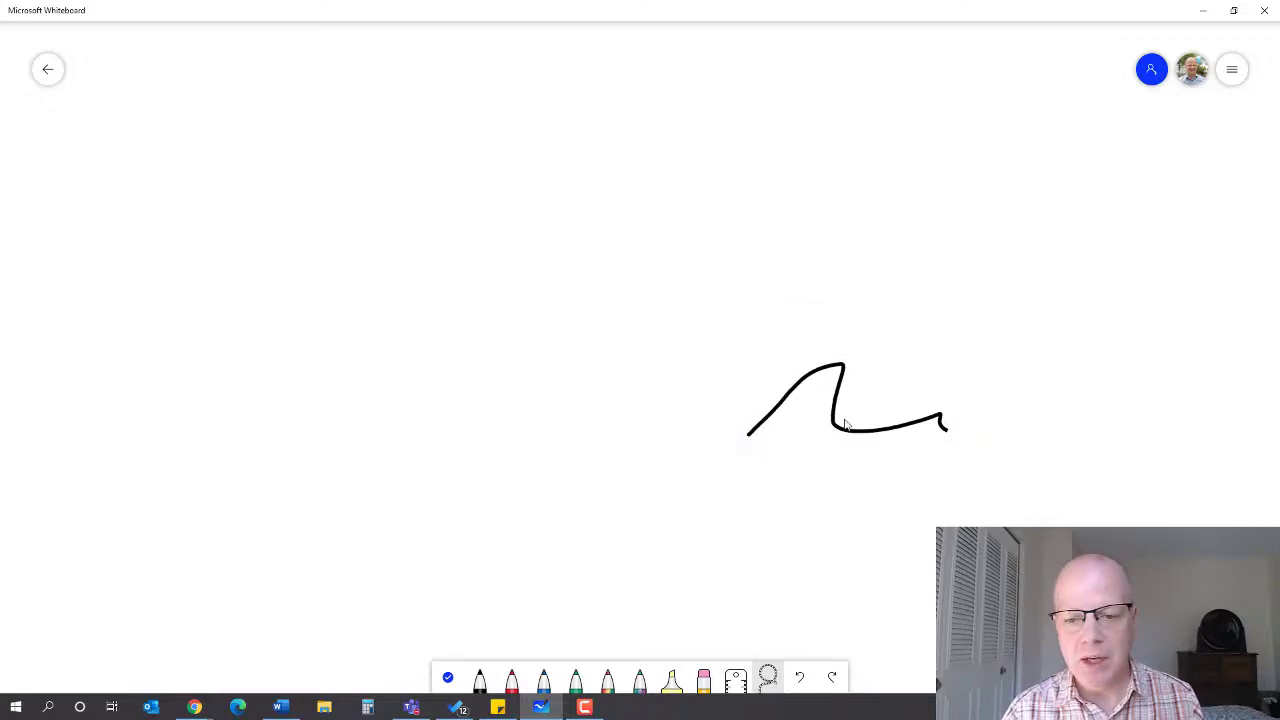
click(844, 410)
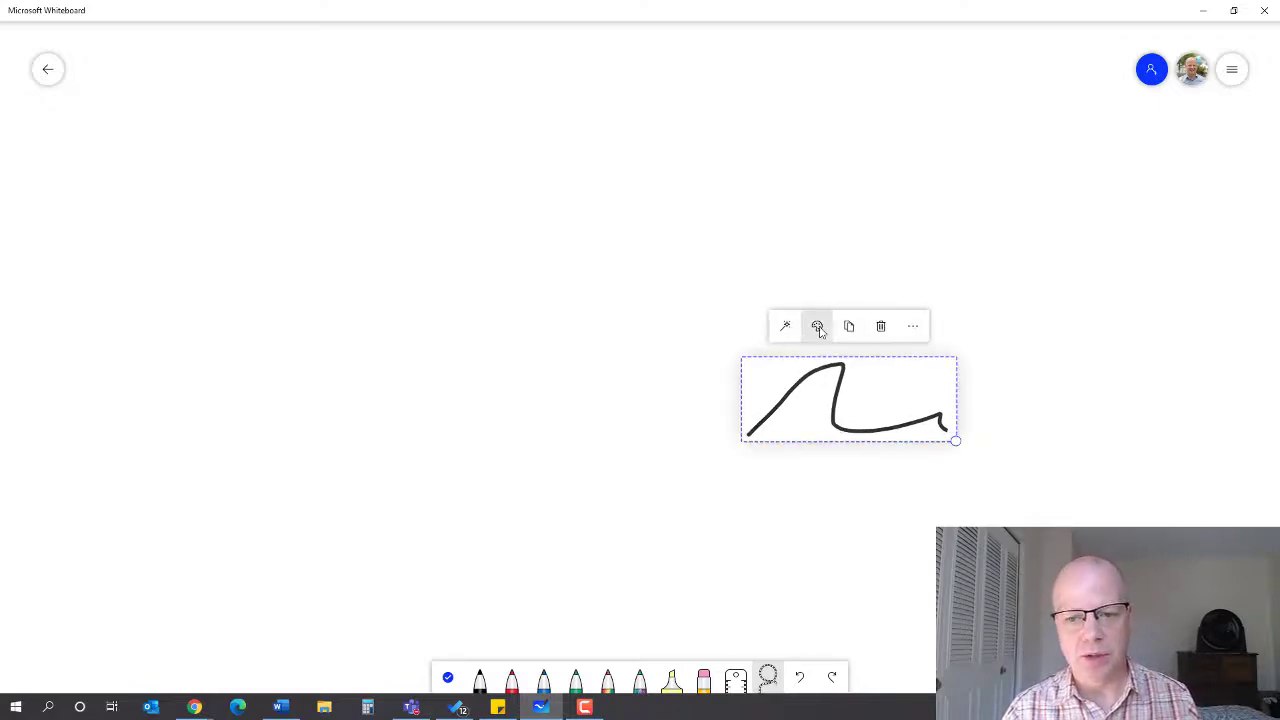
click(816, 326)
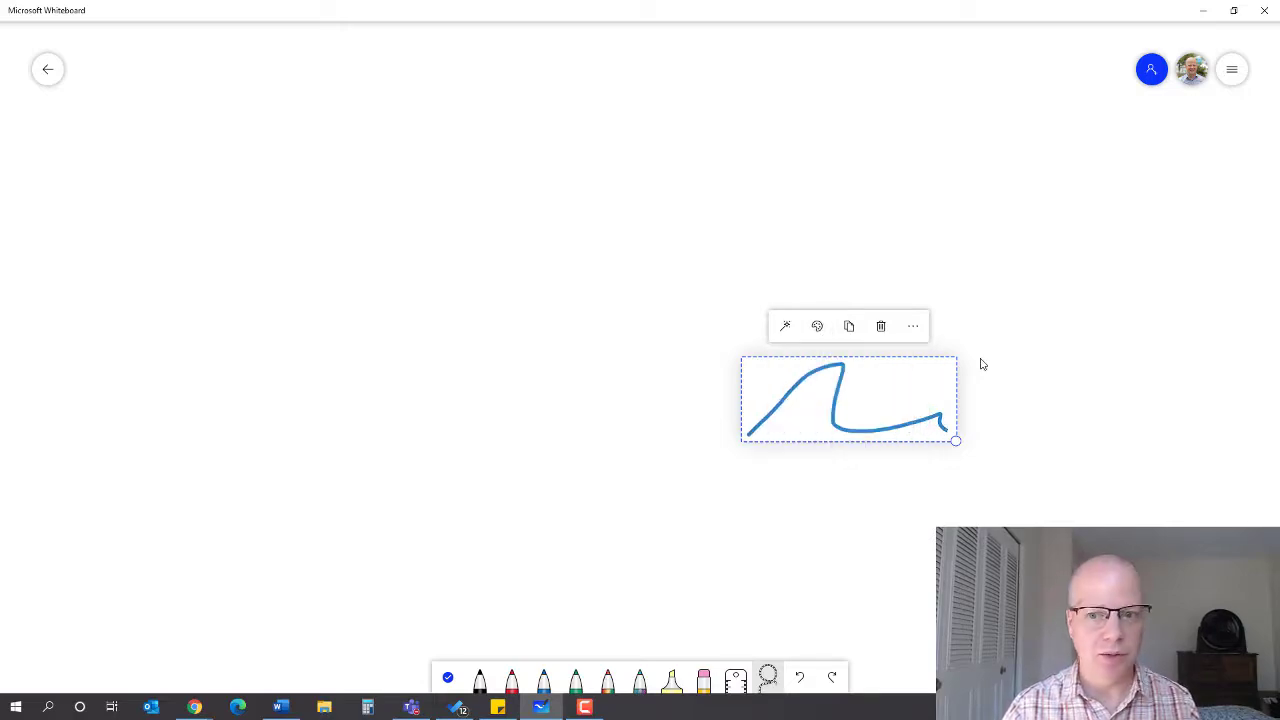
mouse_move(848, 326)
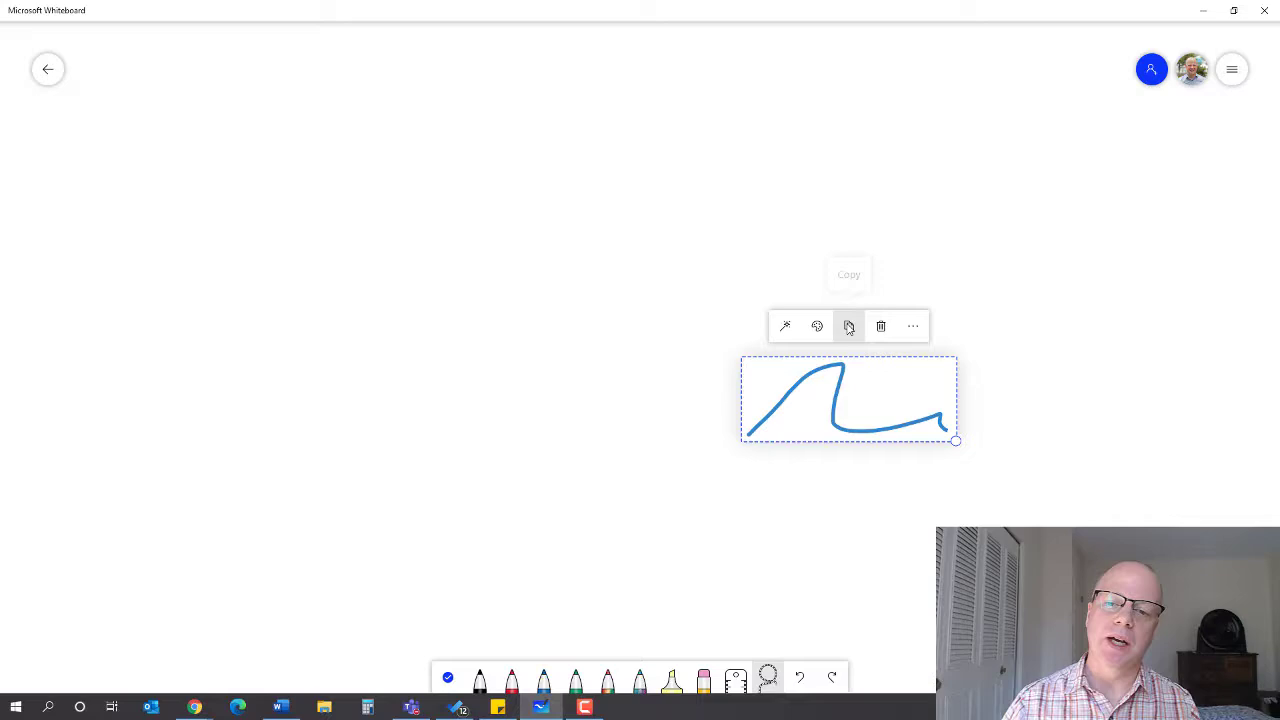
click(912, 326)
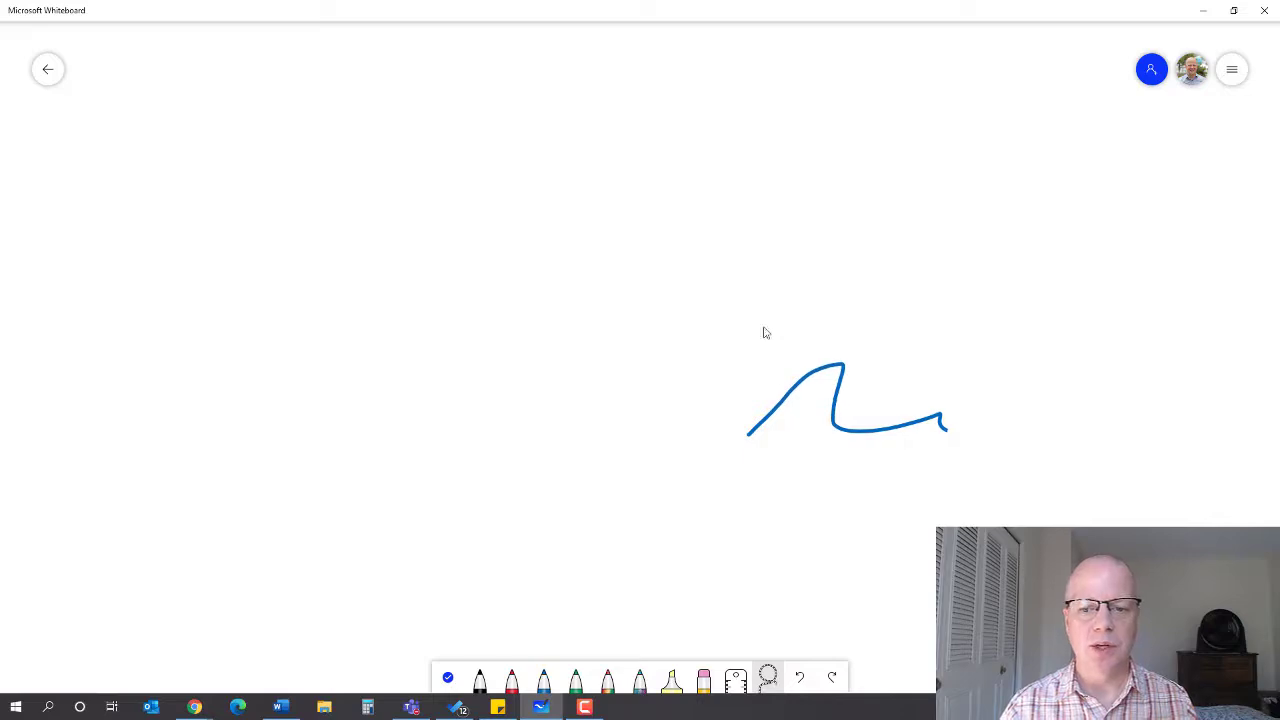
mouse_move(850, 412)
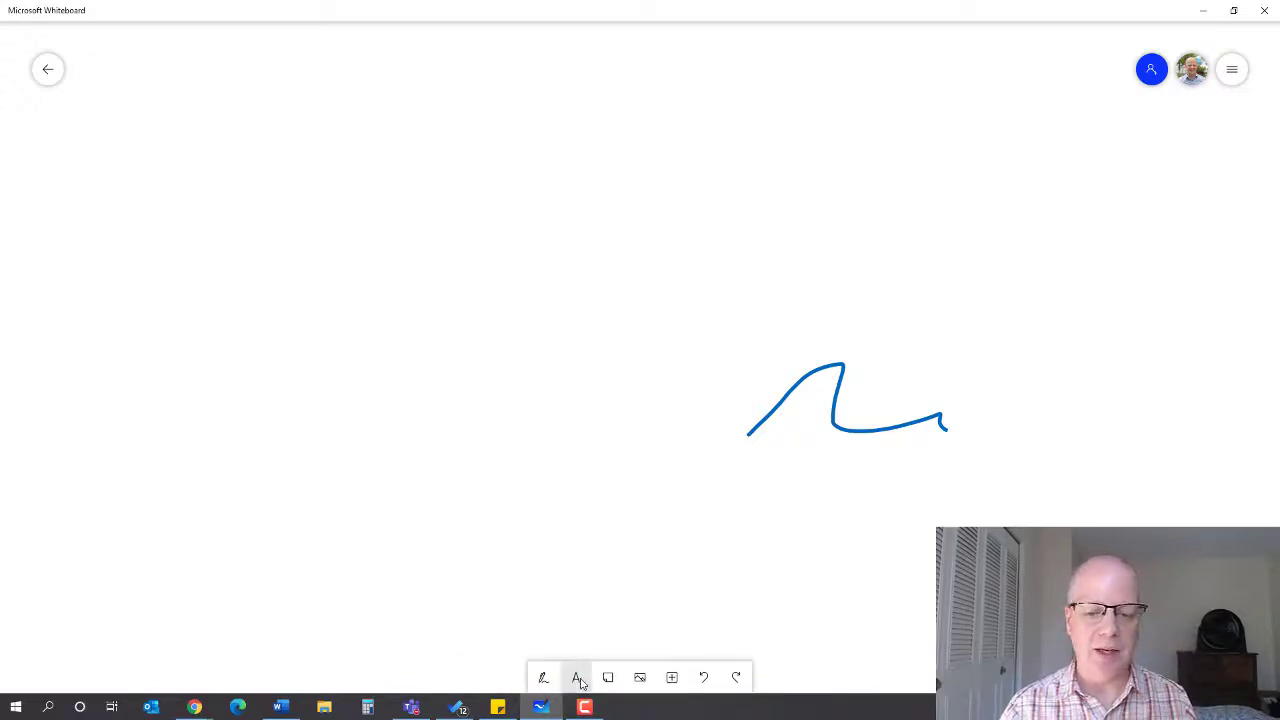
Step: Add a text box reading 'Hello!' and colour the text red
click(576, 678)
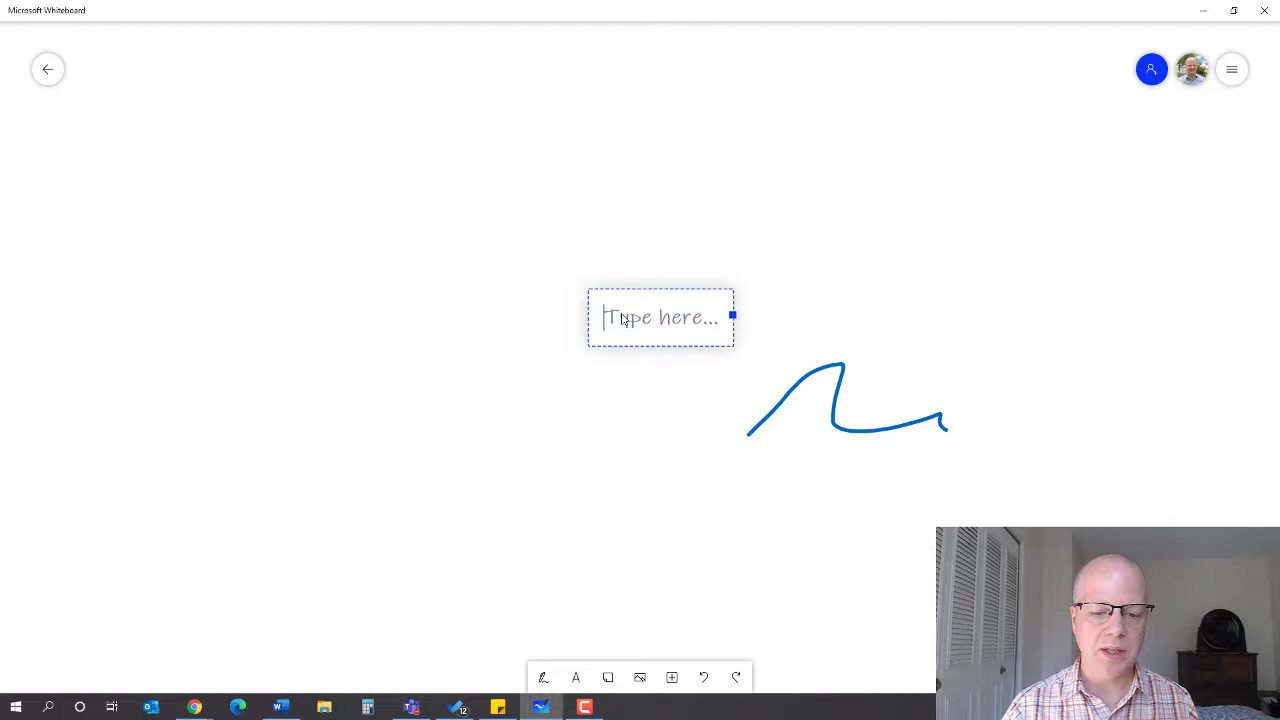
text(Hello)
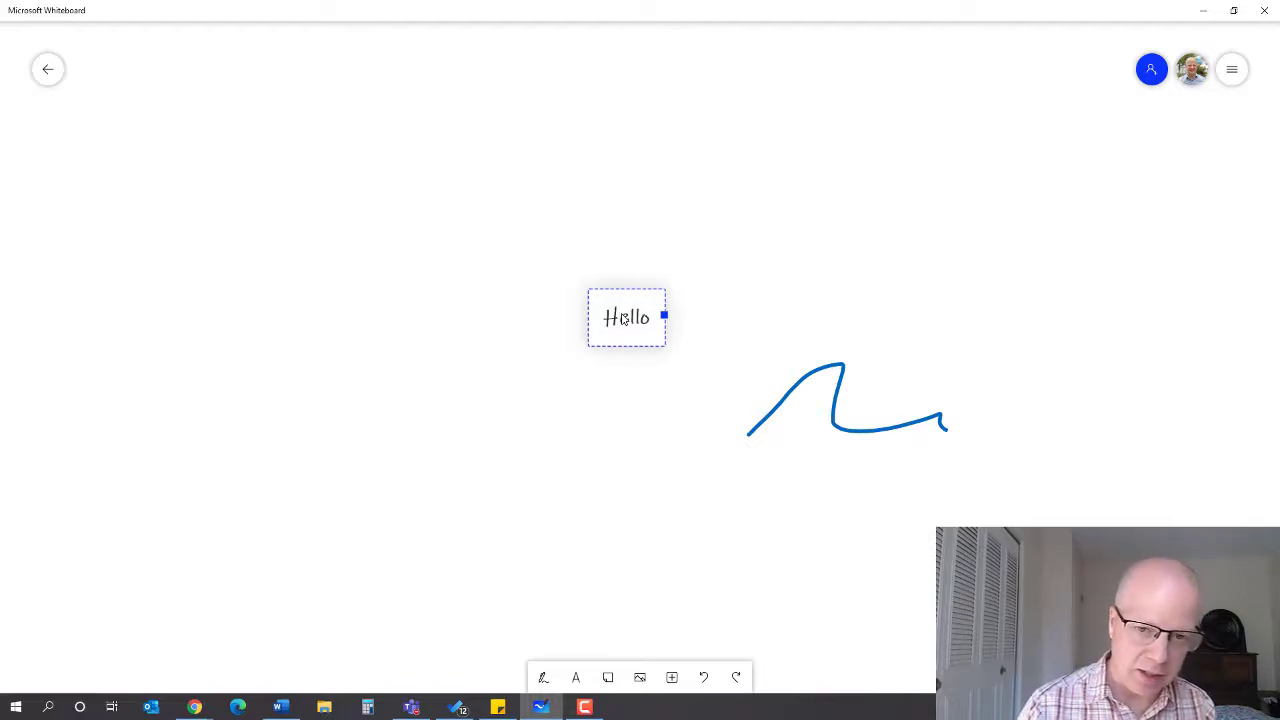
text(!)
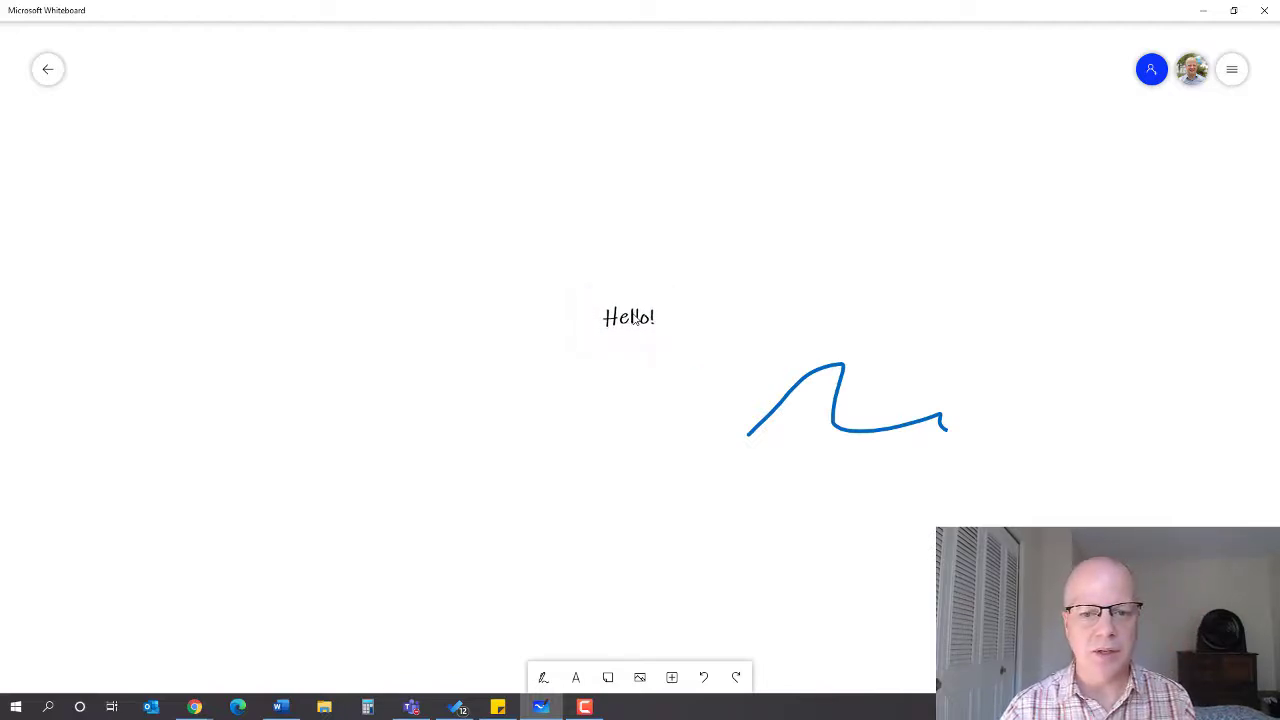
click(628, 316)
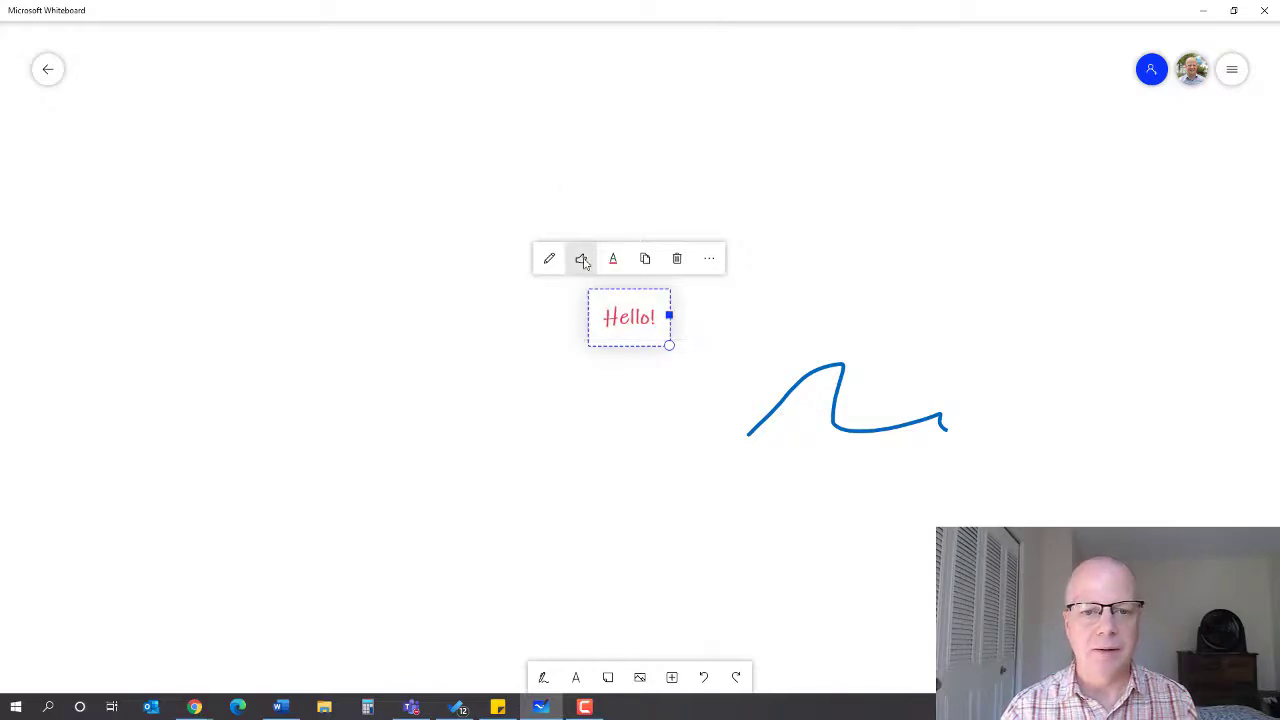
click(580, 260)
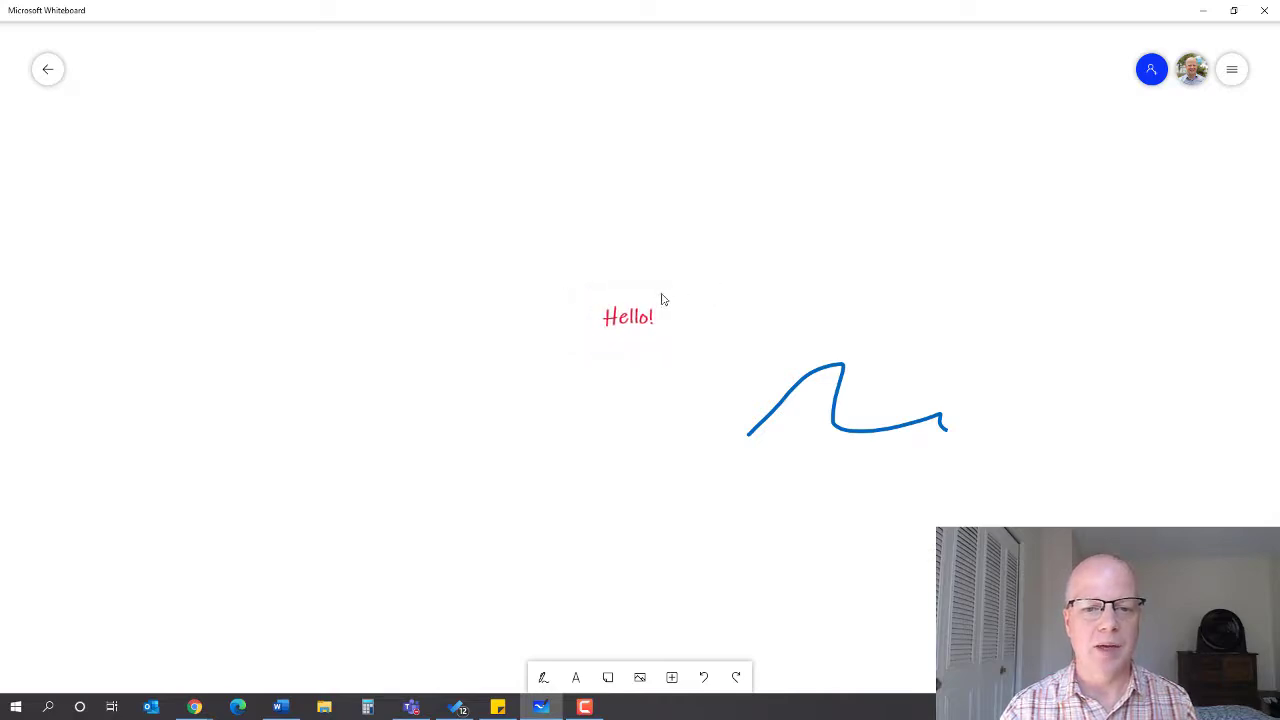
Step: Enlarge the red Hello! text and move it toward the upper left of the canvas
click(628, 316)
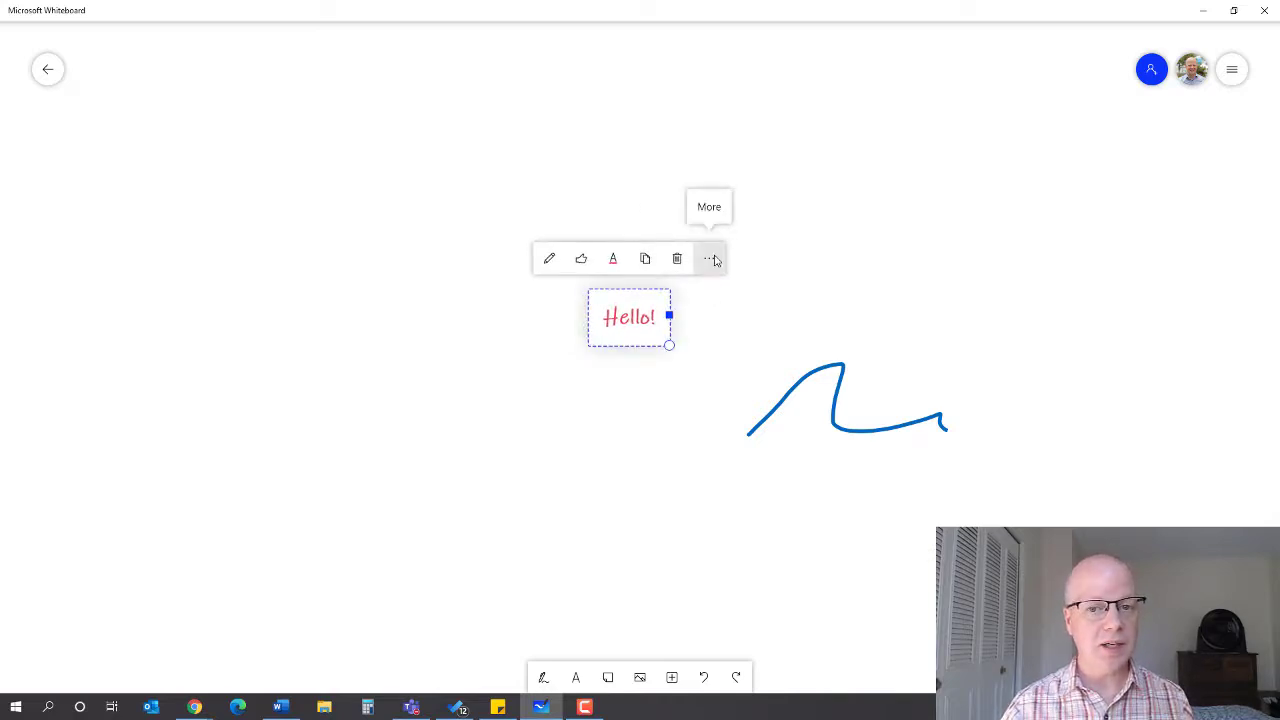
click(708, 258)
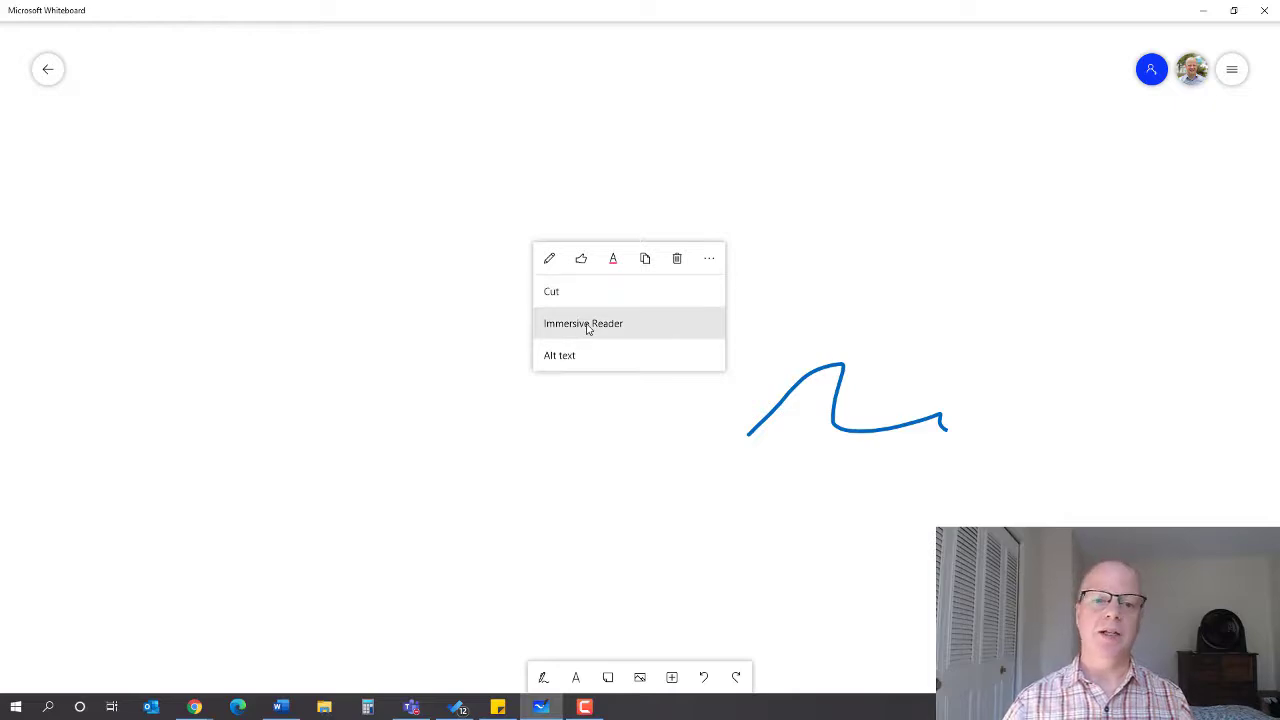
mouse_move(560, 356)
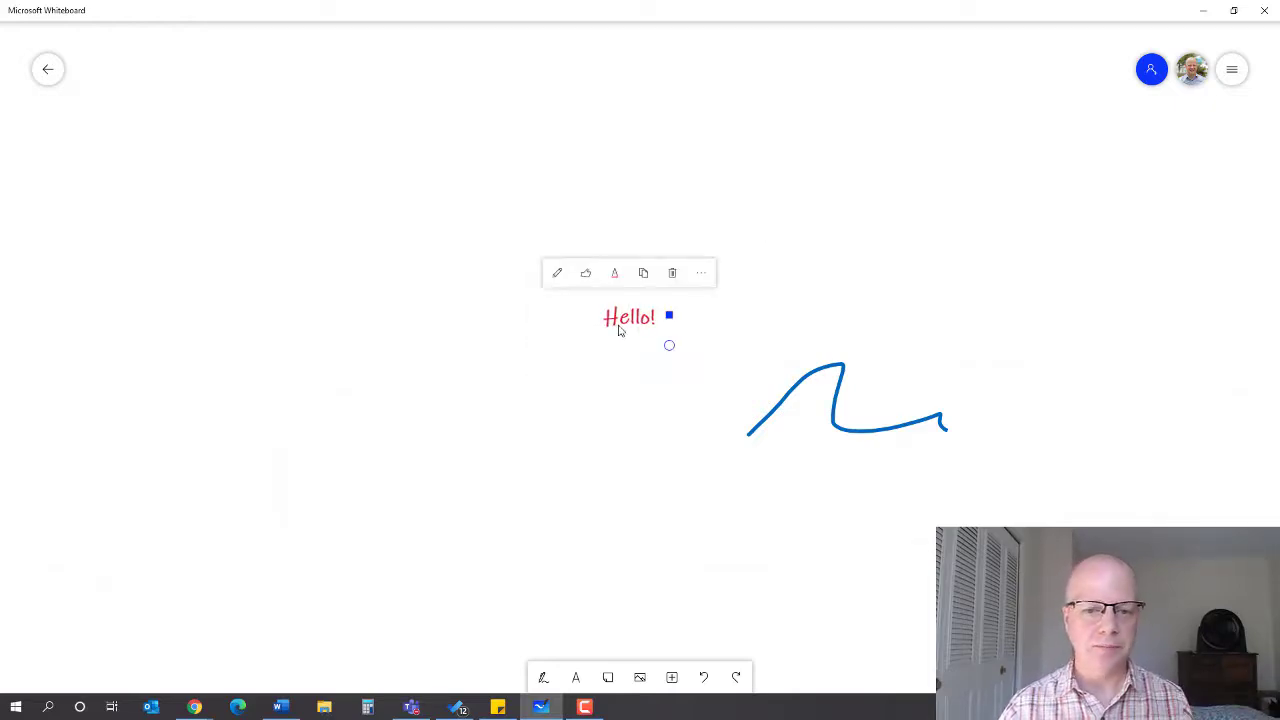
drag(628, 316, 382, 222)
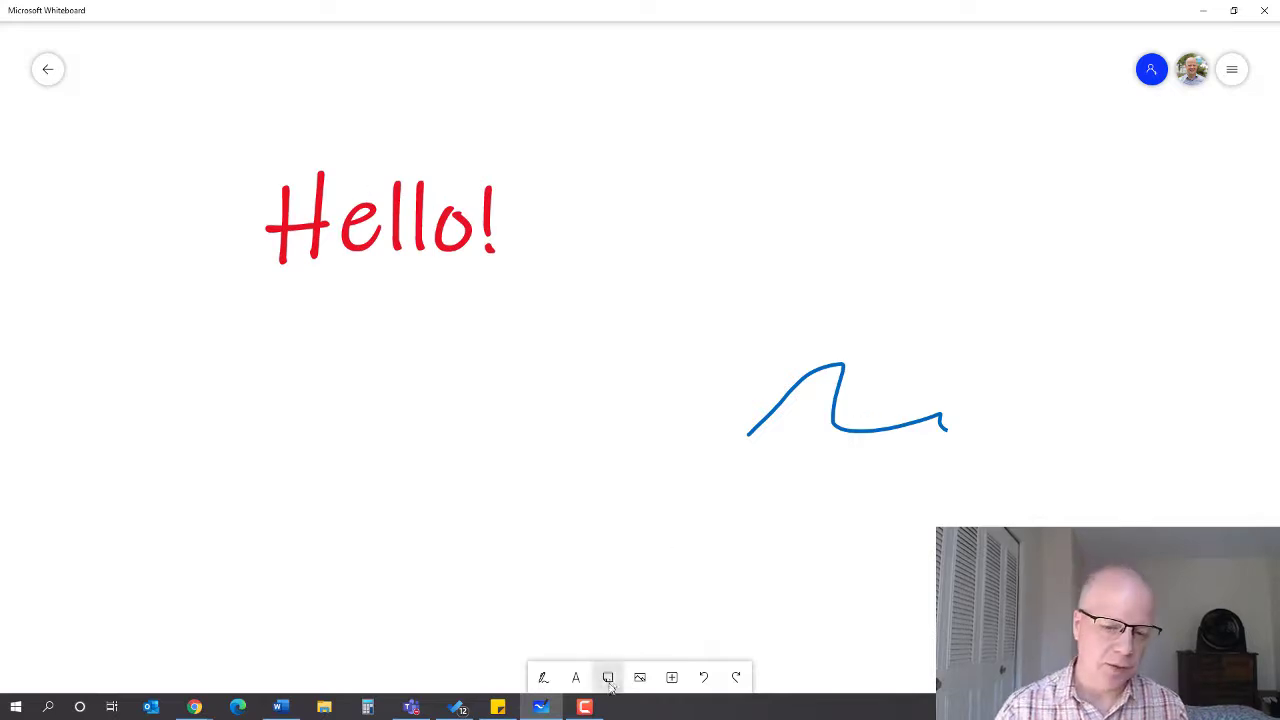
Step: Place a sticky note below the red text and write 'Hello' in it
click(608, 678)
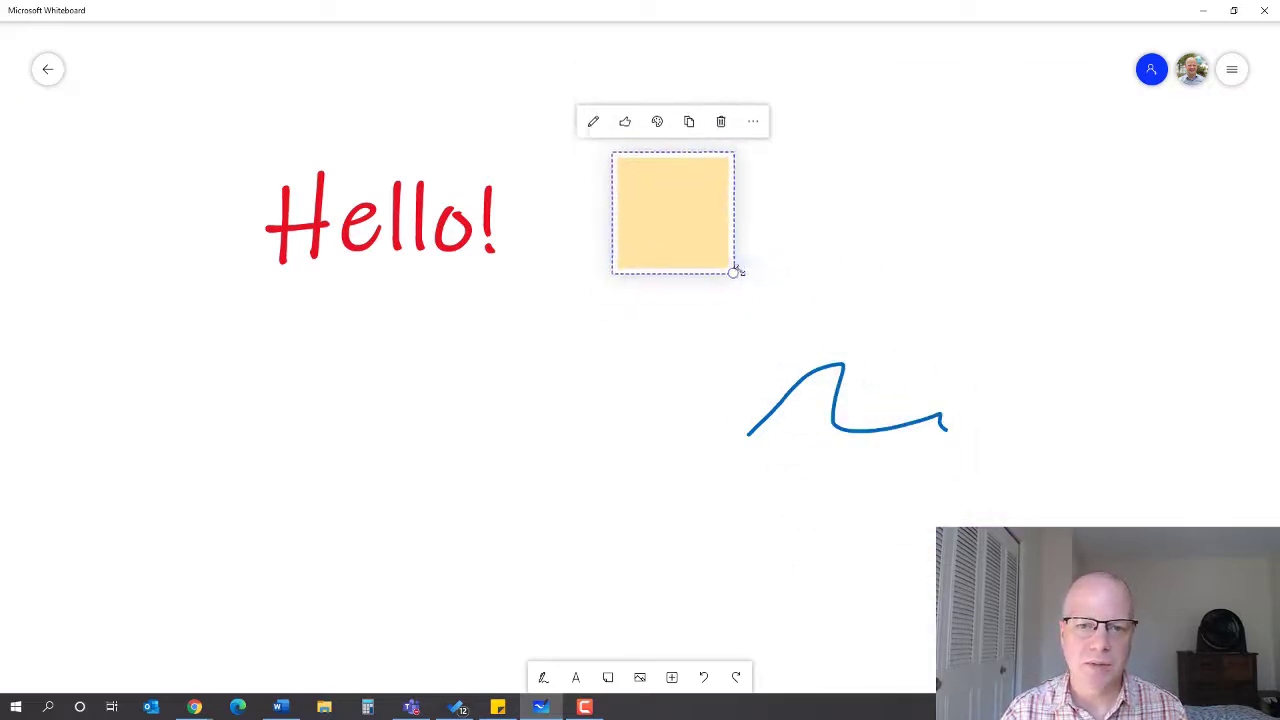
drag(736, 272, 744, 264)
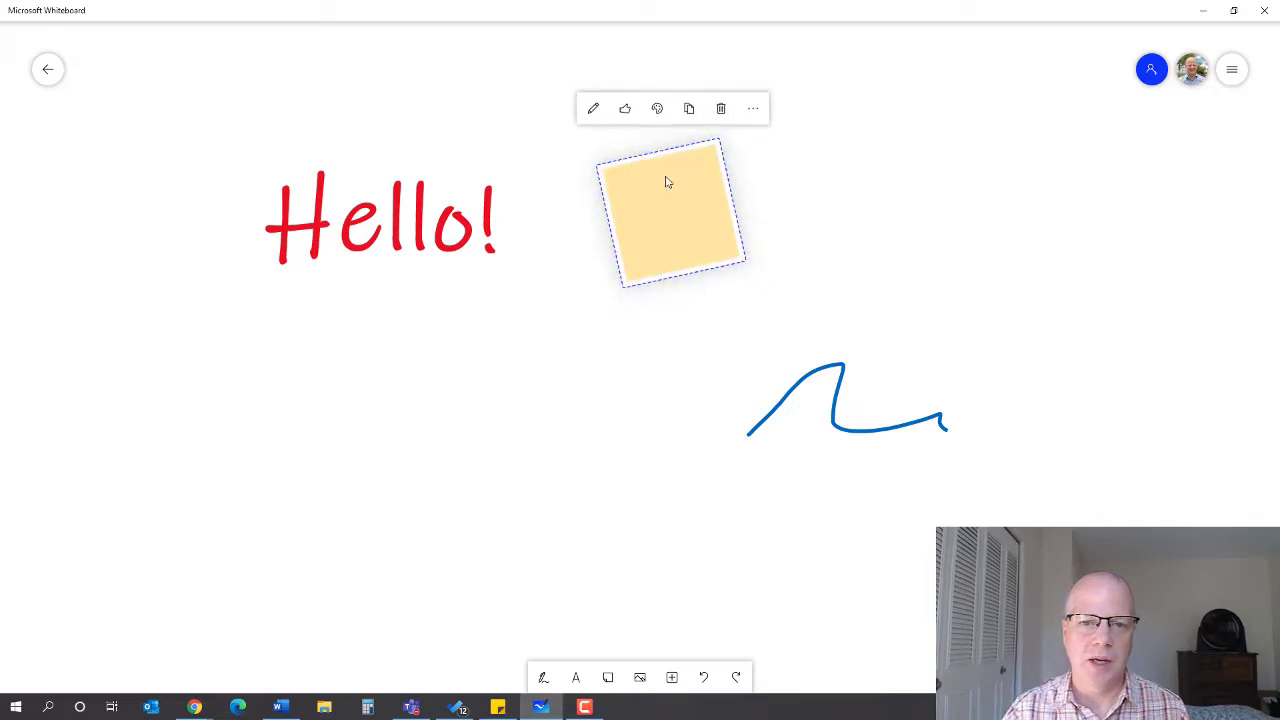
text(Hello!)
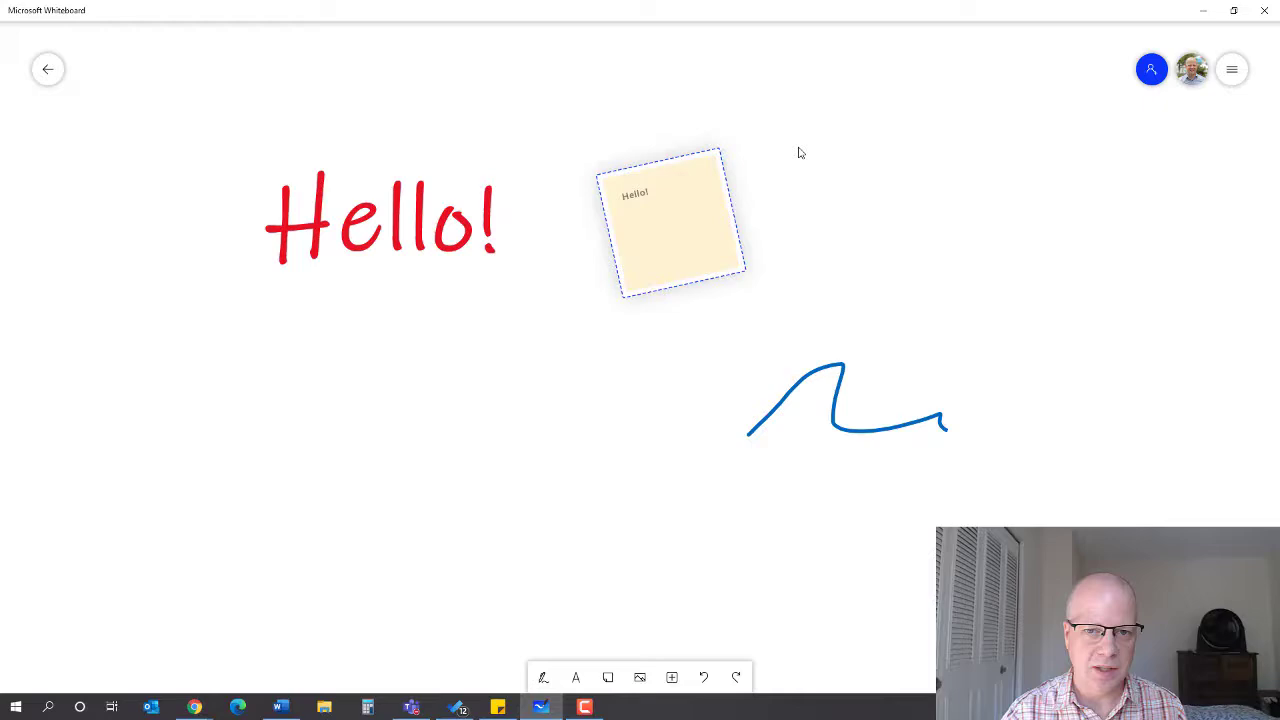
Step: Change the sticky note's background colour to light blue
click(664, 220)
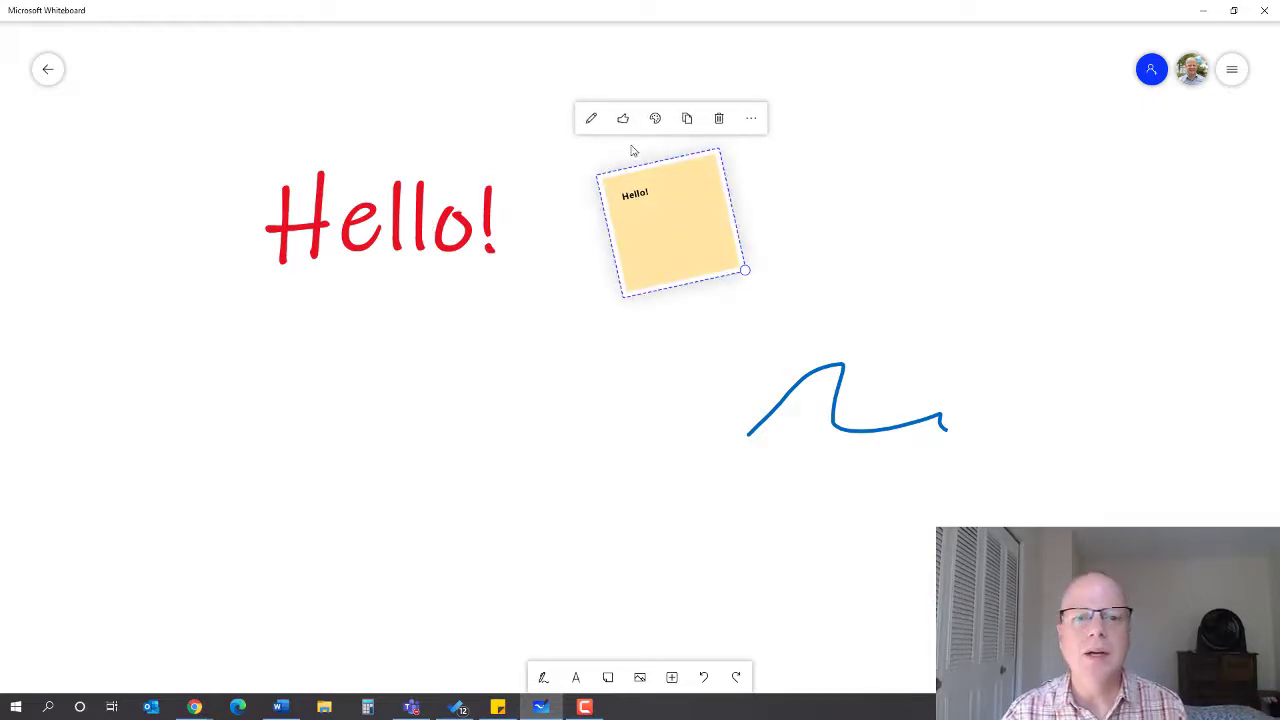
mouse_move(592, 118)
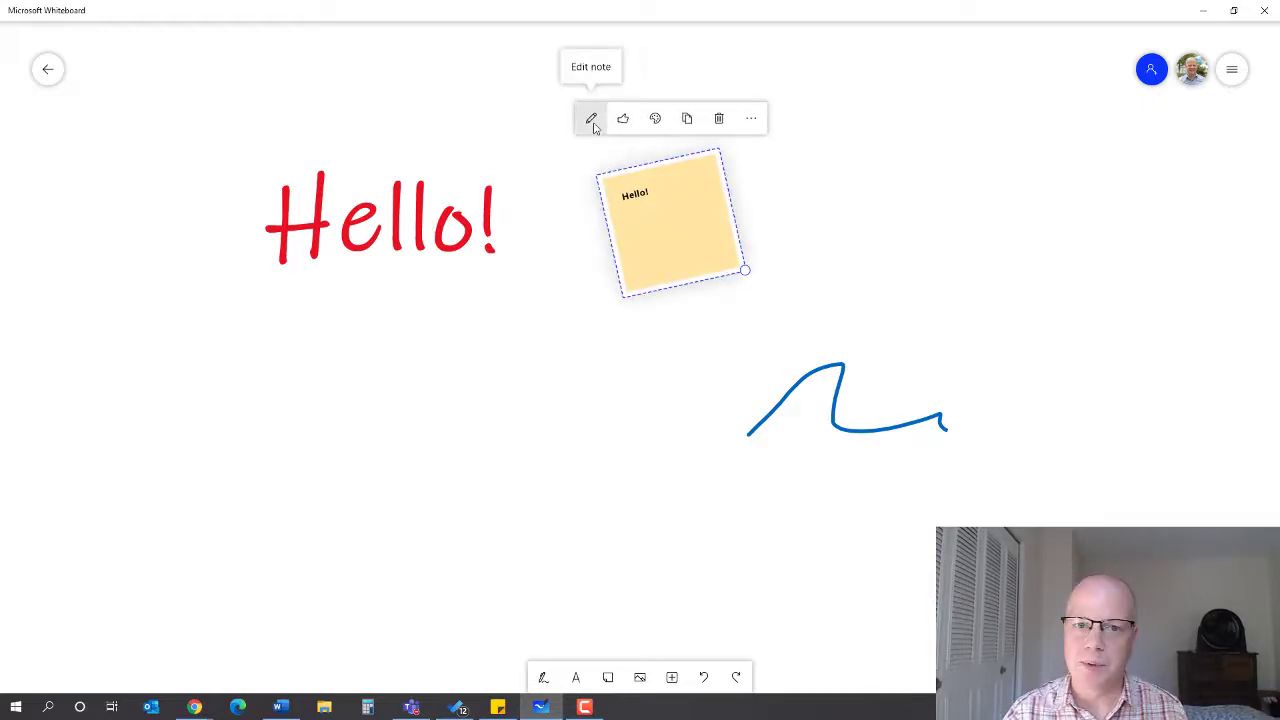
click(656, 118)
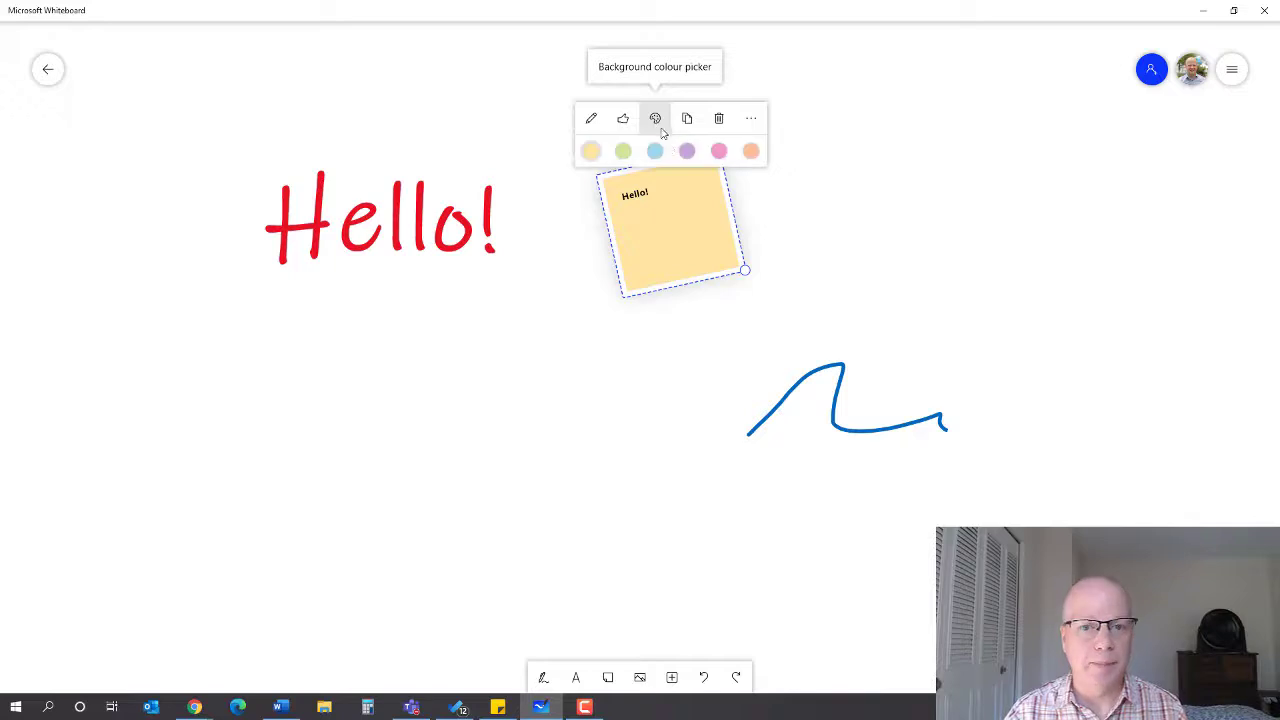
click(656, 152)
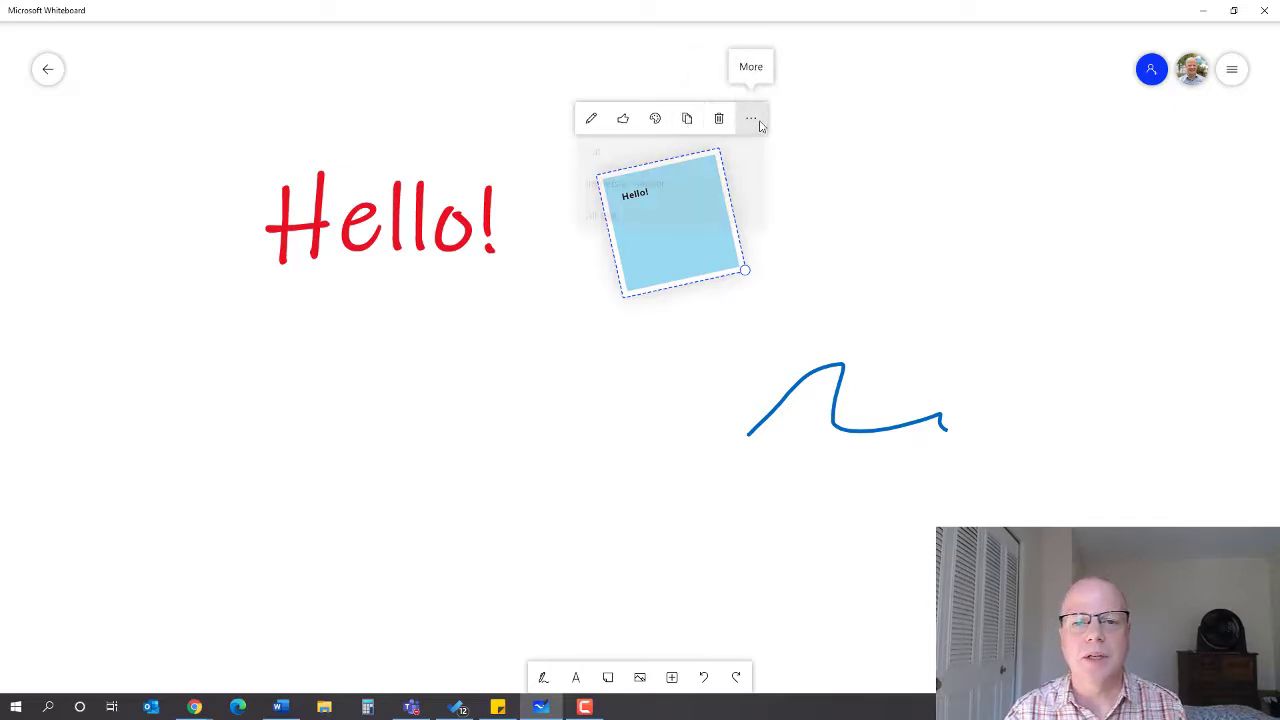
click(752, 118)
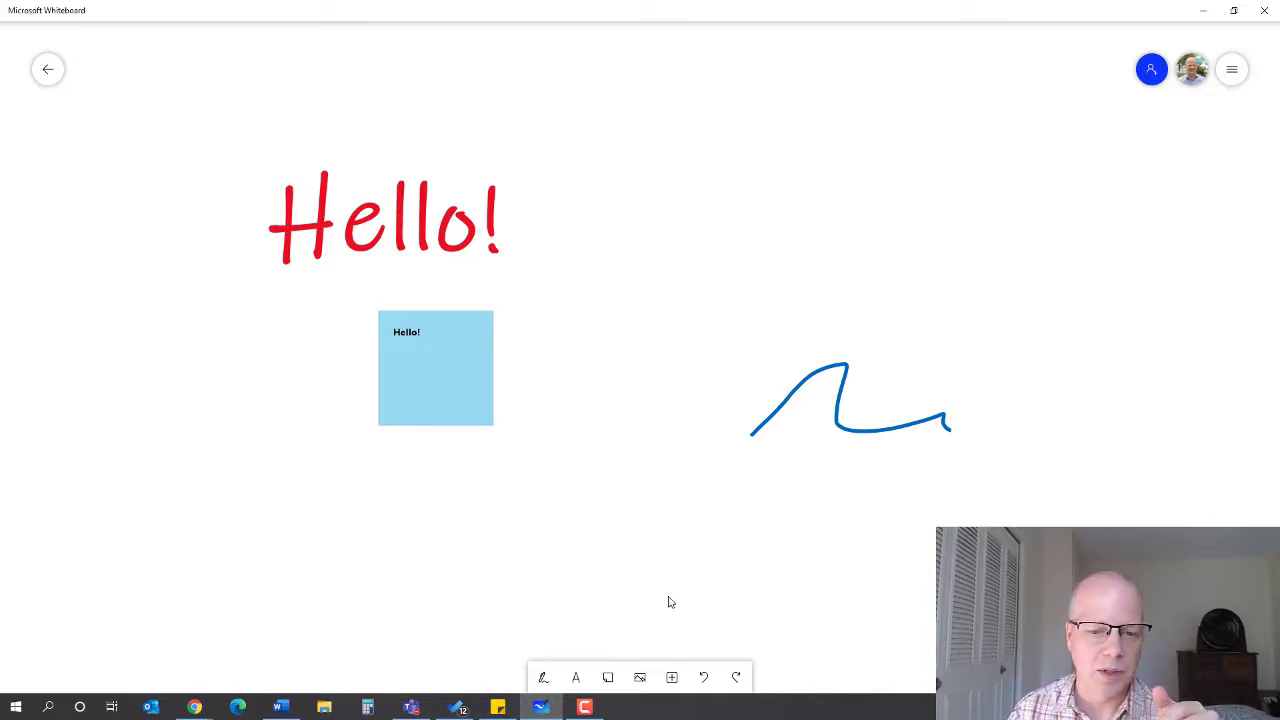
Step: Insert a note grid from the Insert menu, then remove it again from the board
click(640, 678)
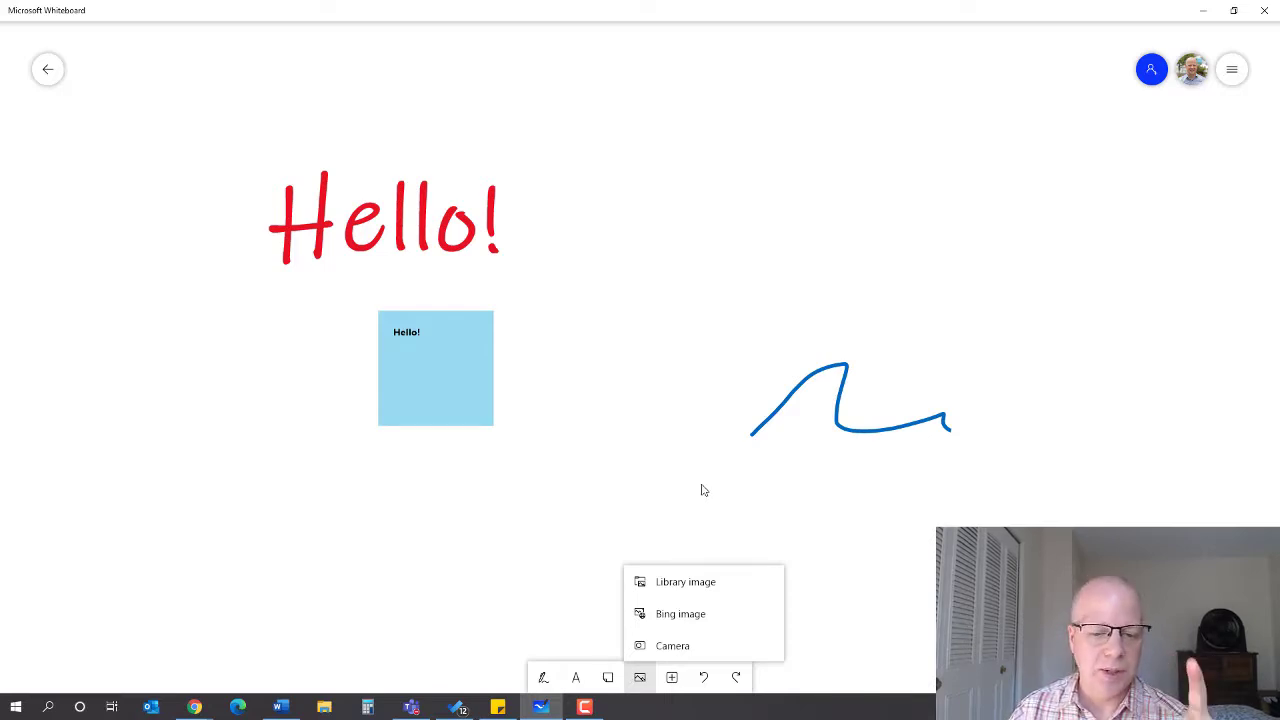
click(672, 678)
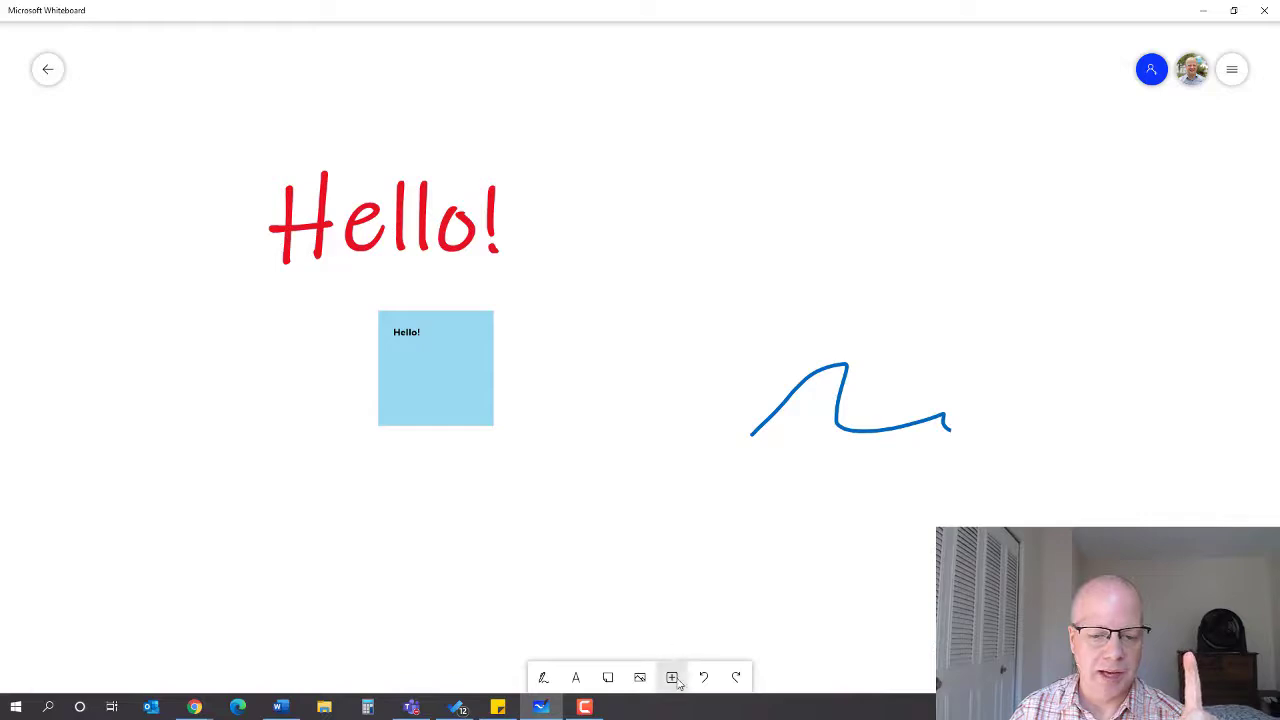
click(672, 678)
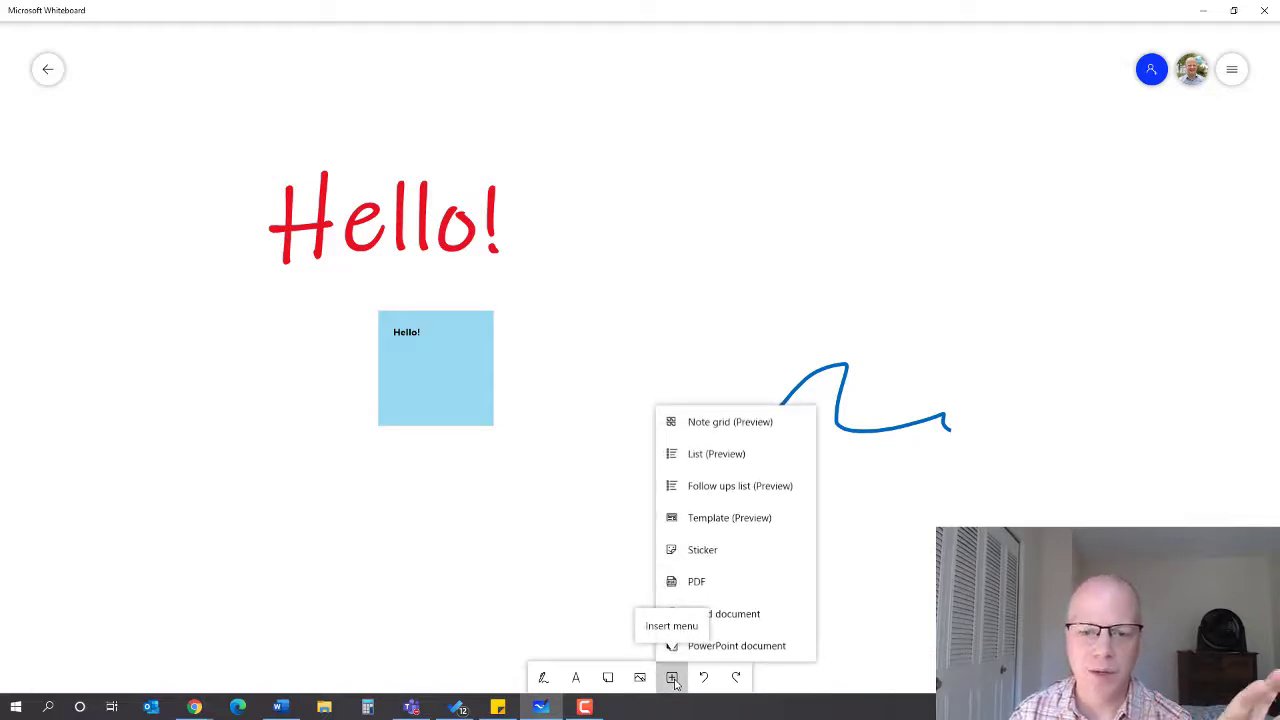
mouse_move(730, 420)
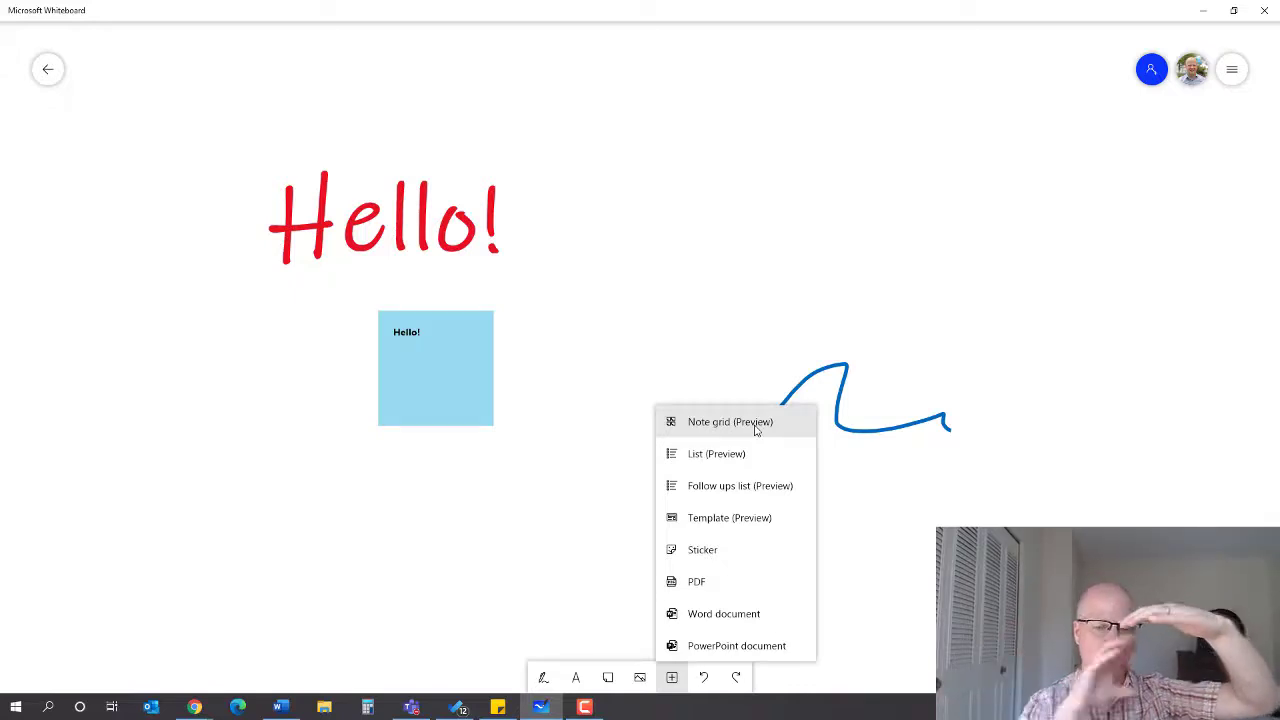
click(730, 420)
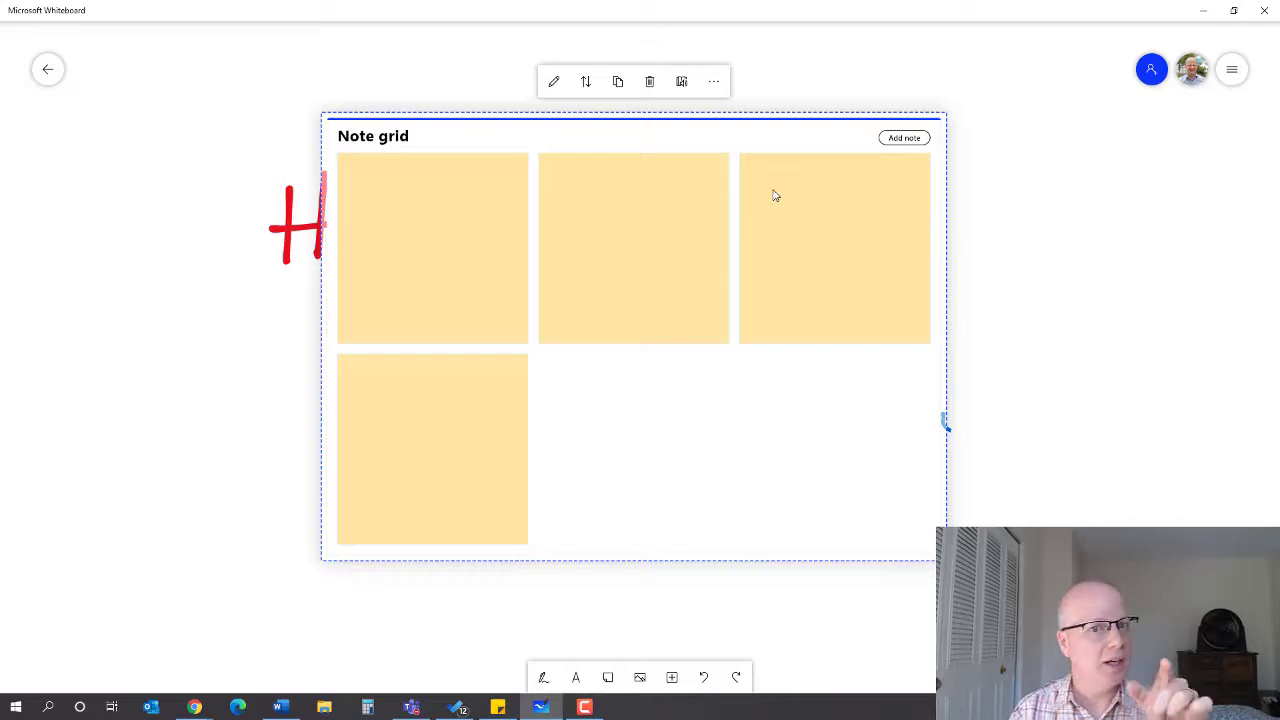
mouse_move(766, 242)
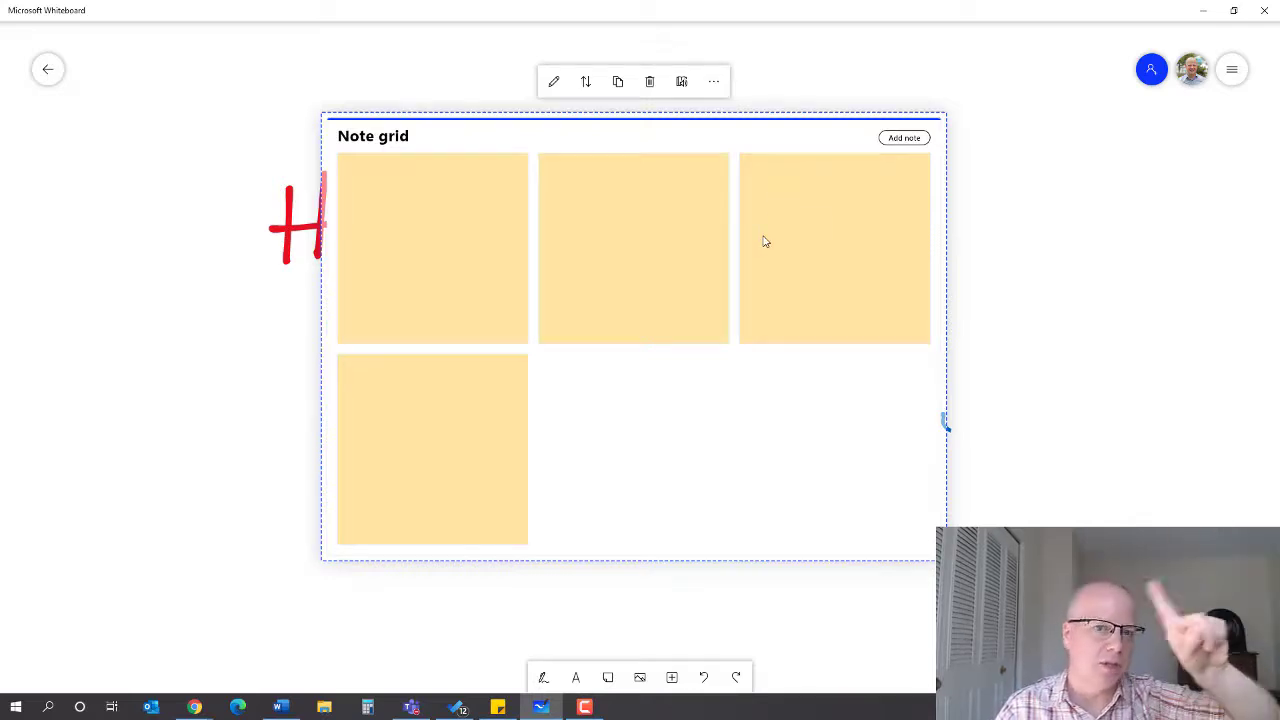
click(648, 80)
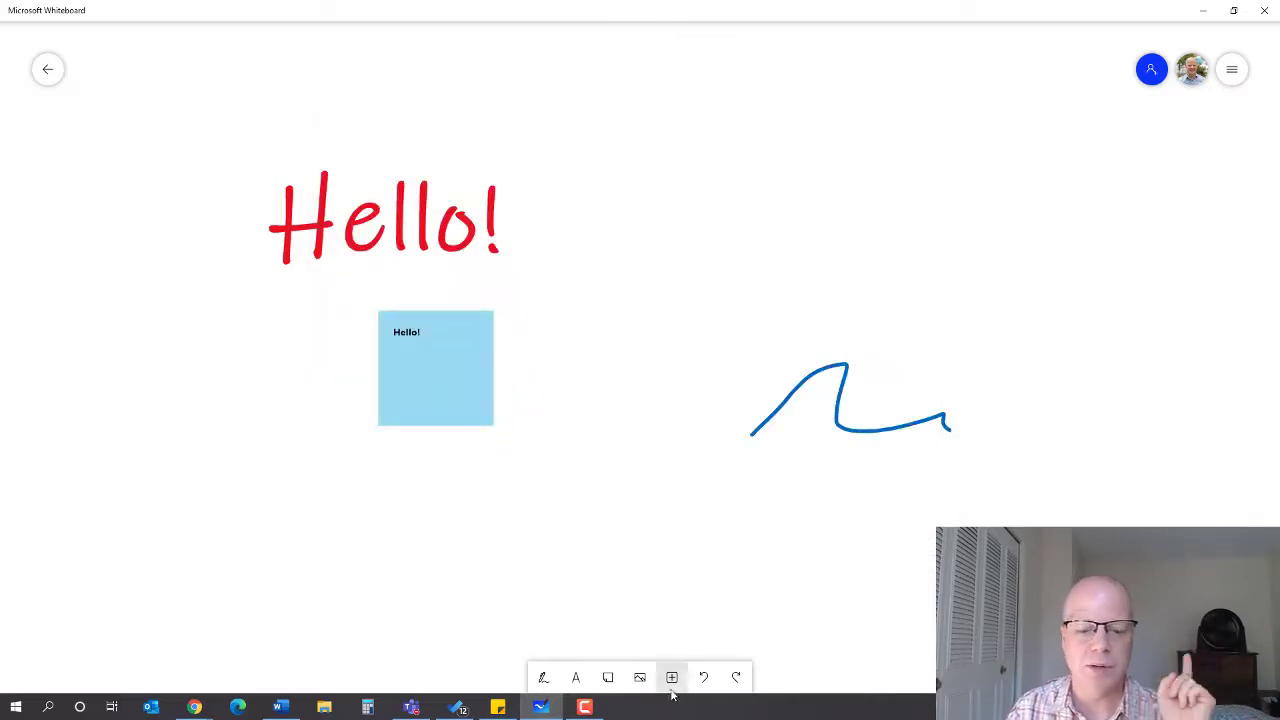
click(672, 678)
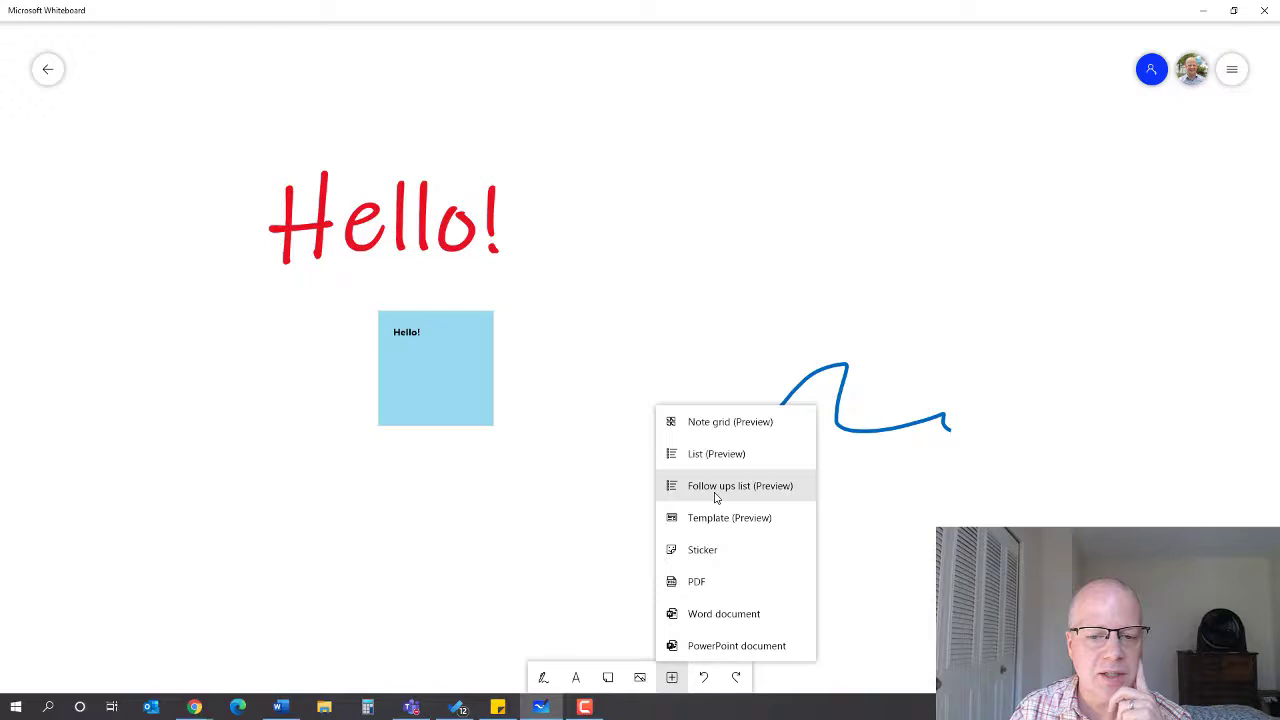
mouse_move(728, 458)
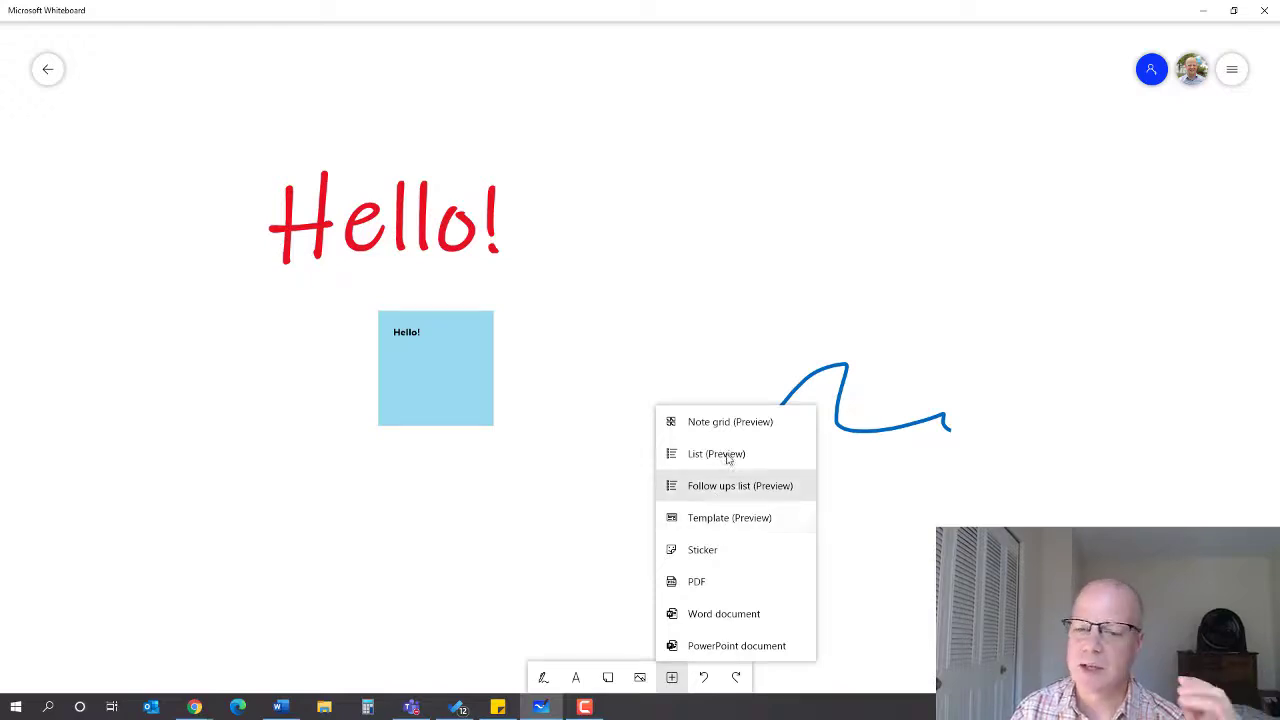
mouse_move(702, 550)
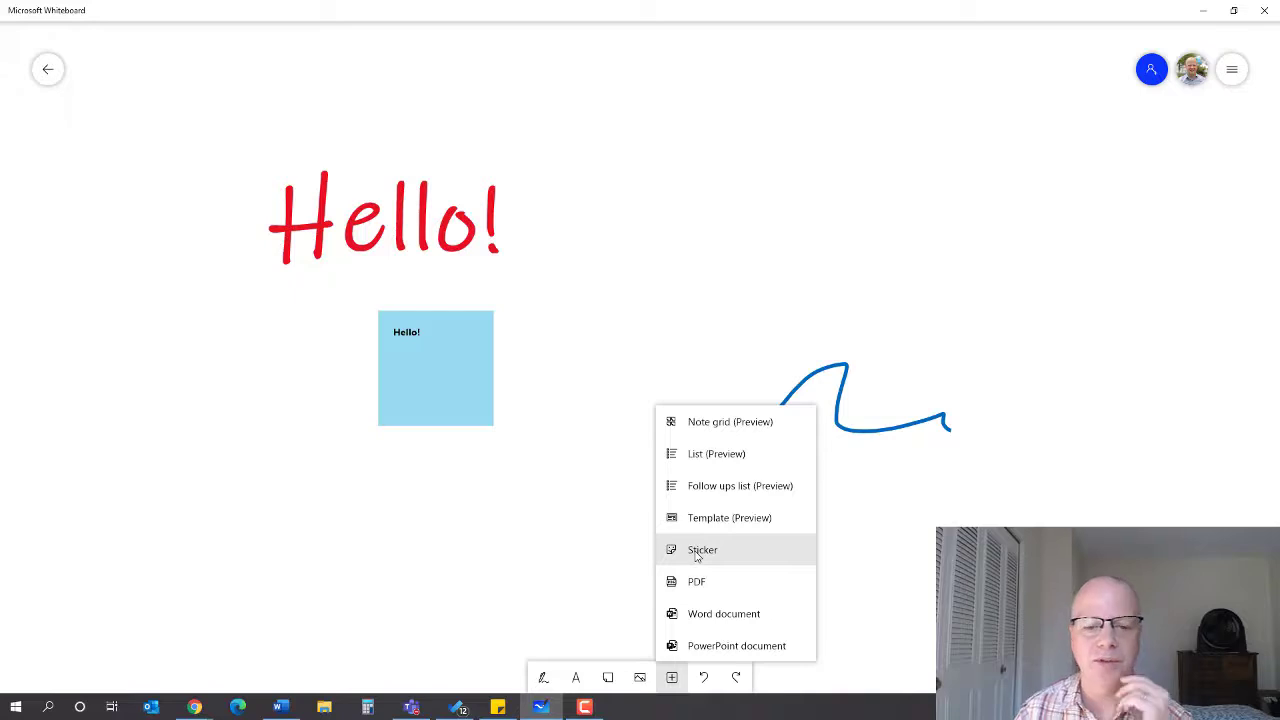
mouse_move(736, 644)
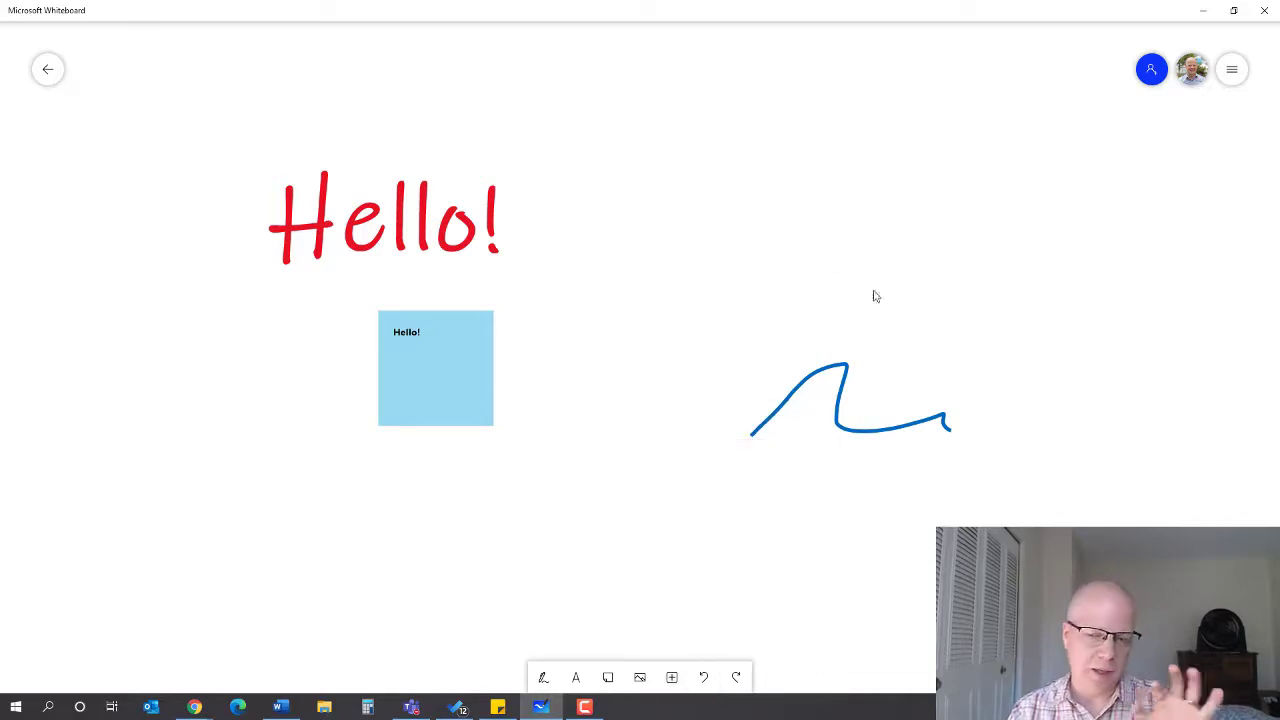
mouse_move(1232, 68)
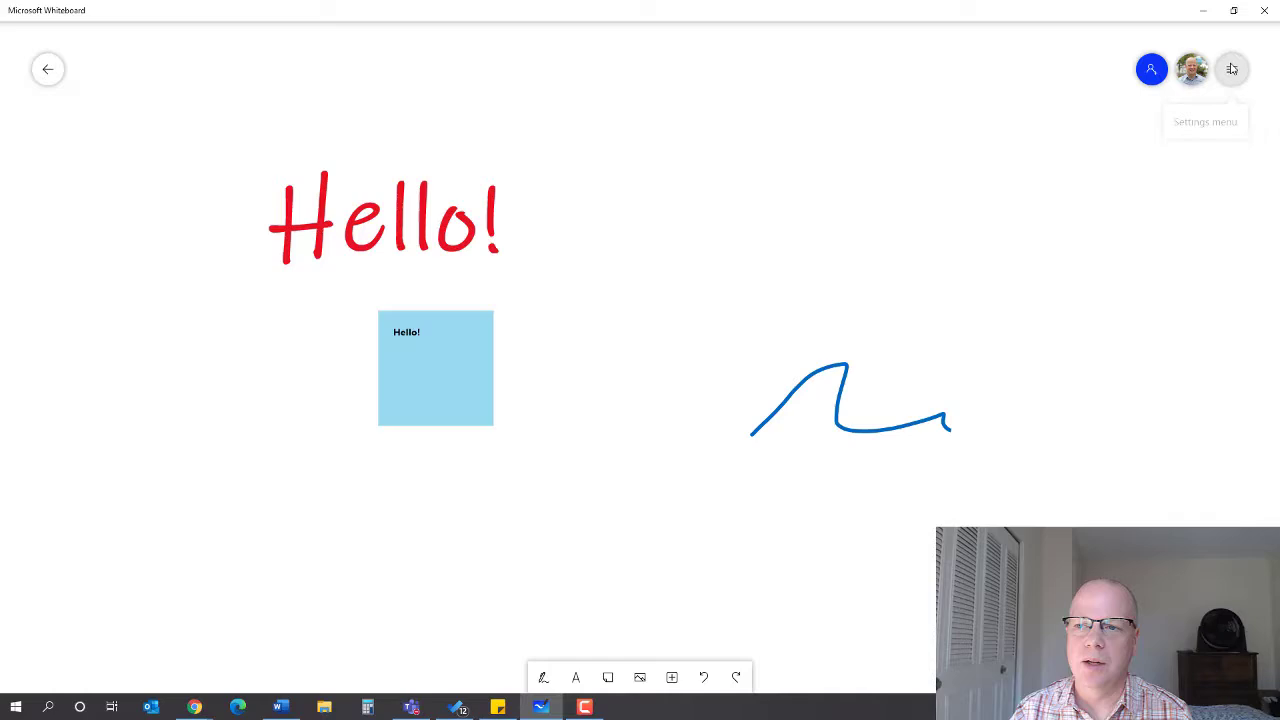
Step: Clear the canvas via Settings and draw a yellow looping ink stroke across the blank board
click(1232, 68)
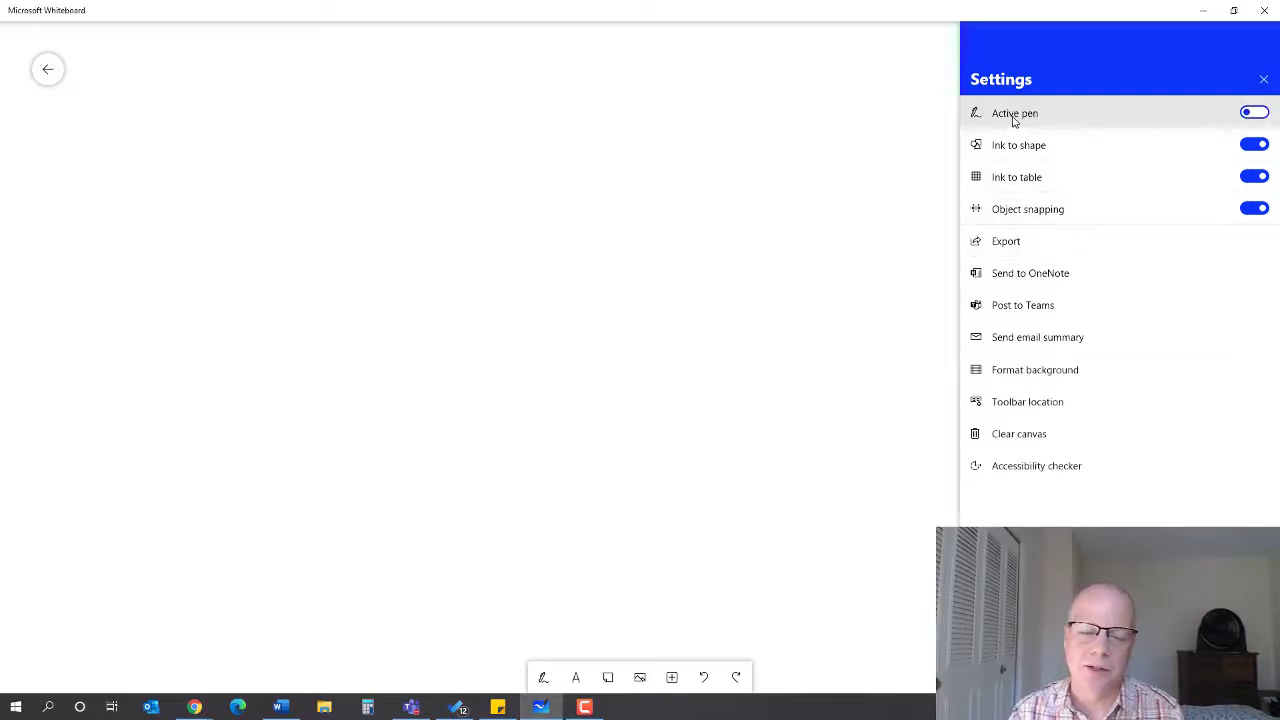
click(1264, 80)
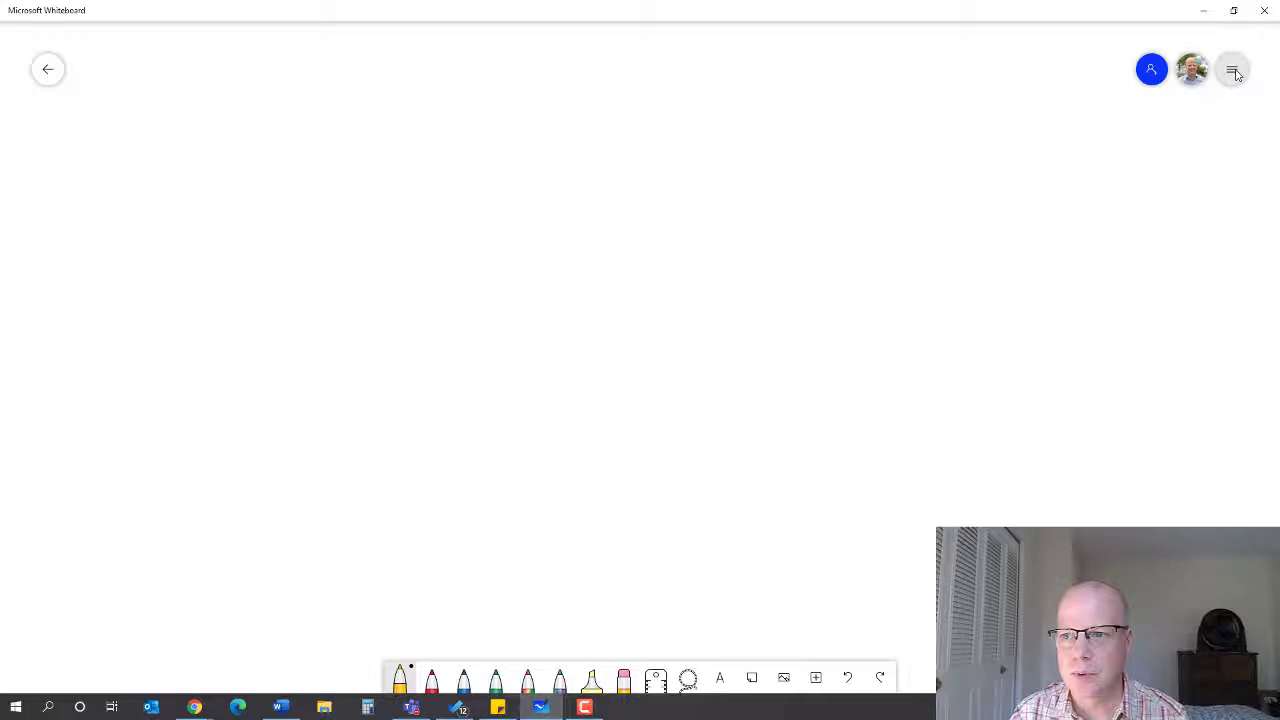
click(1232, 68)
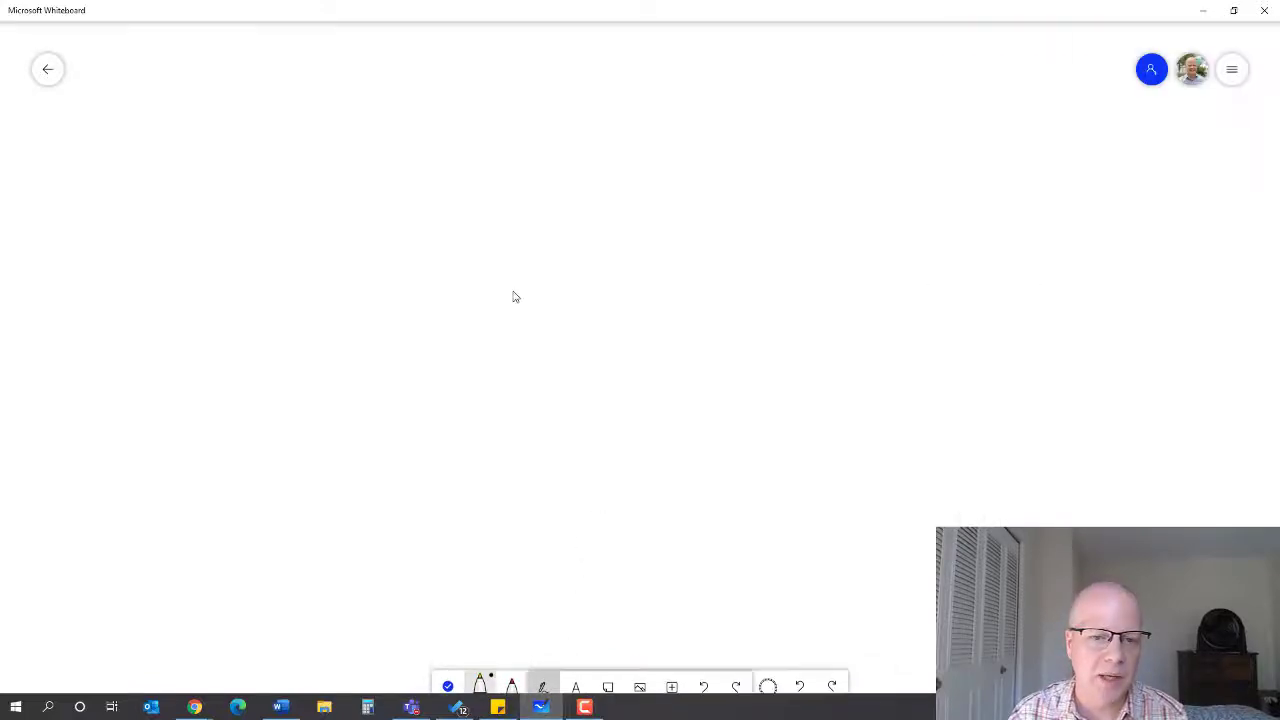
drag(496, 290, 910, 580)
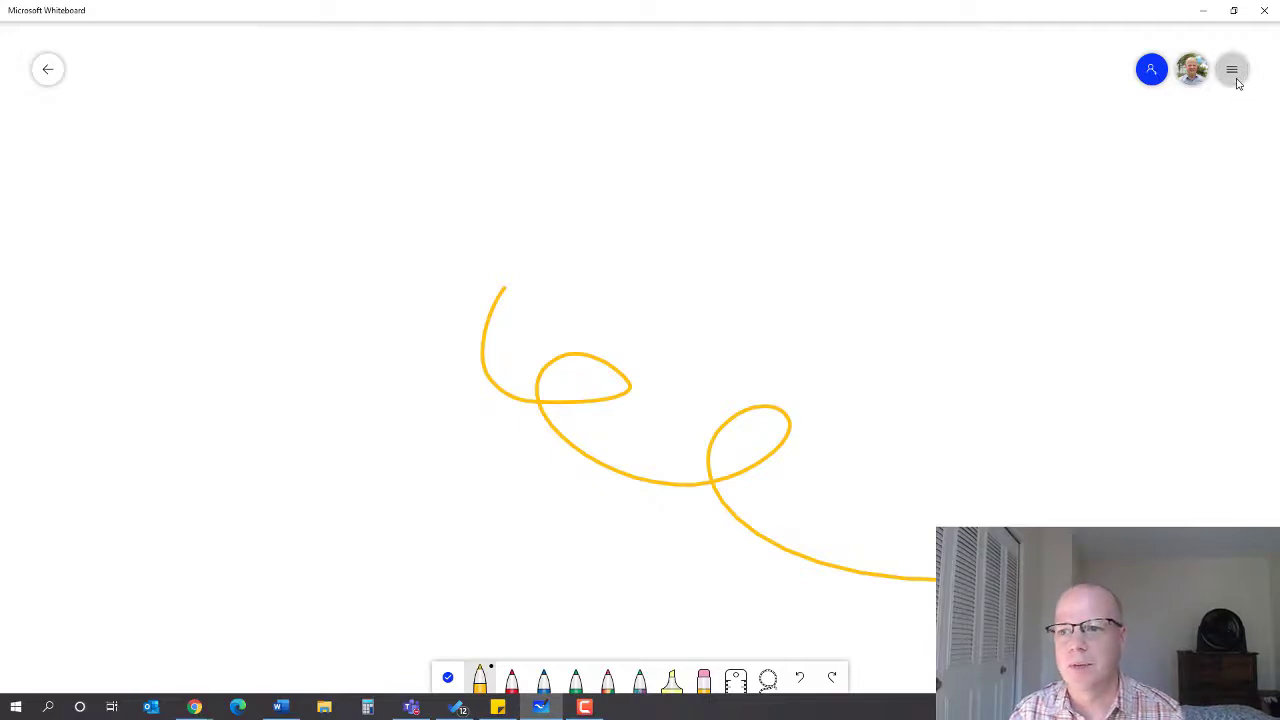
click(1232, 68)
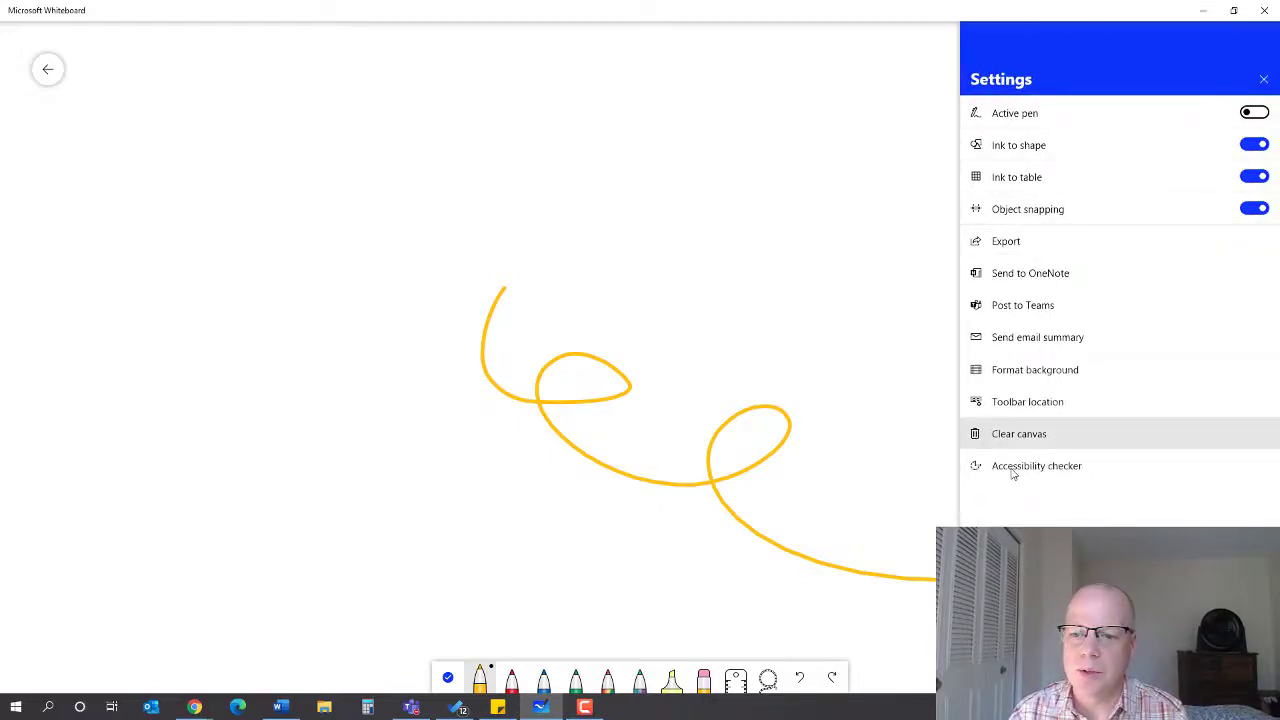
Step: Clear the yellow stroke and insert the How-To-Paragraph-Planner image, enlarged to fill the board
click(1018, 432)
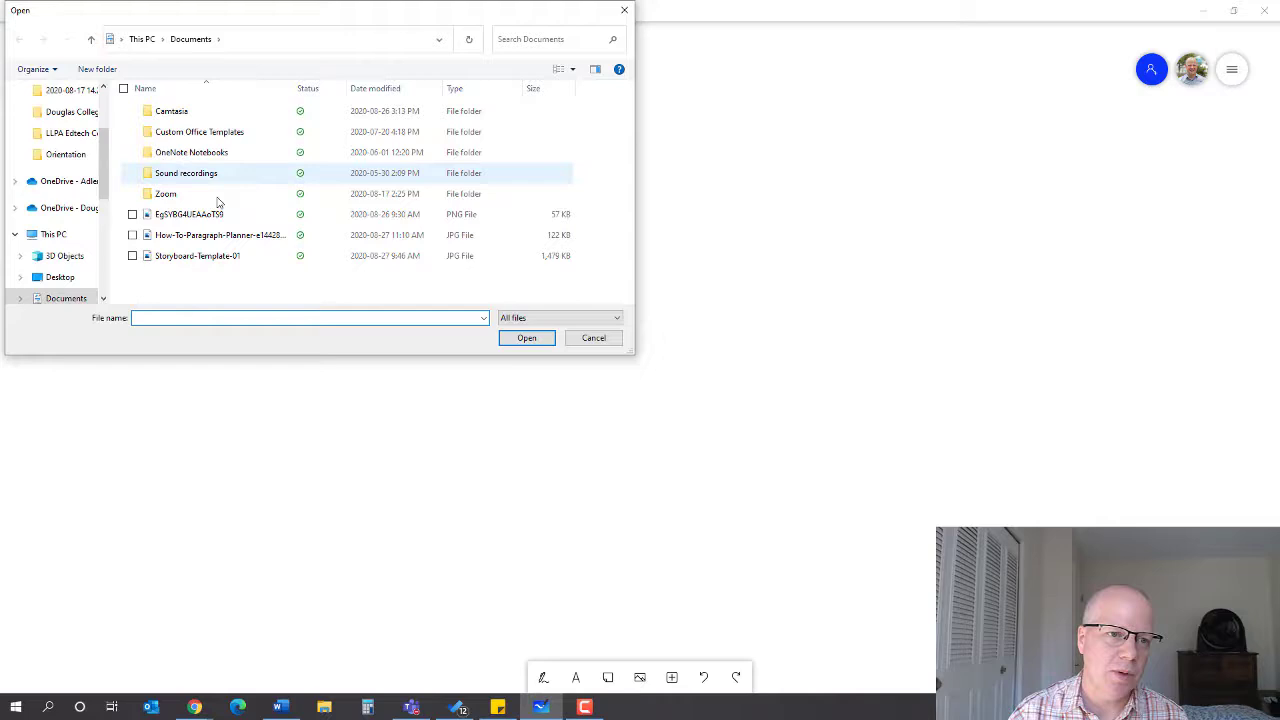
mouse_move(218, 238)
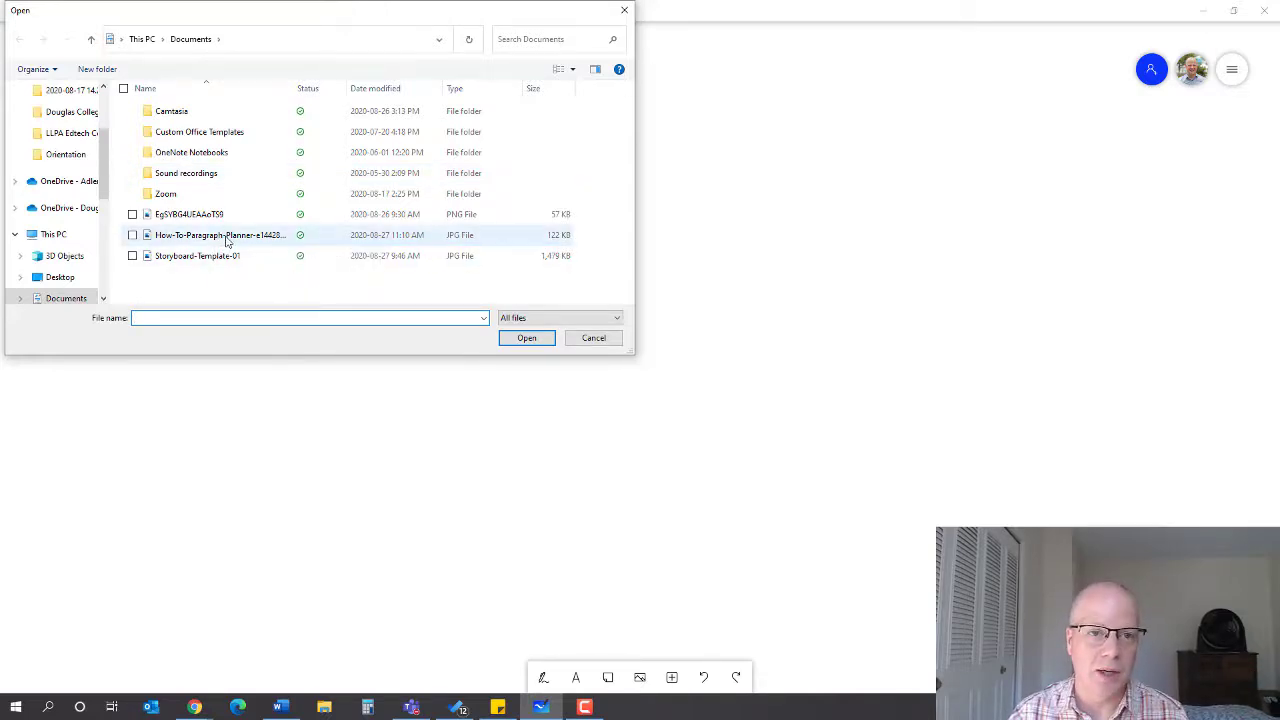
click(220, 236)
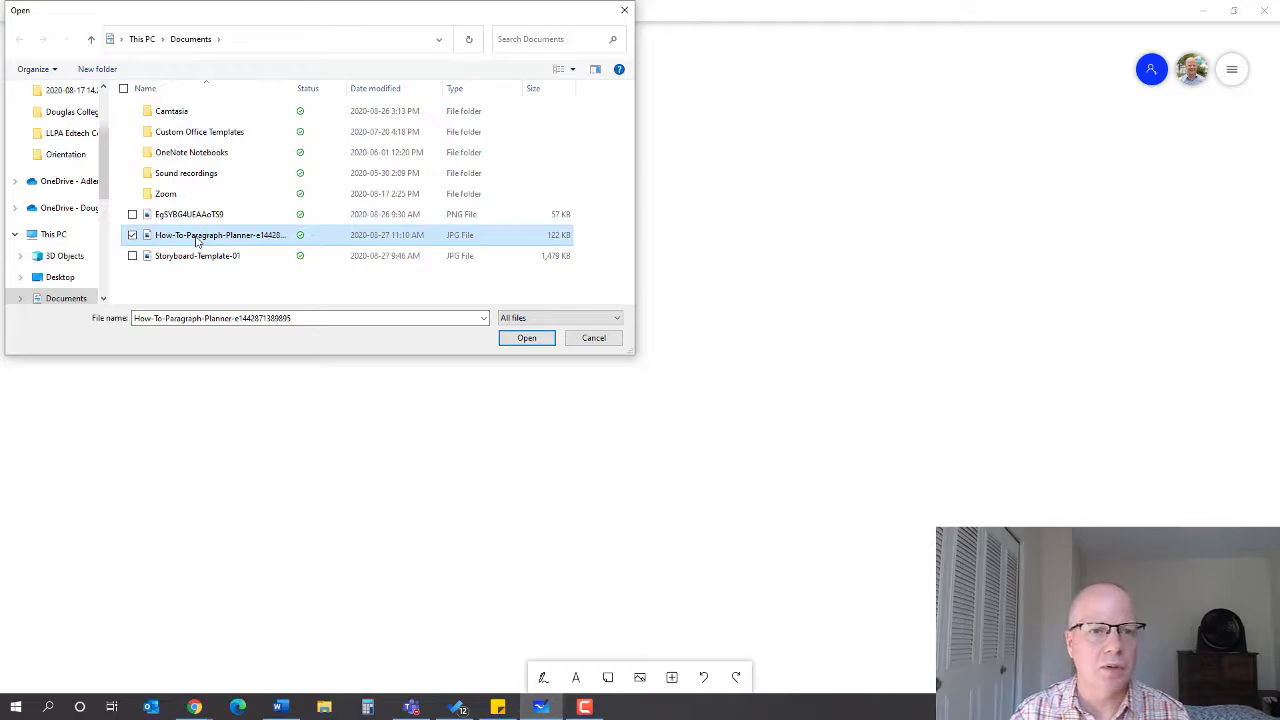
click(526, 336)
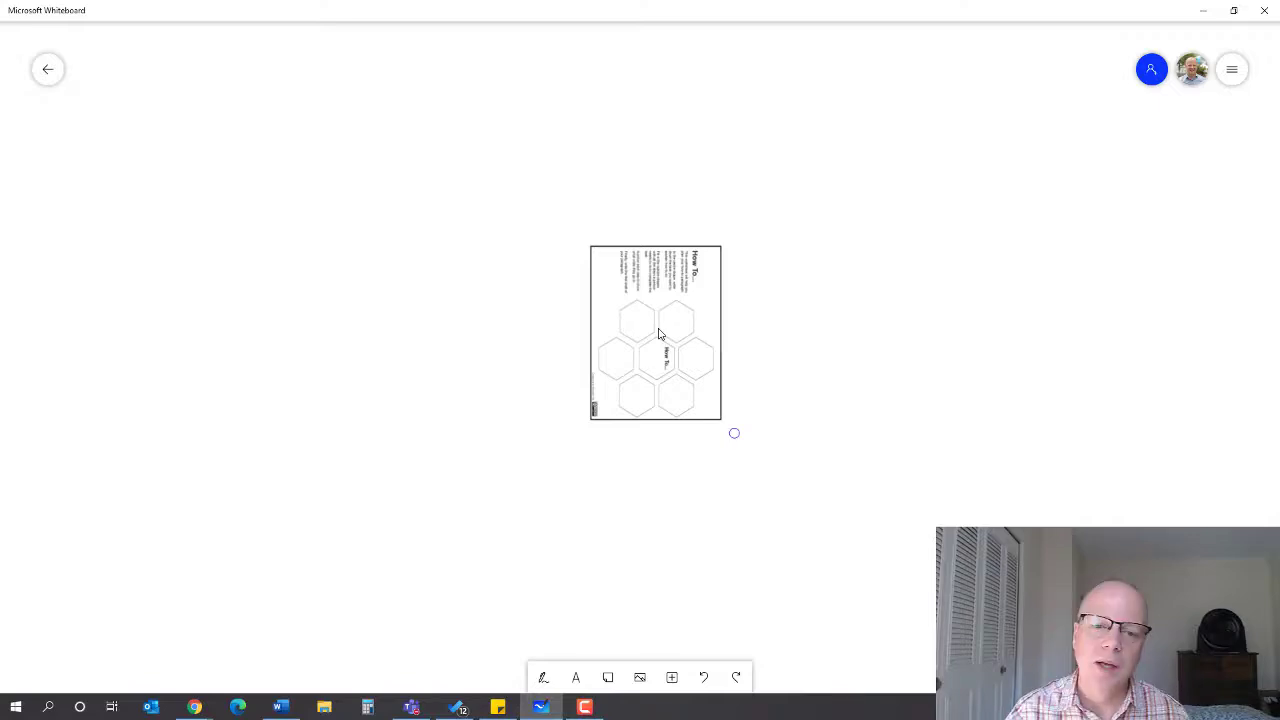
click(656, 332)
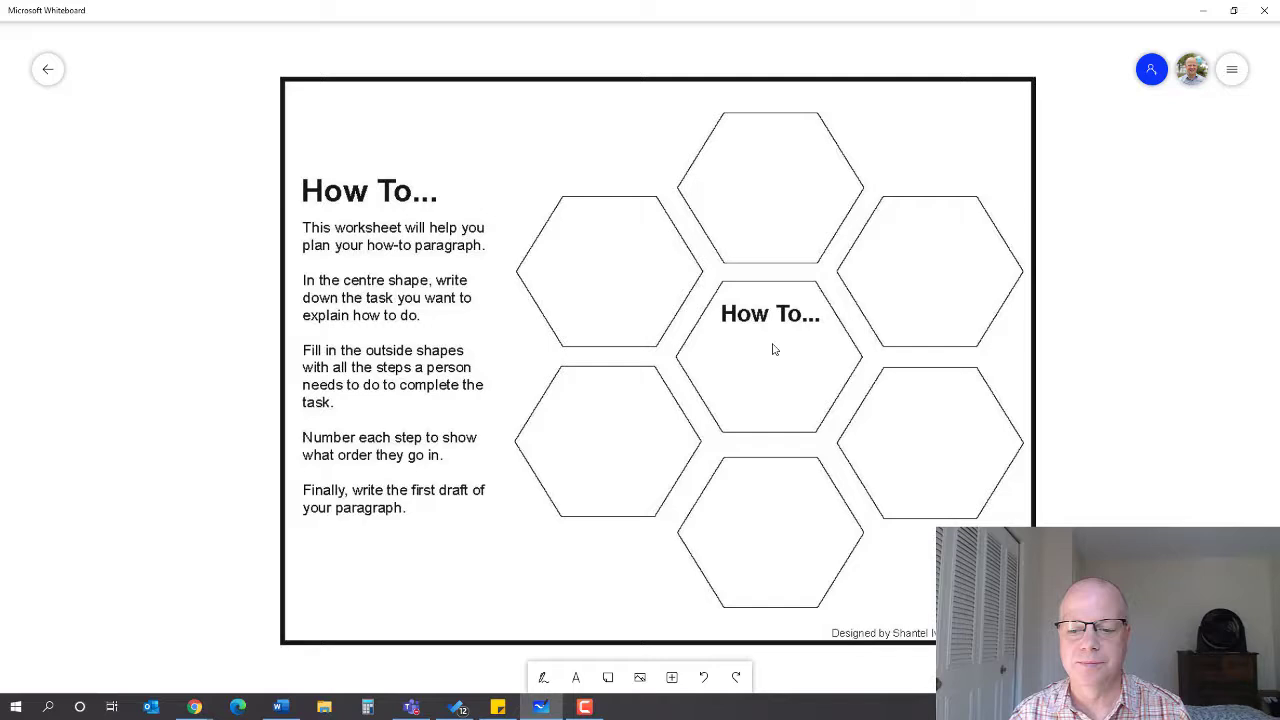
mouse_move(590, 532)
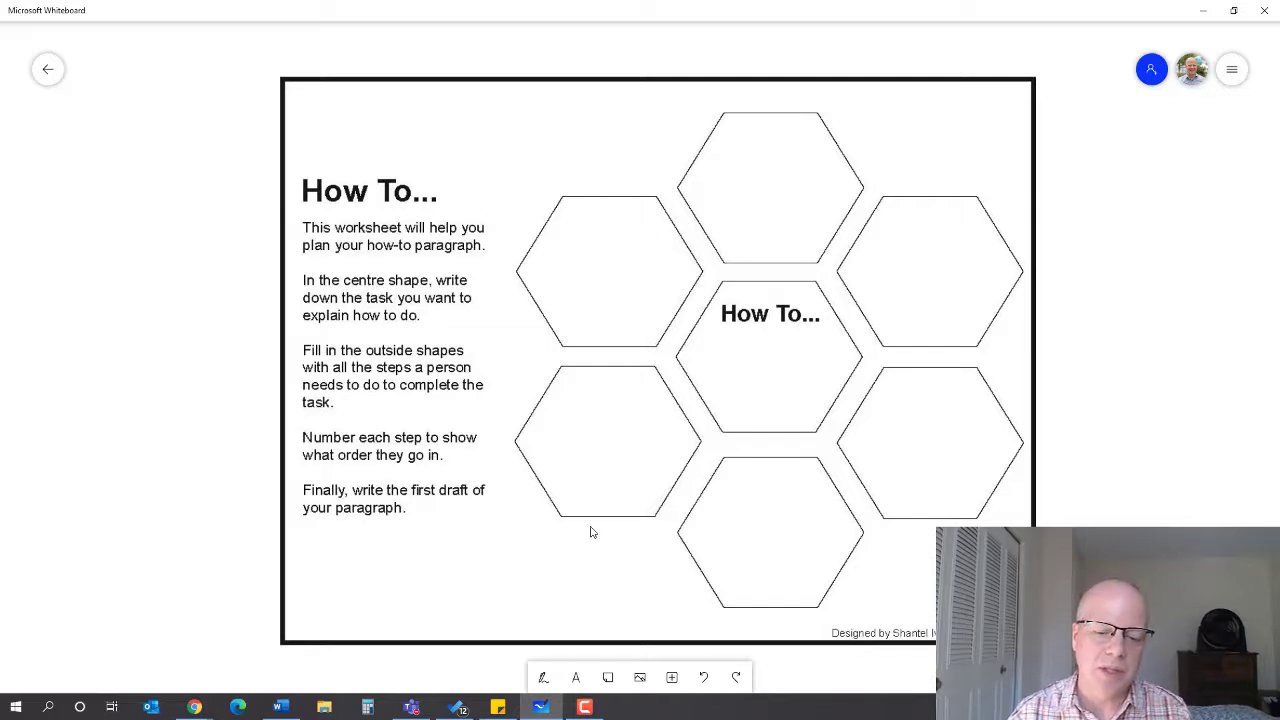
mouse_move(836, 288)
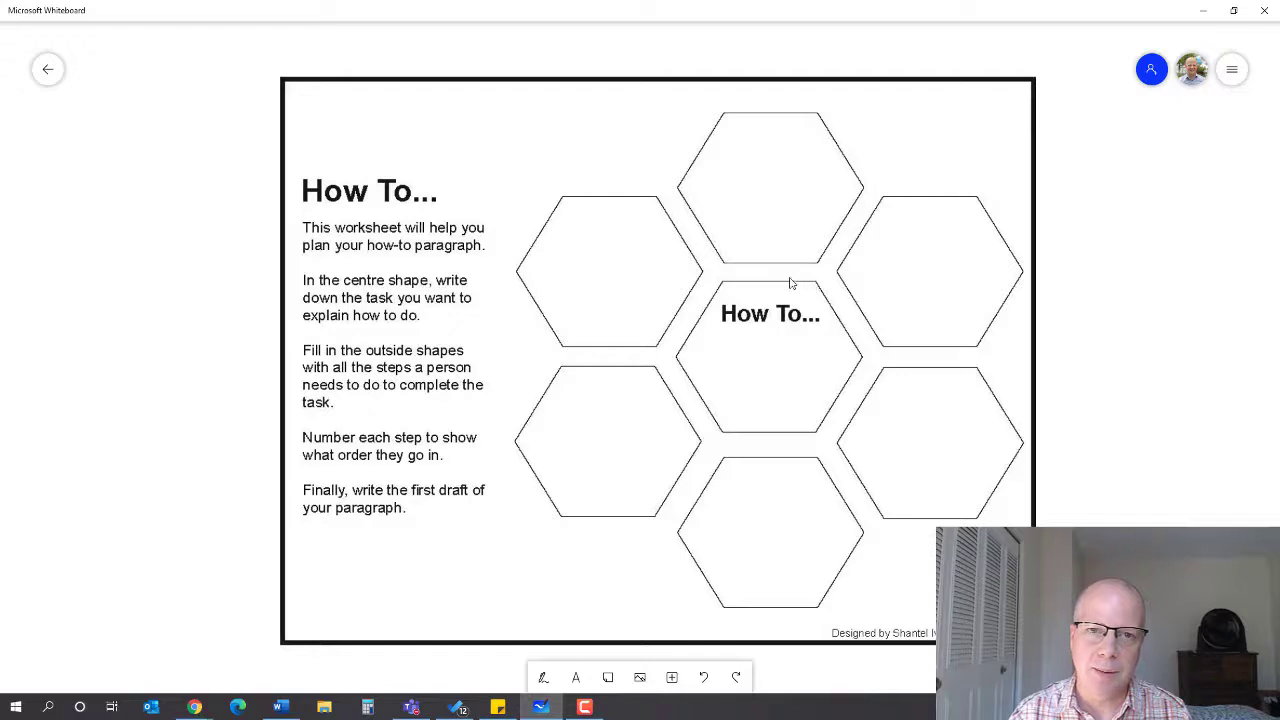
mouse_move(704, 276)
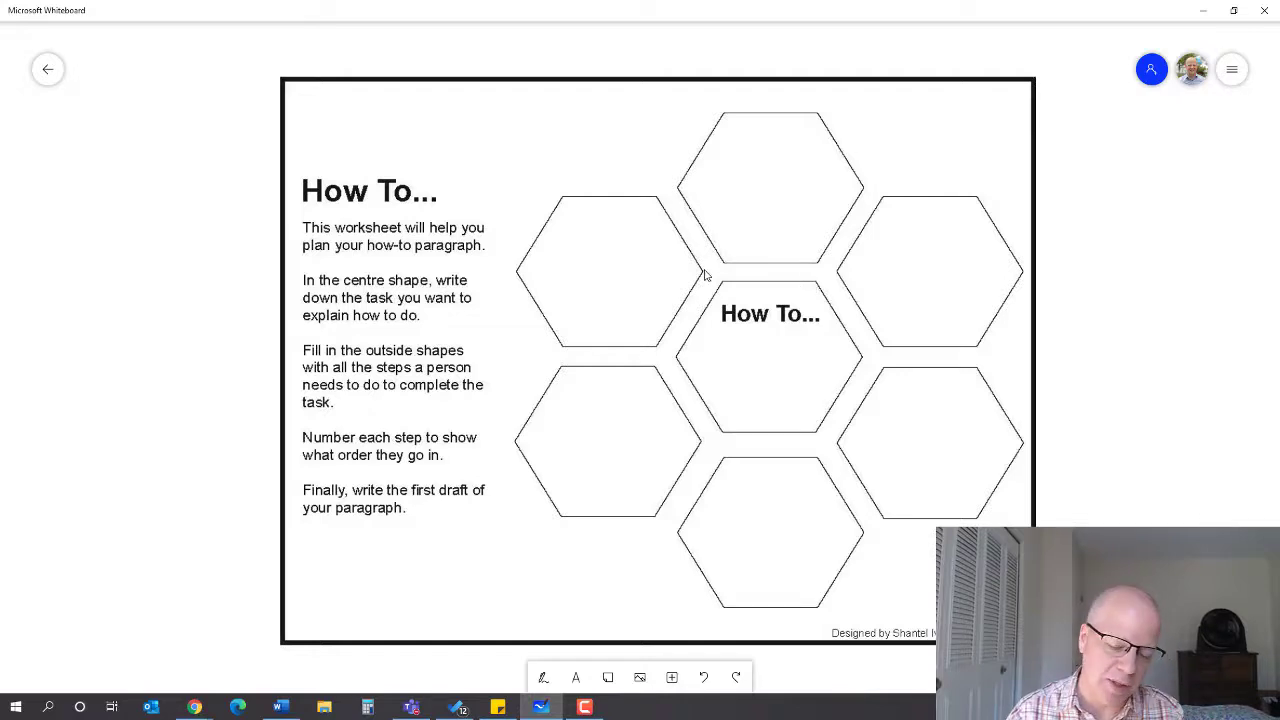
key(alt+tab)
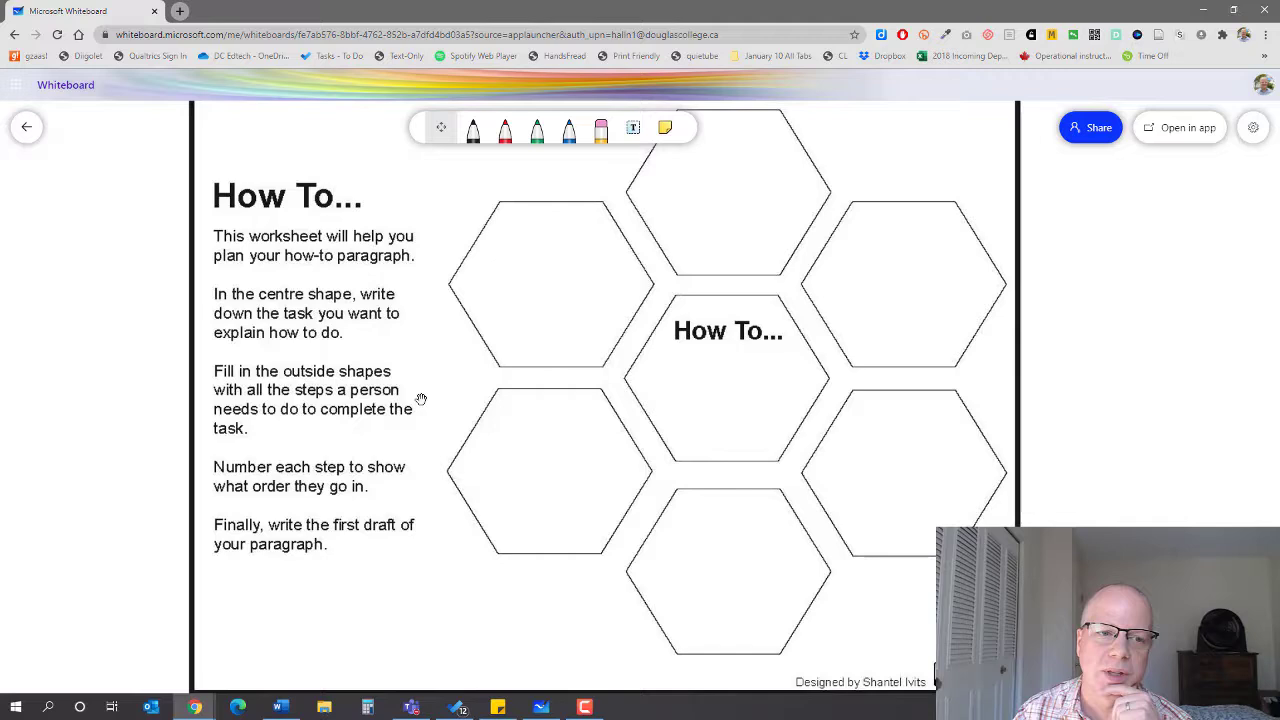
mouse_move(556, 344)
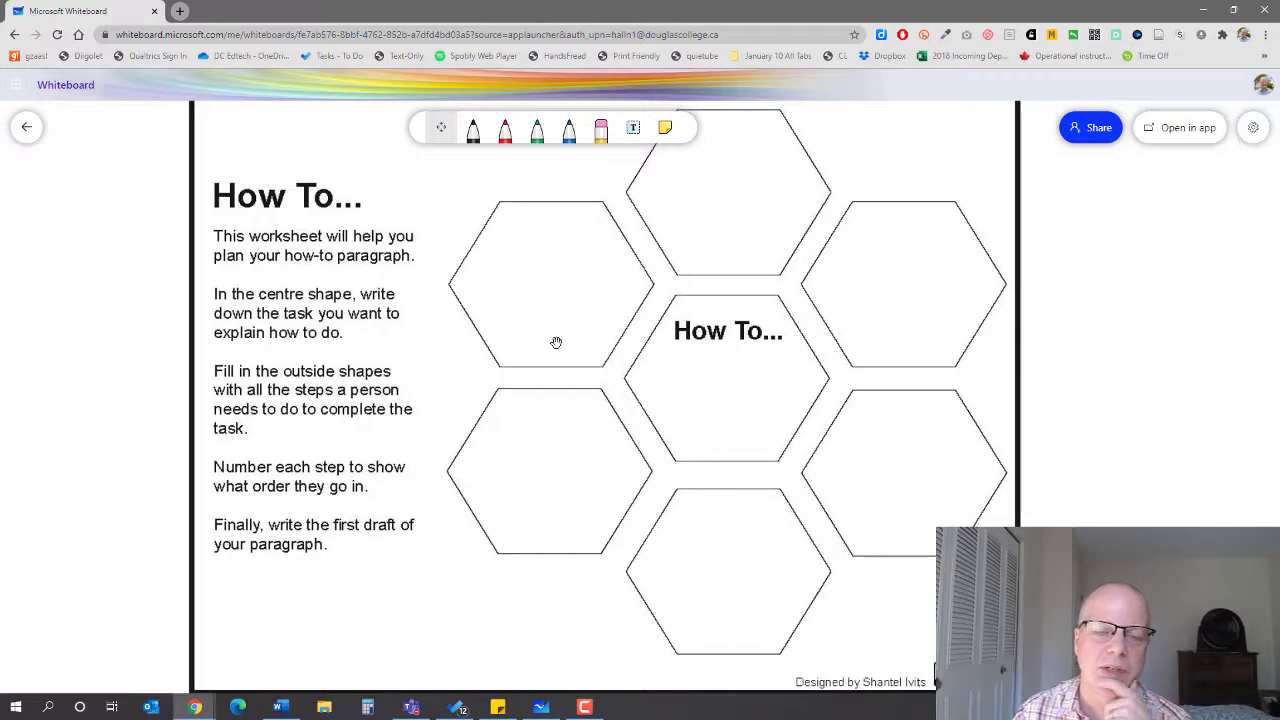
Step: Add a text box below 'How To...' reading 'Step 1:'
click(724, 424)
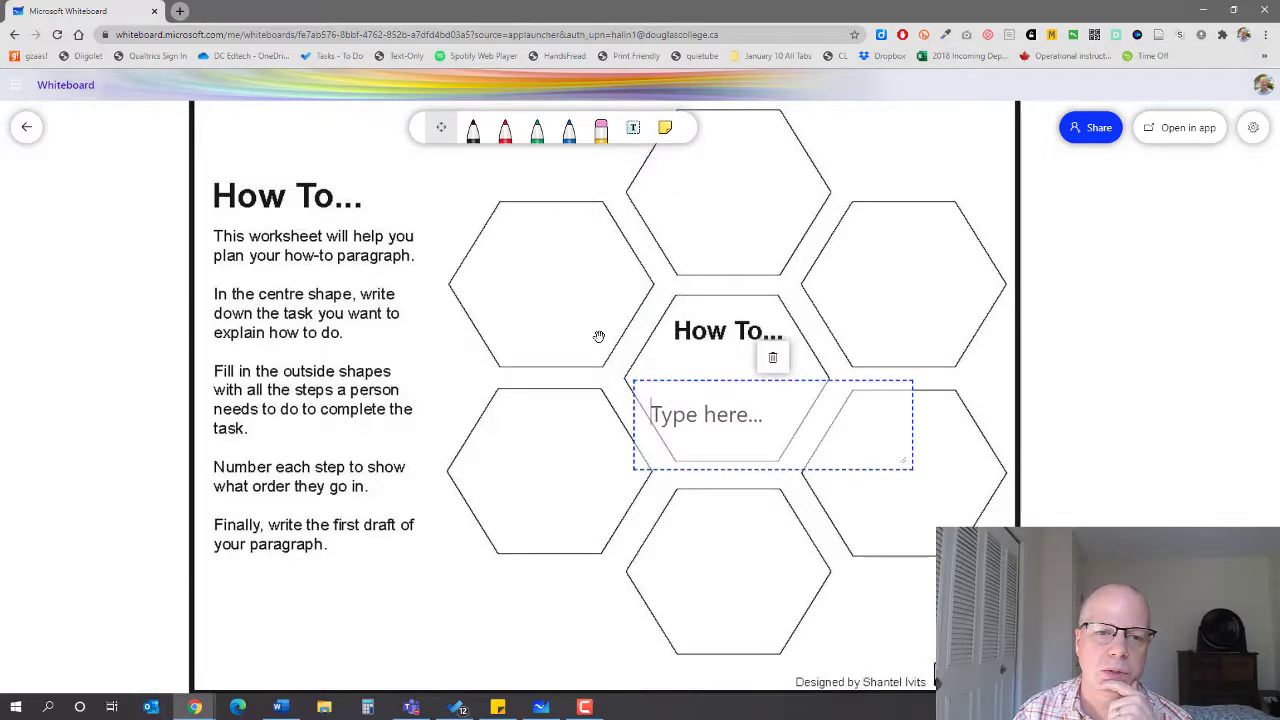
text(S)
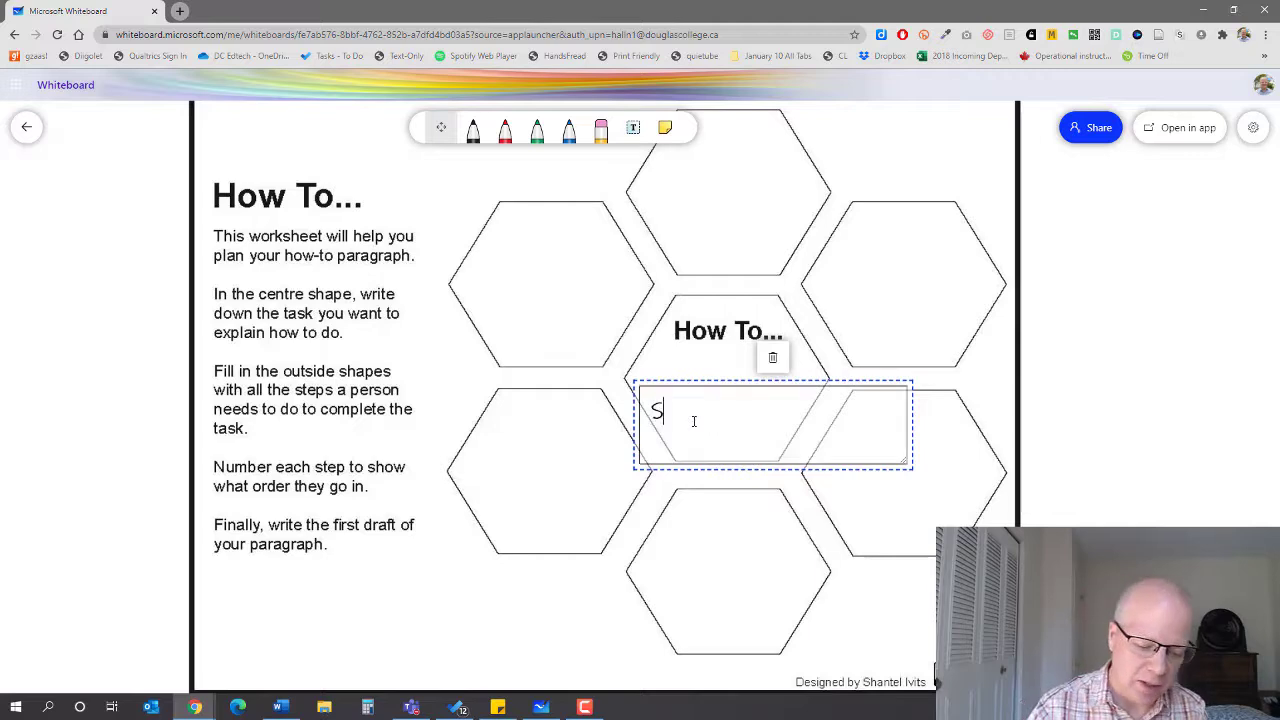
text(tep 1)
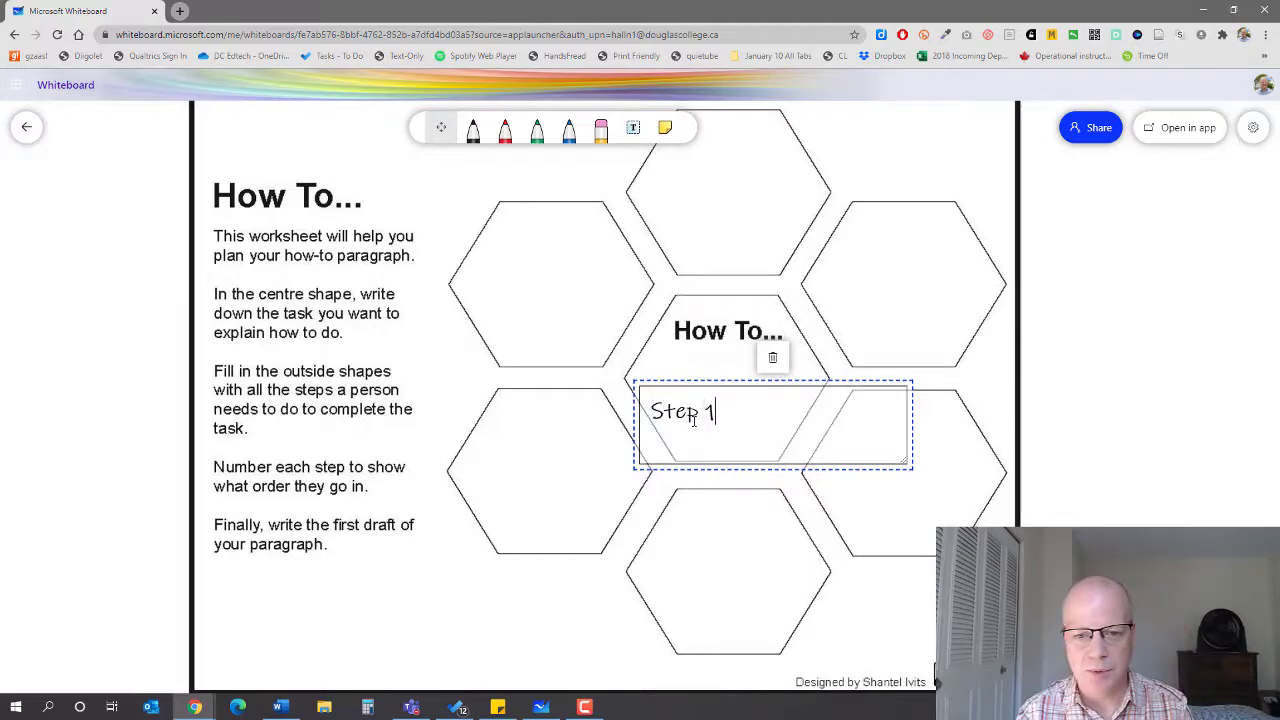
text(:)
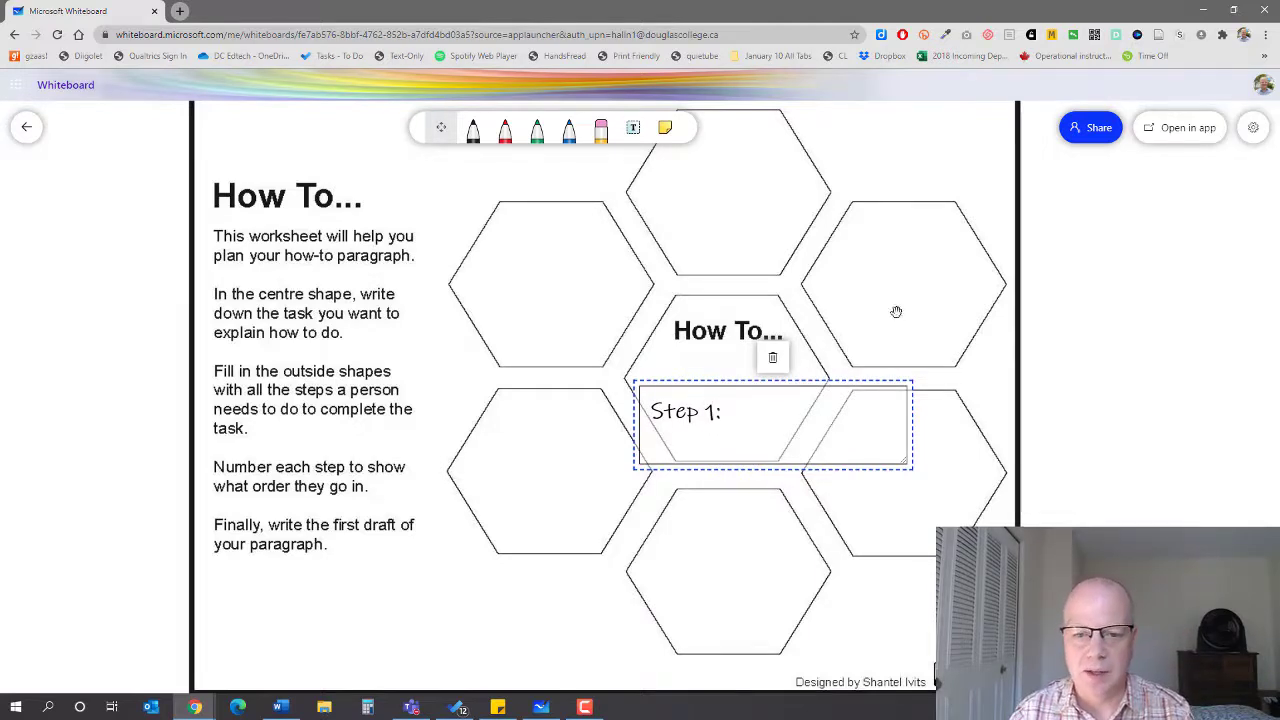
Step: Move the 'Step 1:' text box toward the upper-left hexagon, then delete it
drag(684, 412, 528, 236)
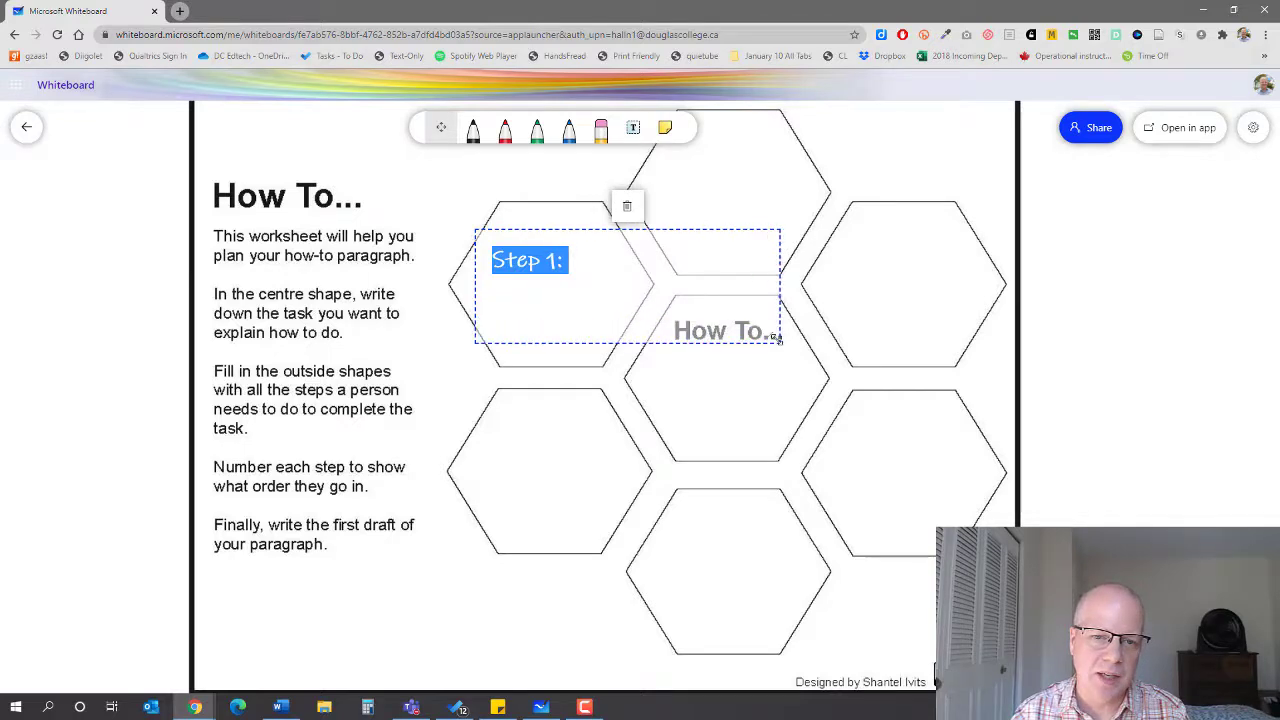
click(436, 176)
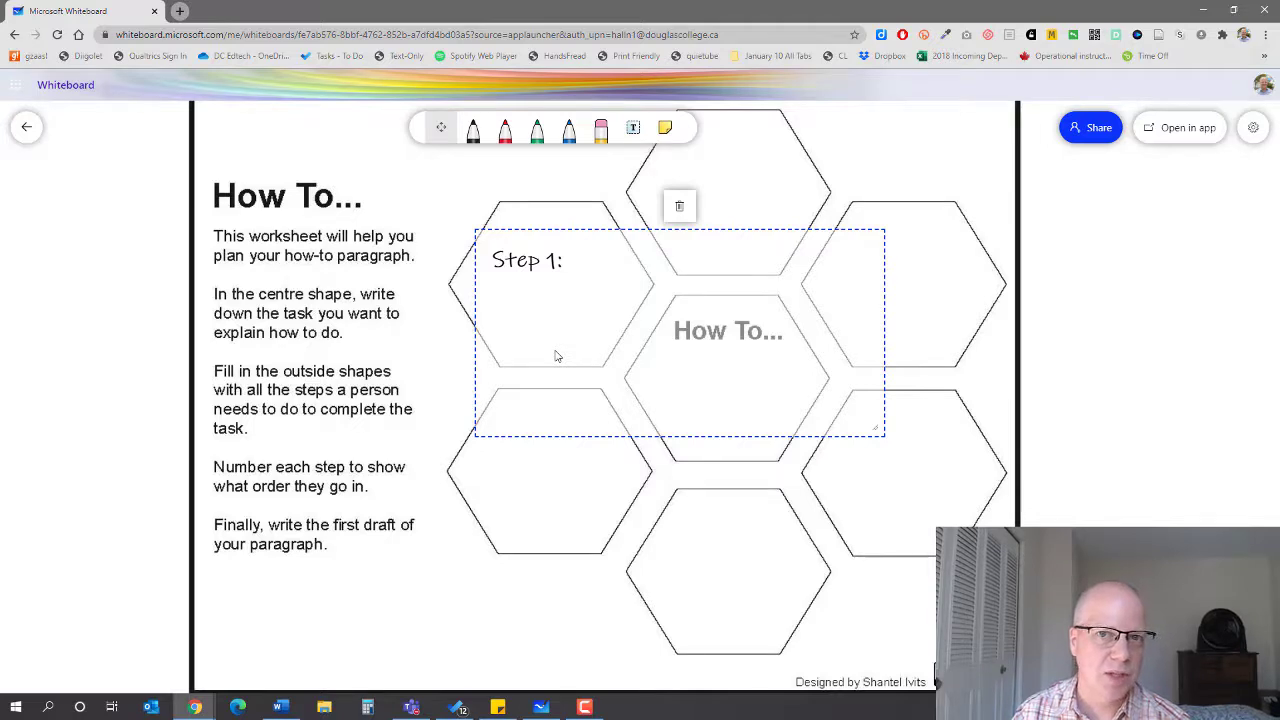
click(680, 206)
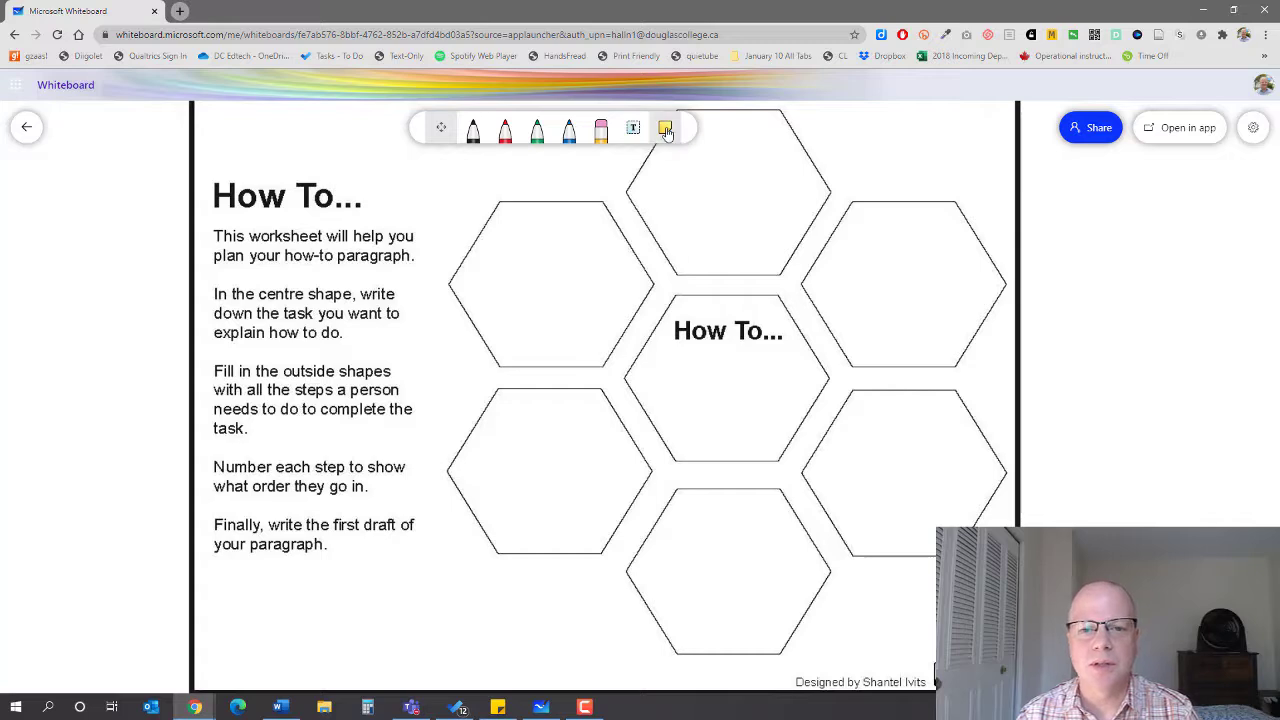
Step: Add a 'Step' sticky note and place it over the upper-left hexagon
click(664, 128)
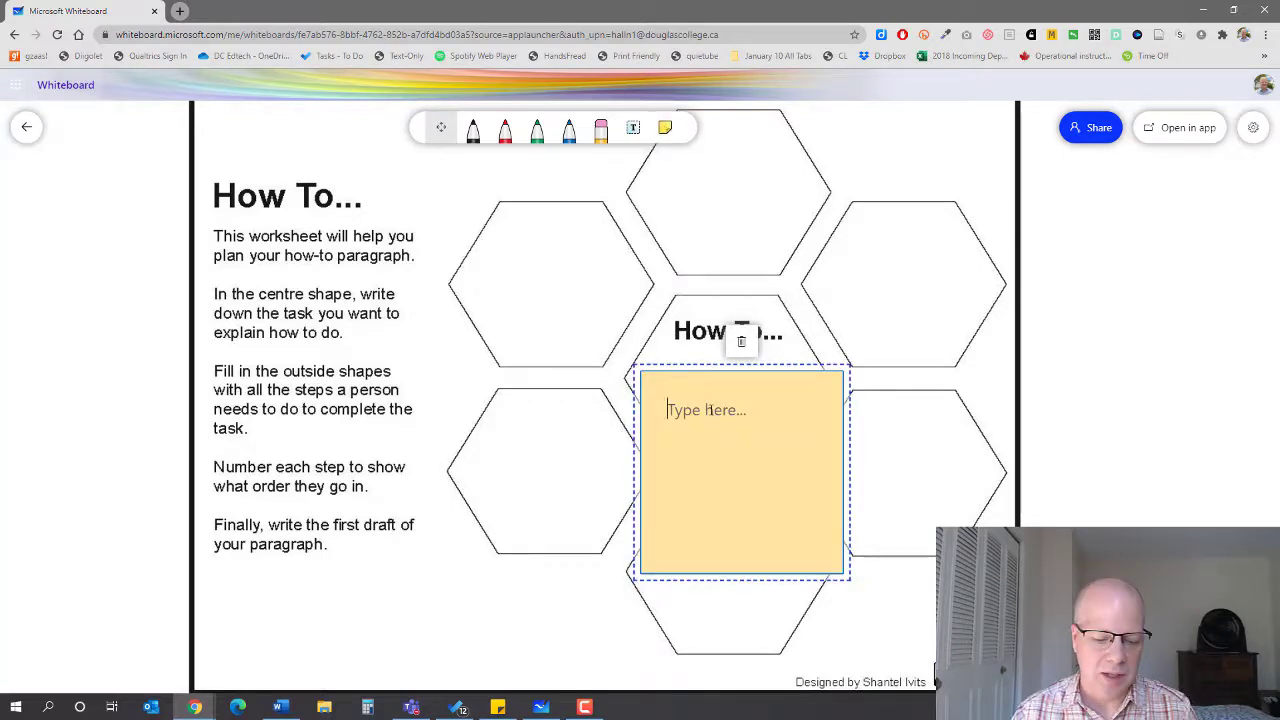
text(Step 1:)
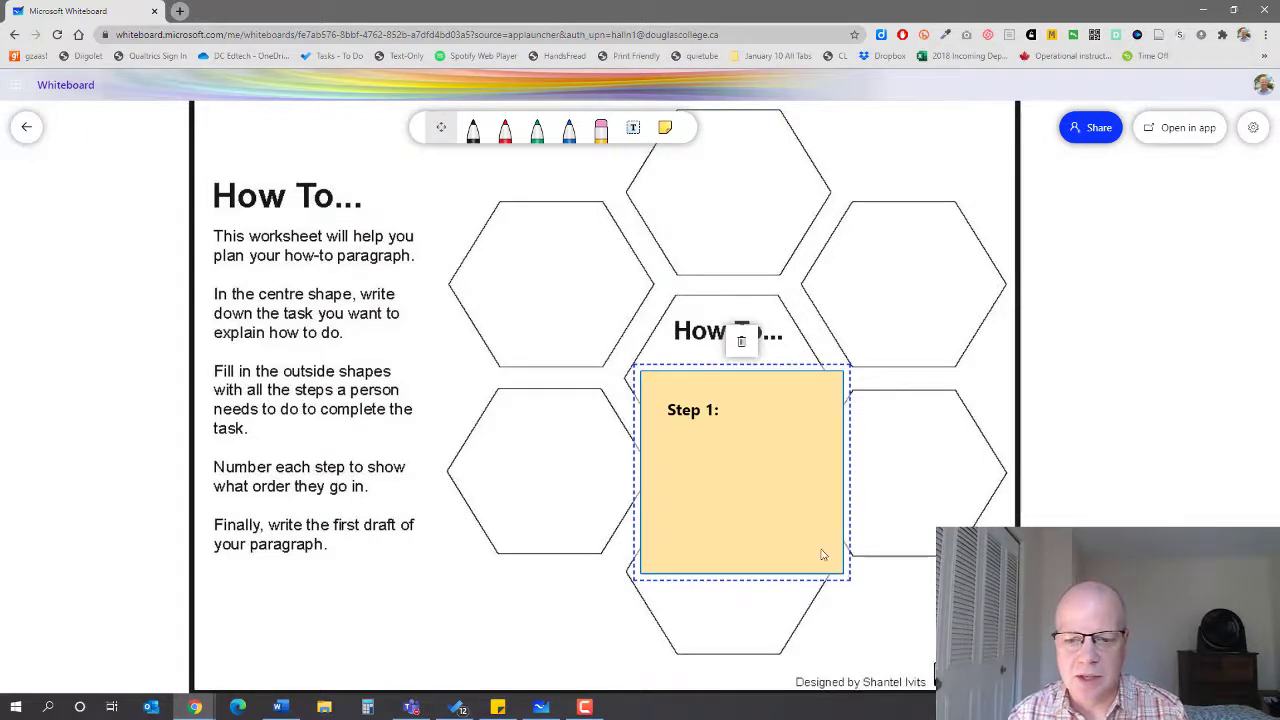
drag(740, 470, 544, 280)
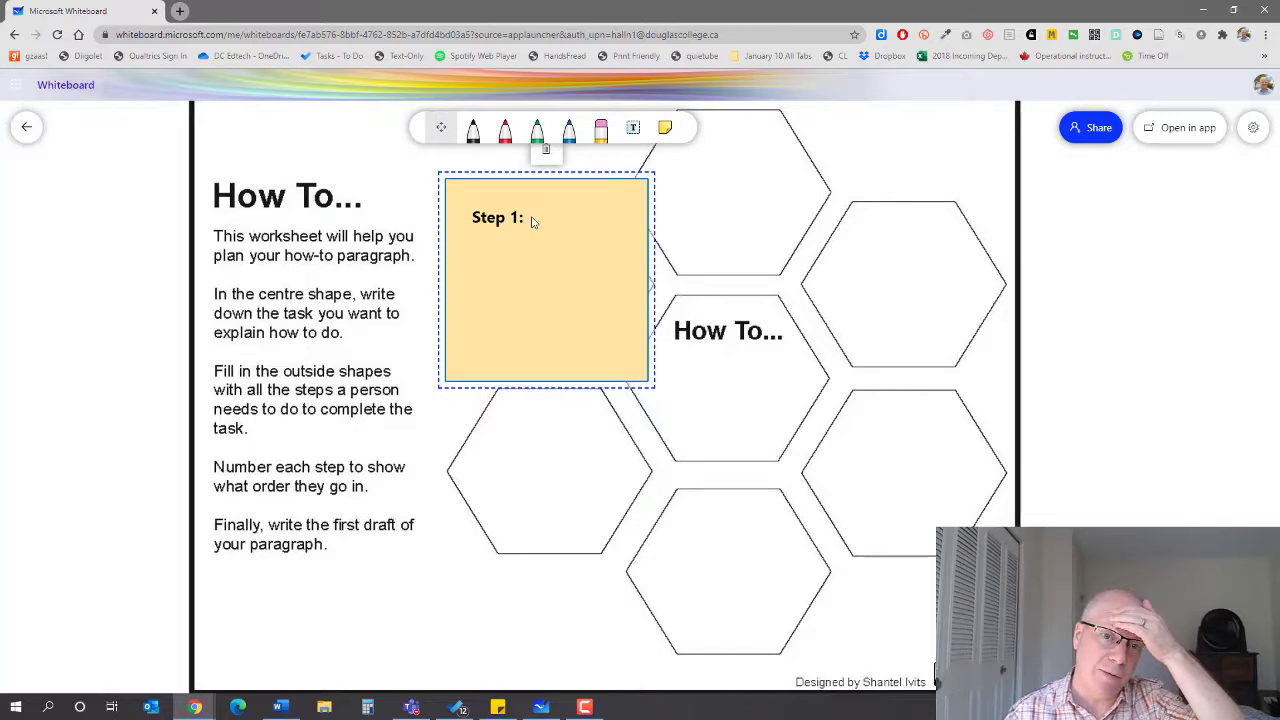
drag(546, 280, 582, 288)
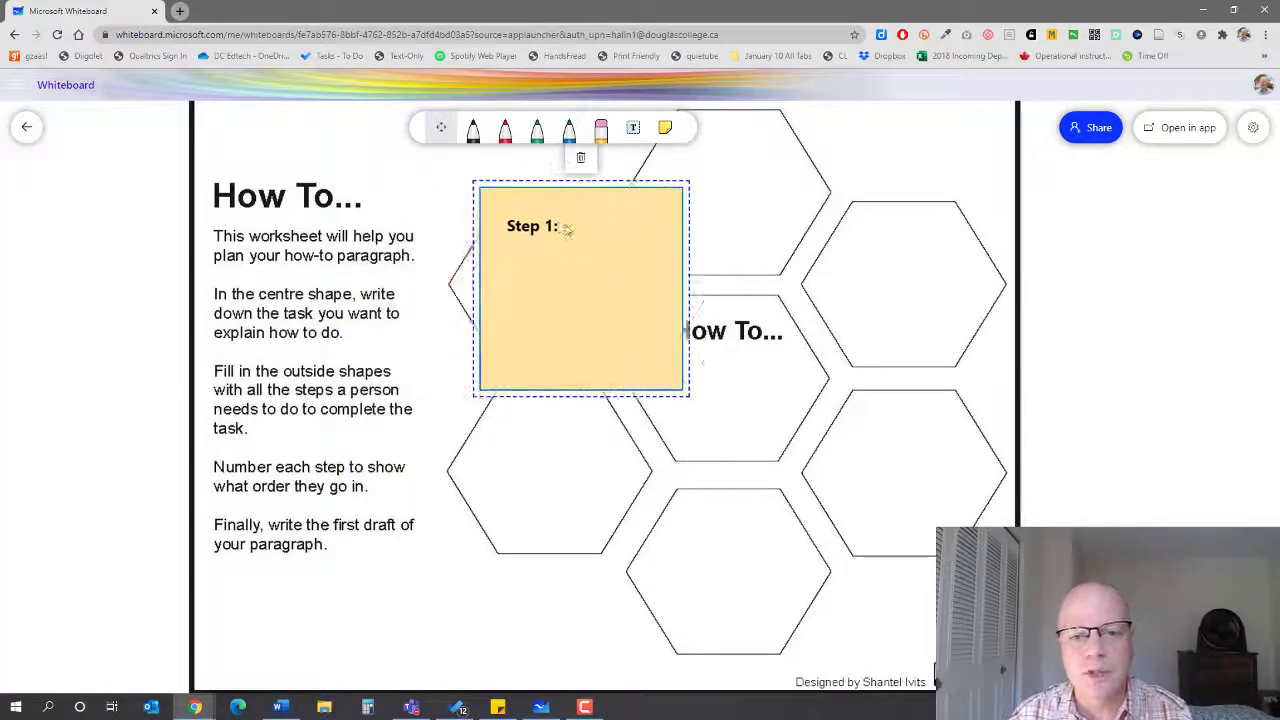
drag(580, 288, 552, 256)
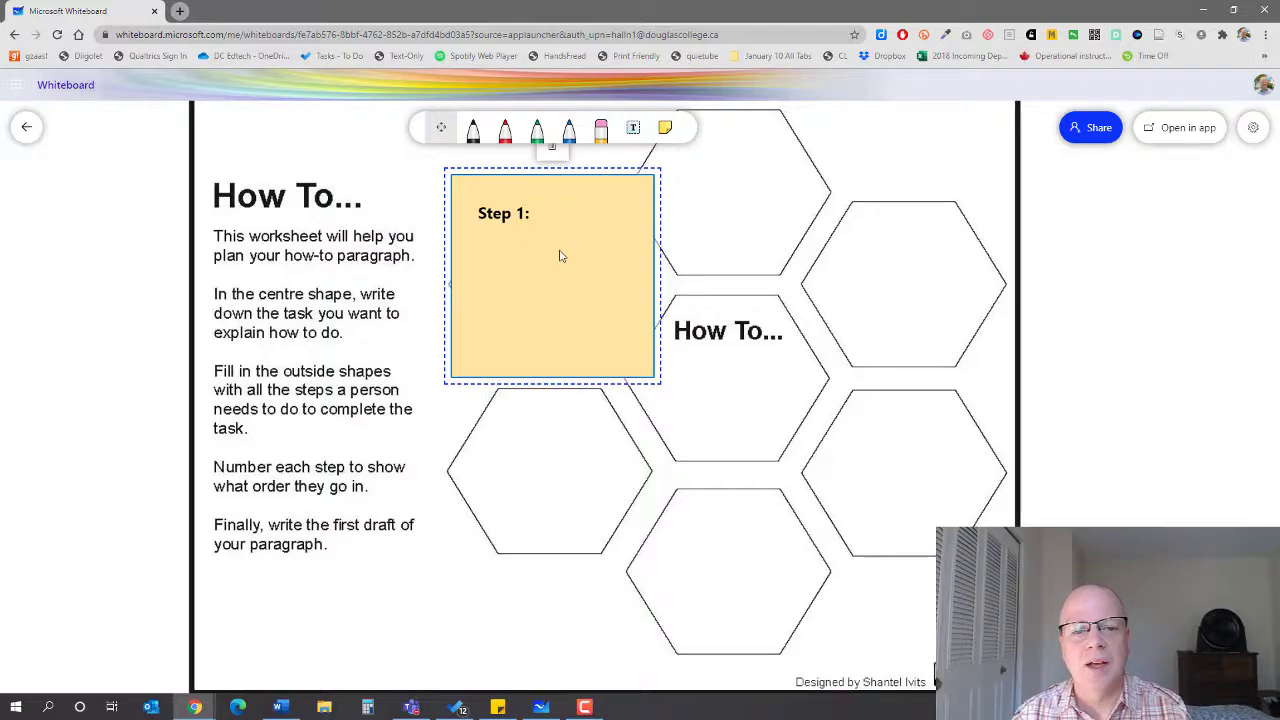
Step: Settle the Step 1 note over the upper-left hexagons and put a blank note left of the worksheet
drag(560, 256, 532, 296)
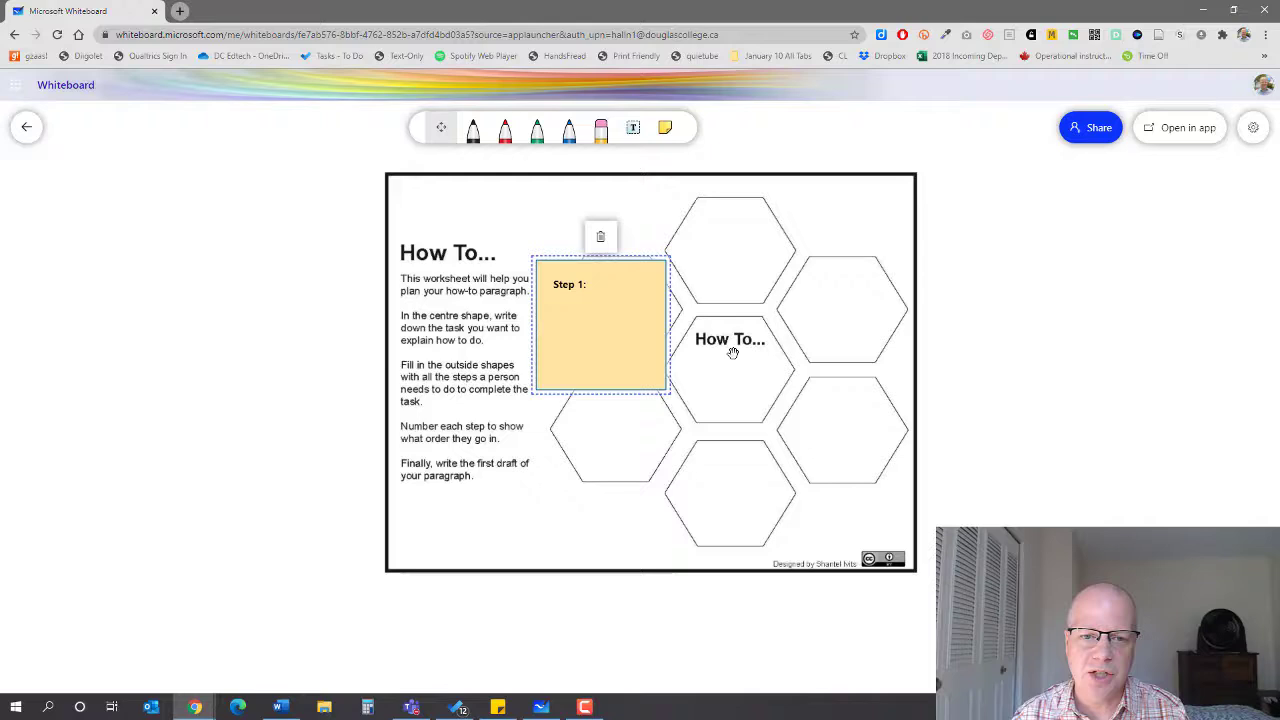
drag(600, 324, 284, 256)
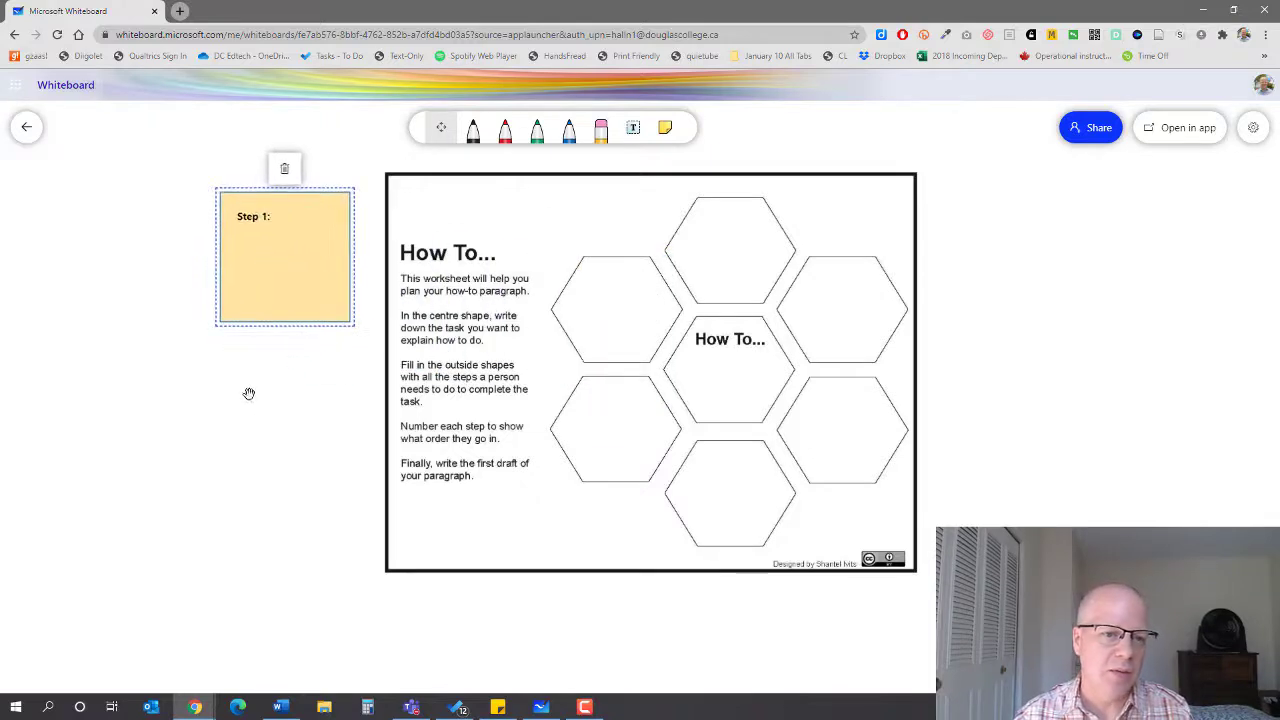
drag(284, 256, 572, 344)
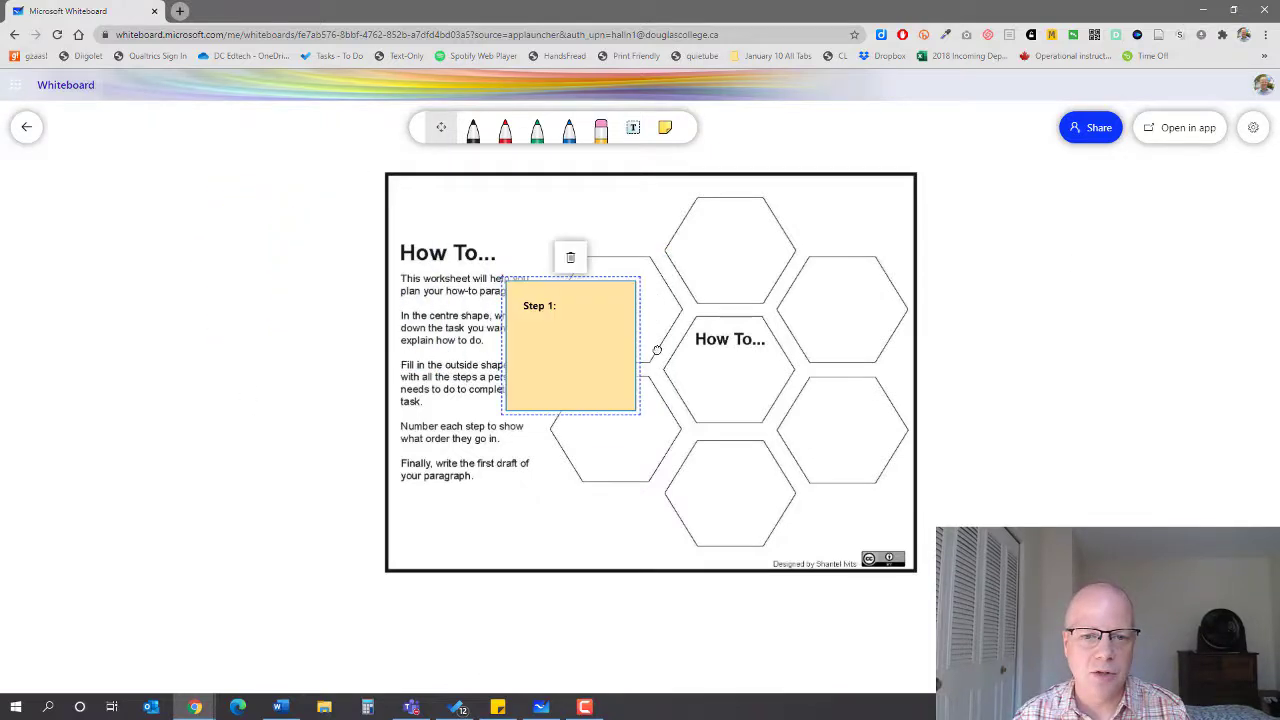
drag(570, 344, 620, 298)
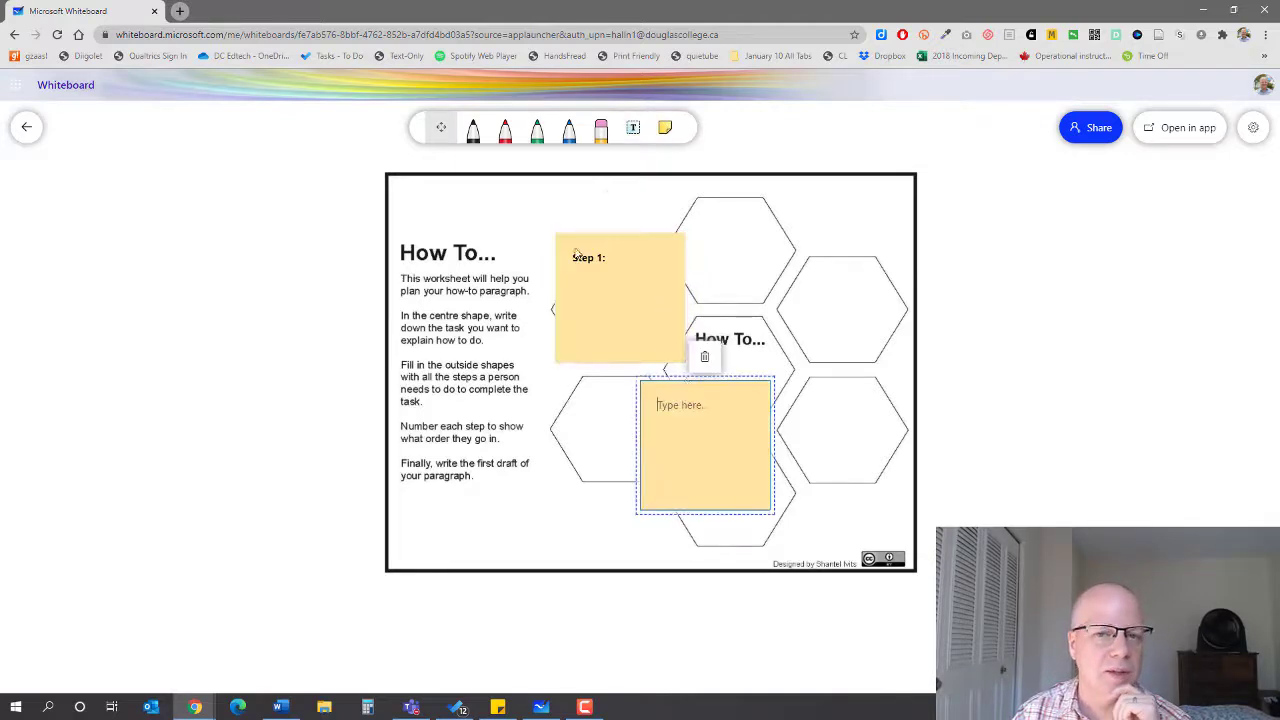
drag(704, 444, 348, 310)
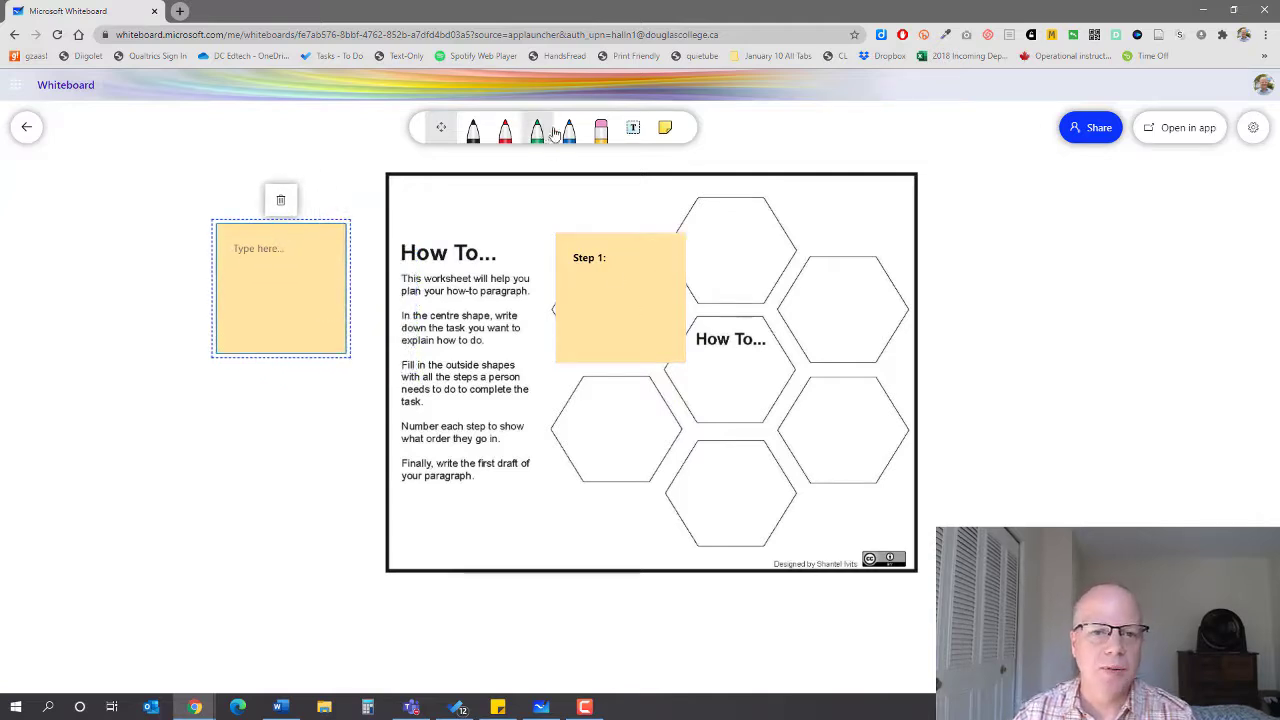
Step: Draw a black ink arrow between the blank note and the Step 1 note, then switch to the desktop app
click(360, 288)
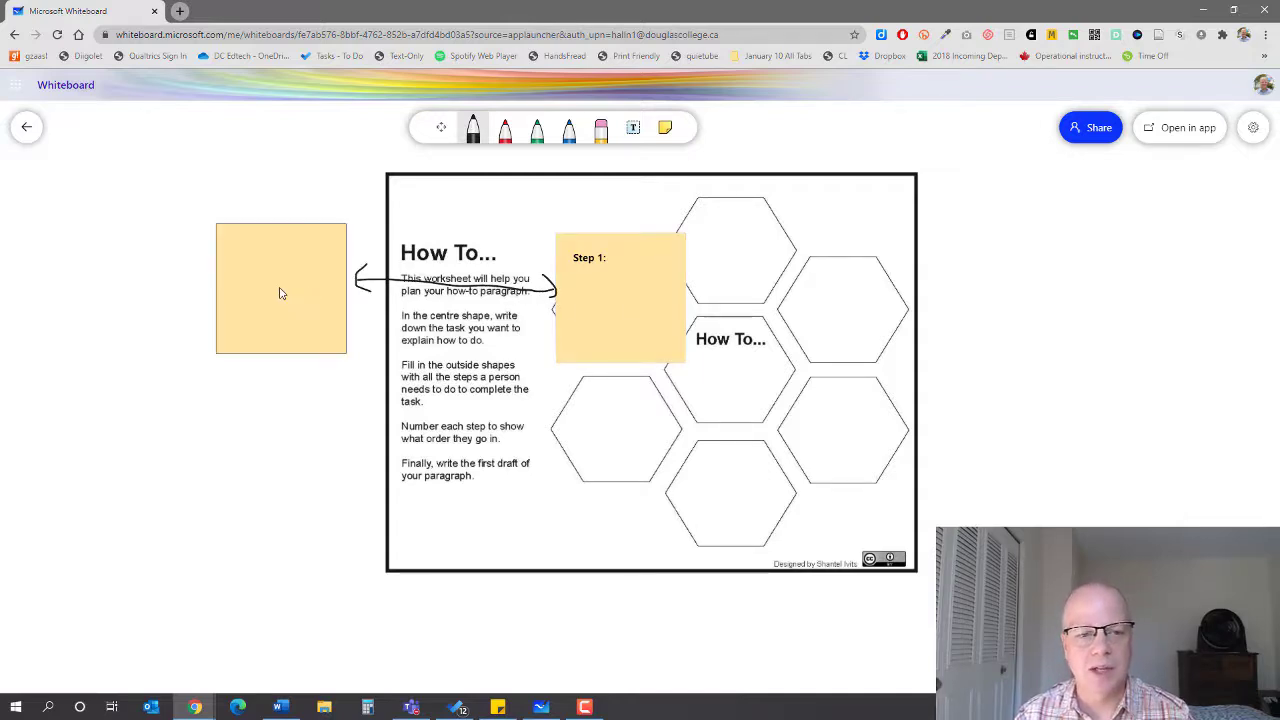
drag(280, 296, 316, 288)
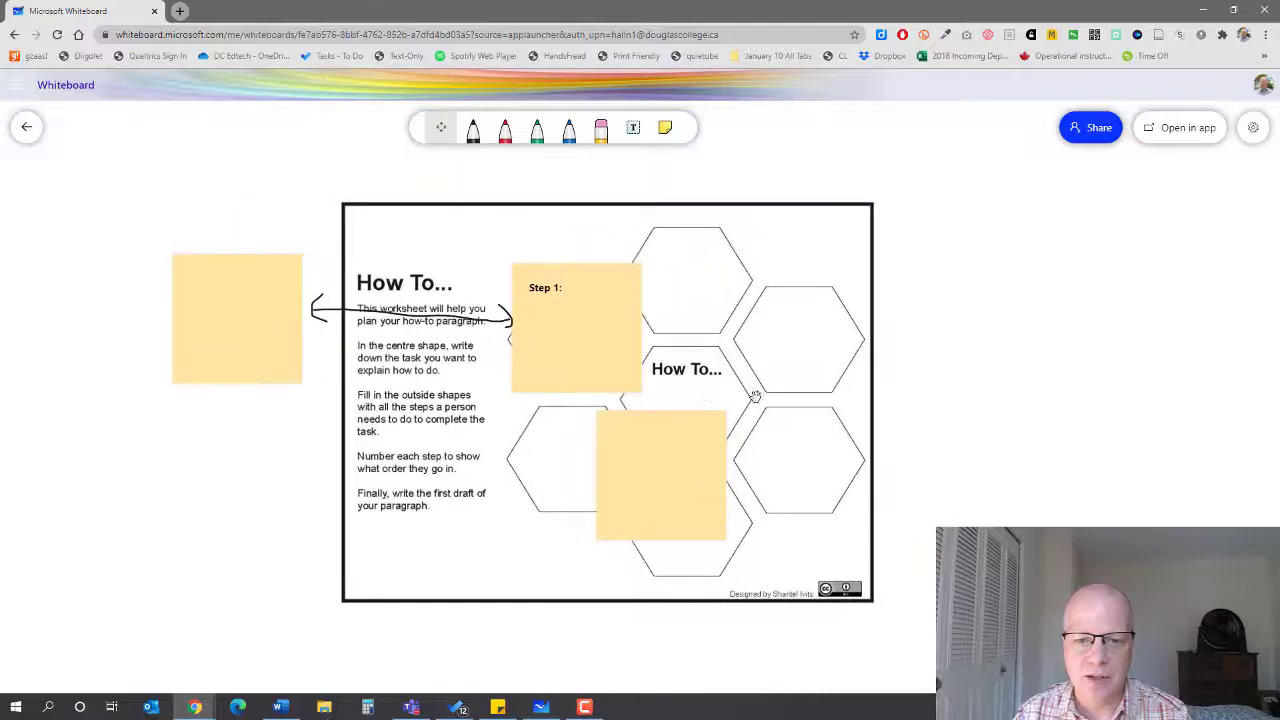
mouse_move(696, 408)
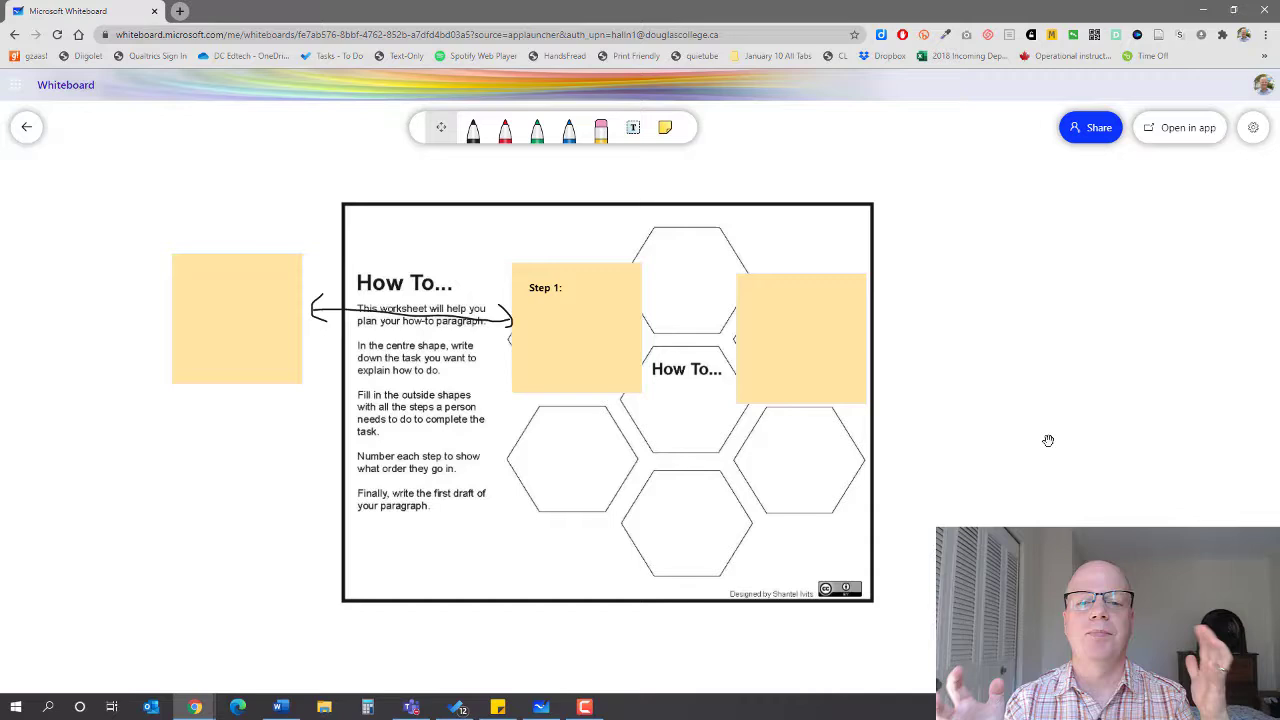
key(alt+tab)
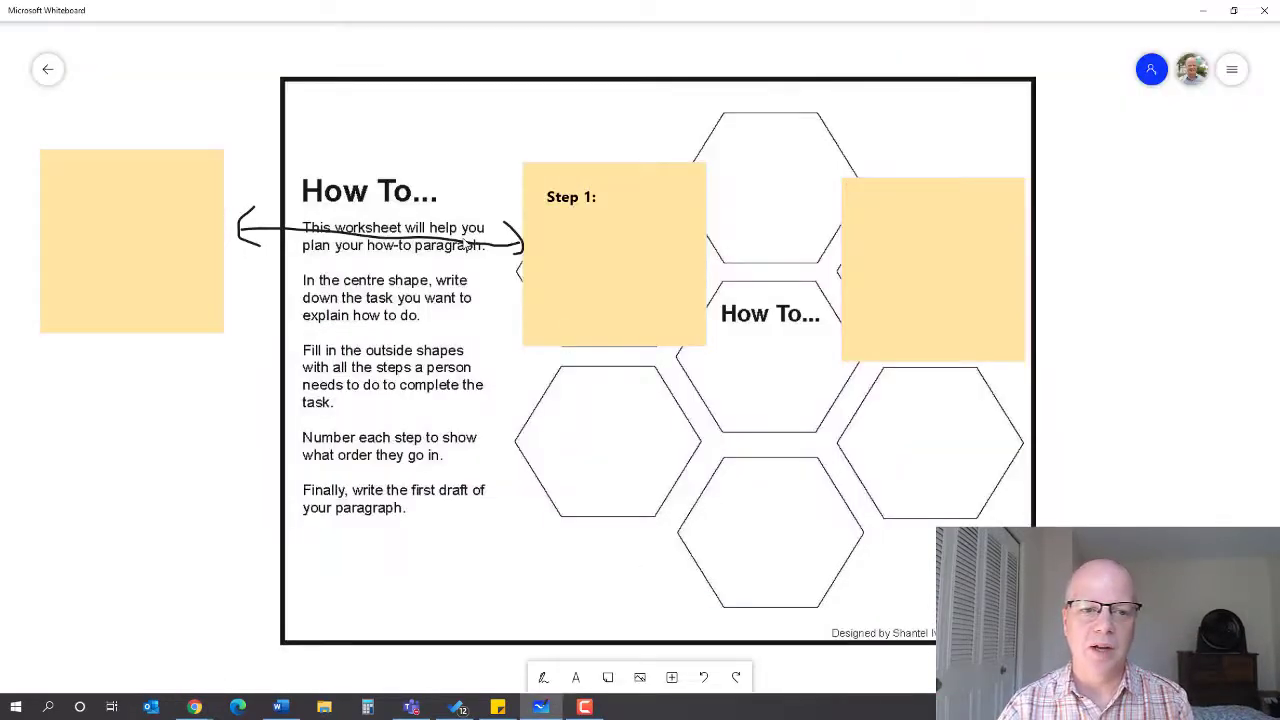
mouse_move(584, 310)
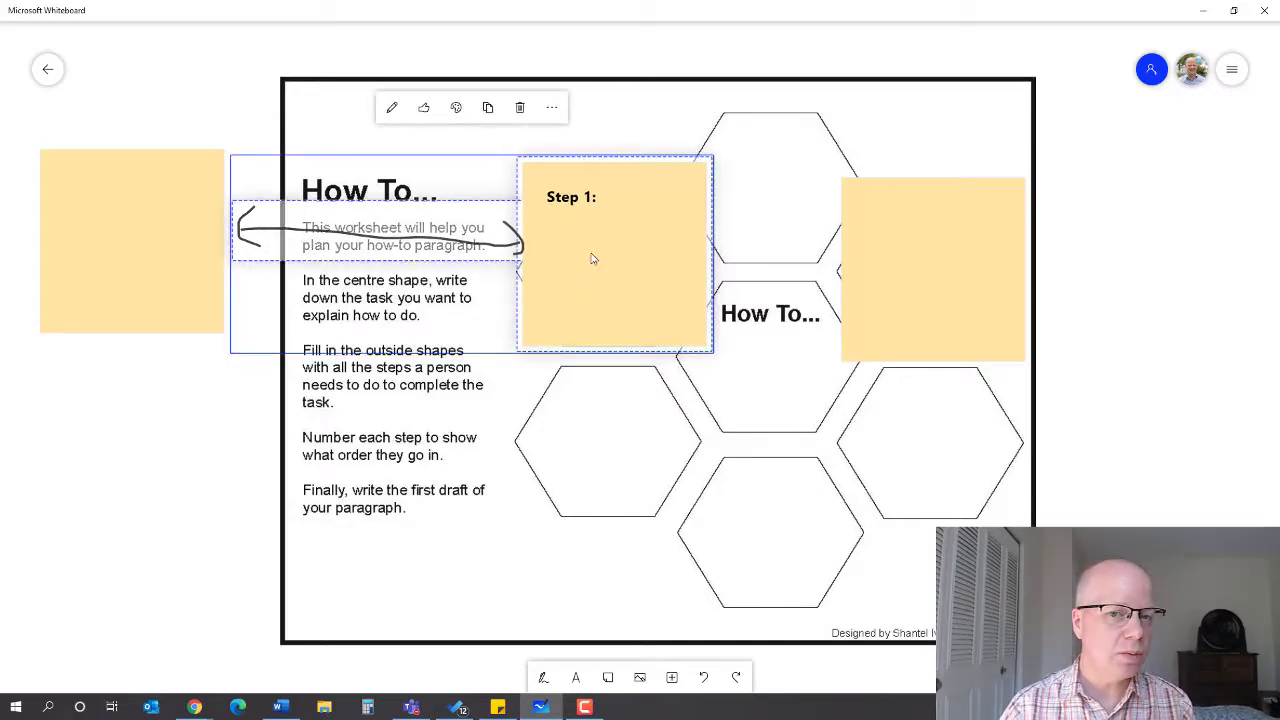
mouse_move(616, 288)
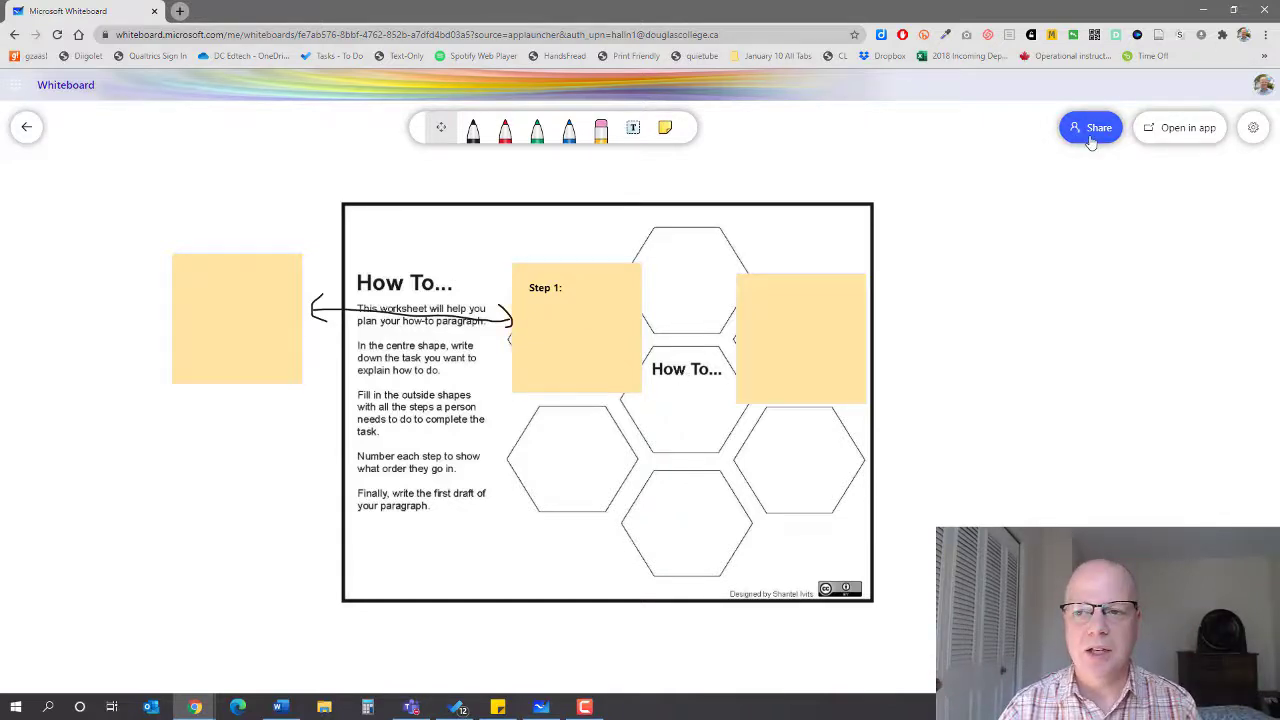
Step: Turn on the whiteboard's share link and close the Share panel
click(1090, 128)
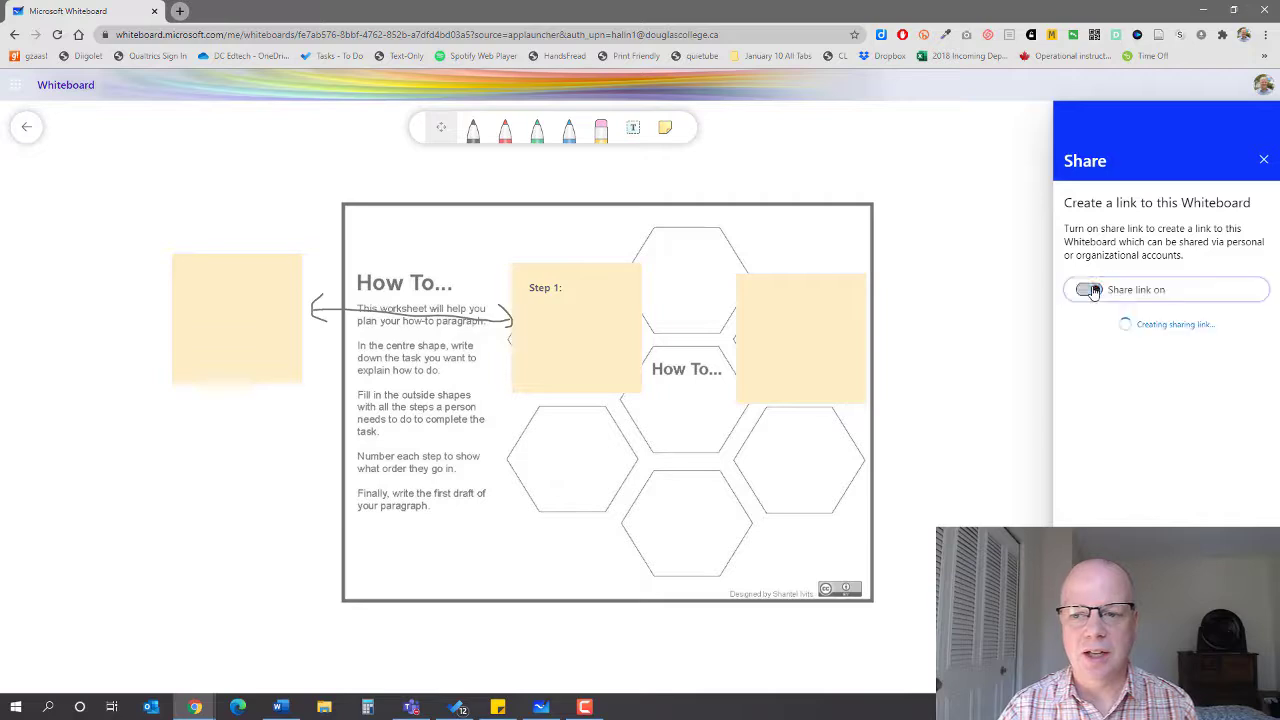
click(1088, 288)
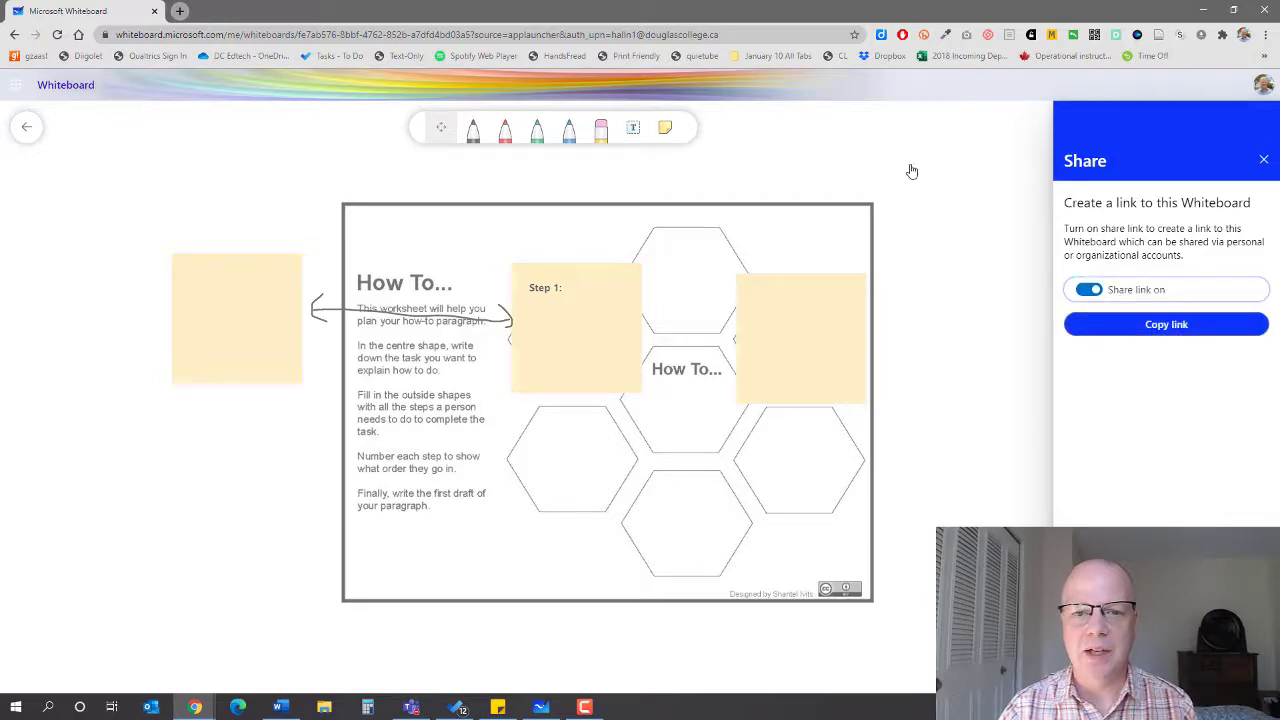
click(1264, 160)
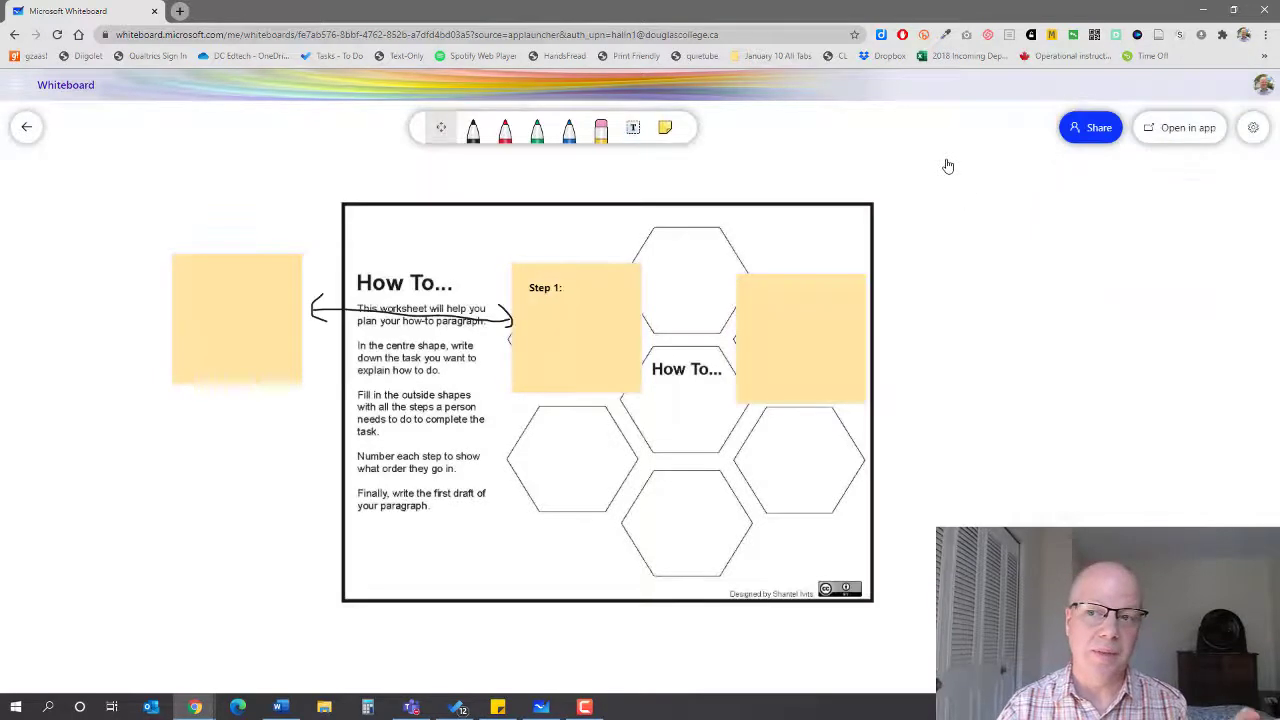